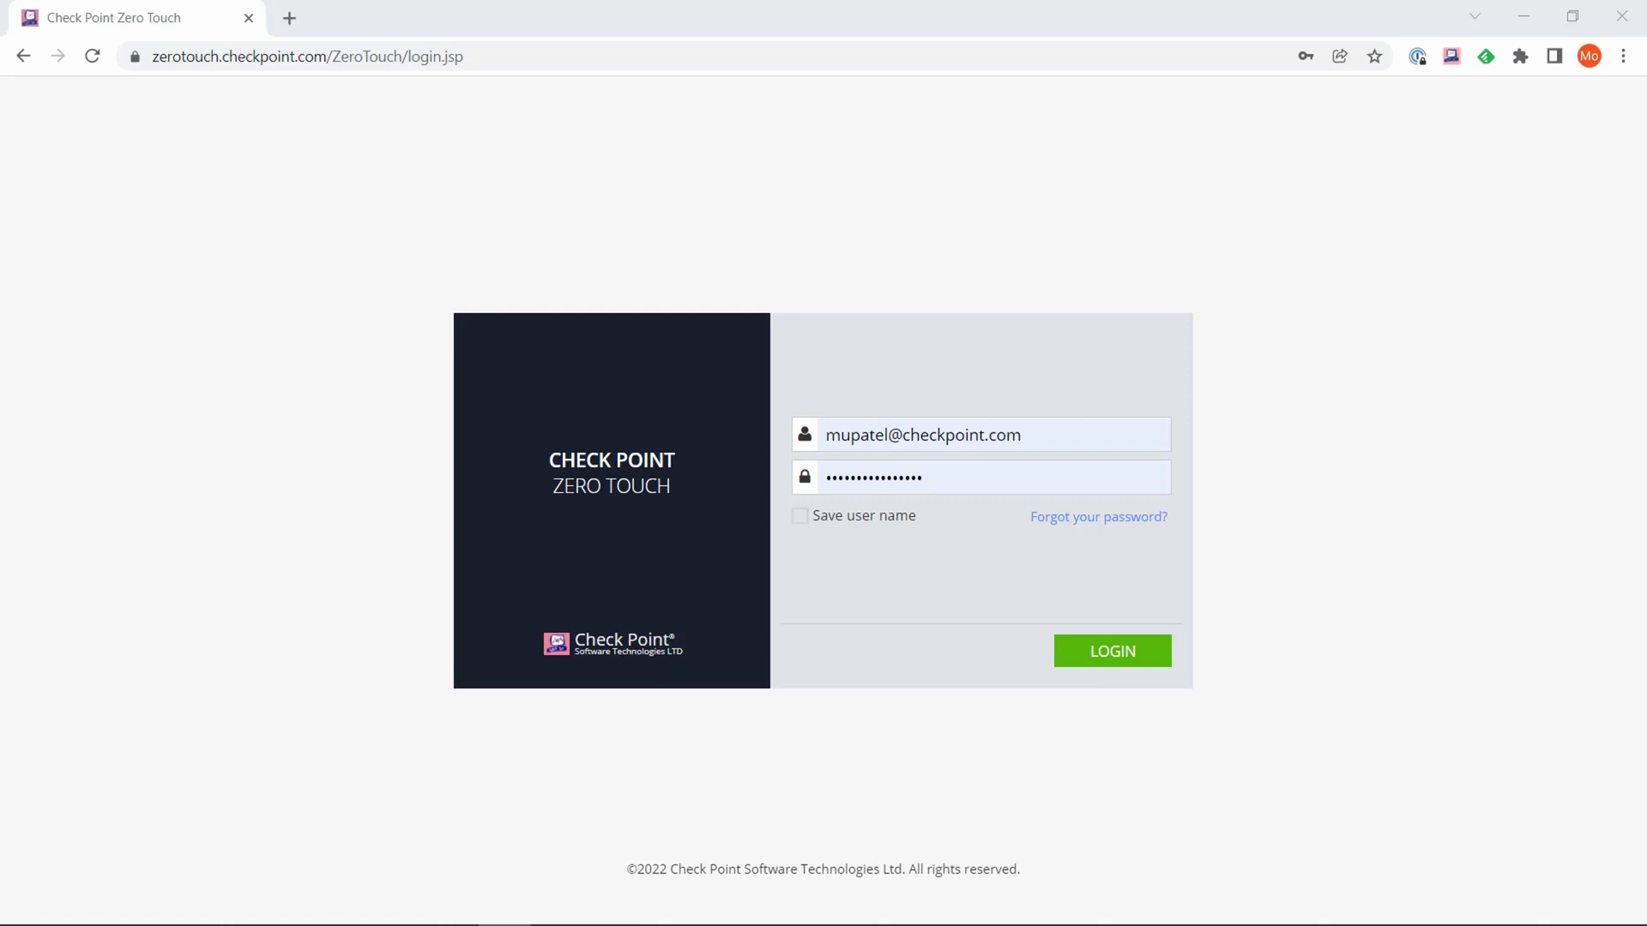
# - Log in to the Zero Touch portal to reach the Templates list
pyautogui.click(1112, 651)
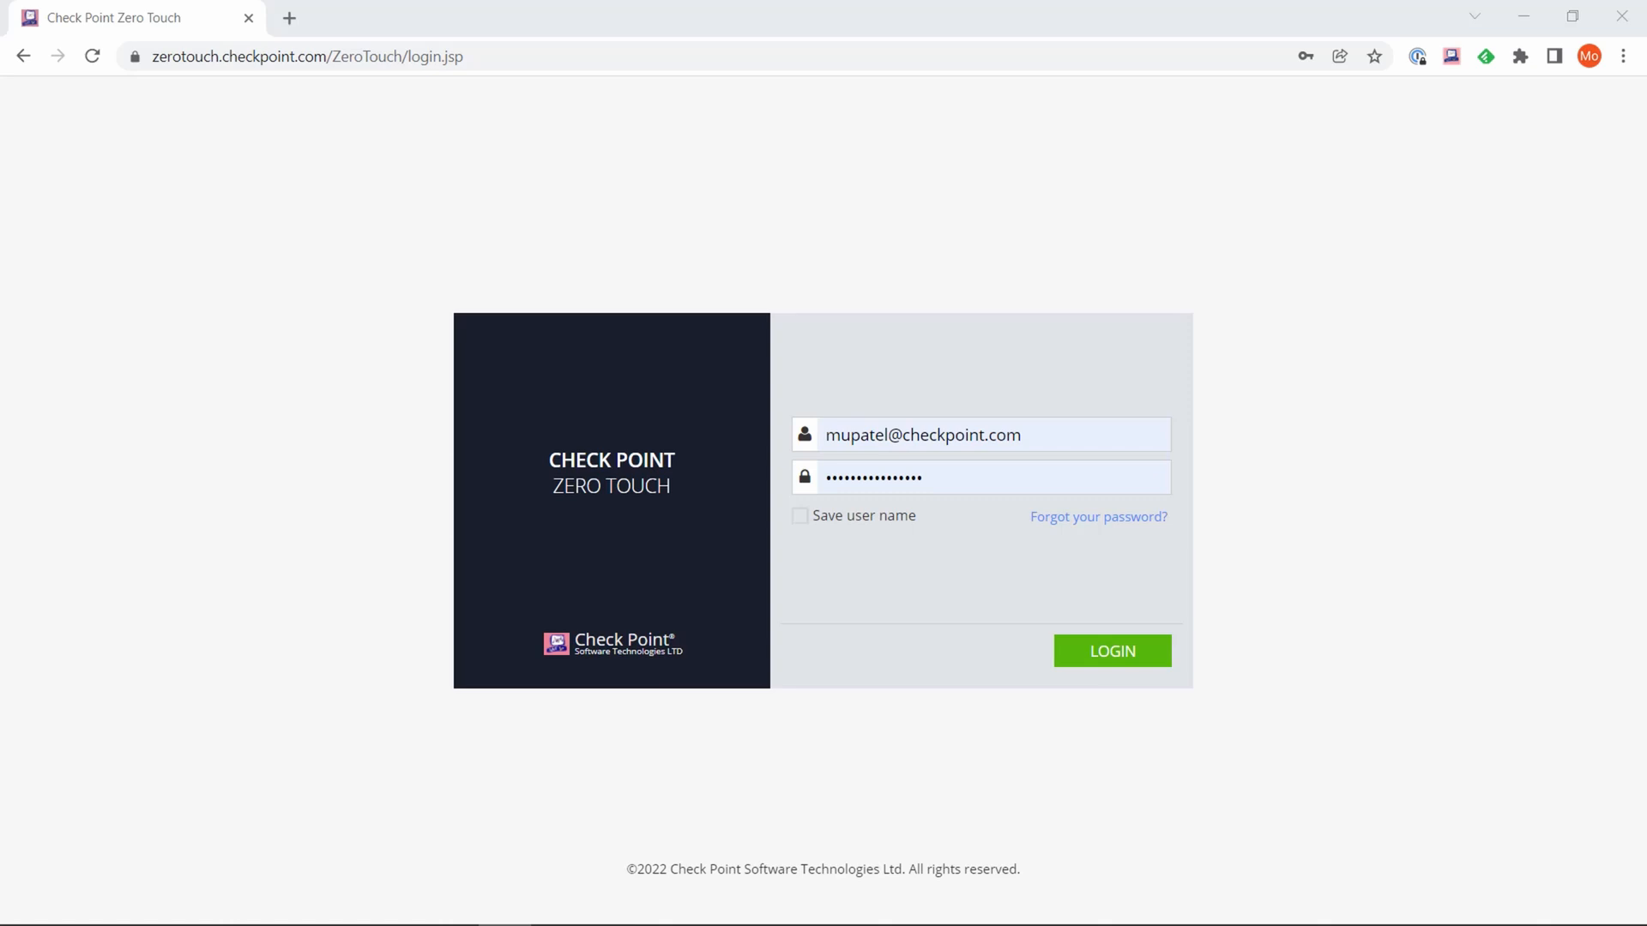
pyautogui.click(1110, 650)
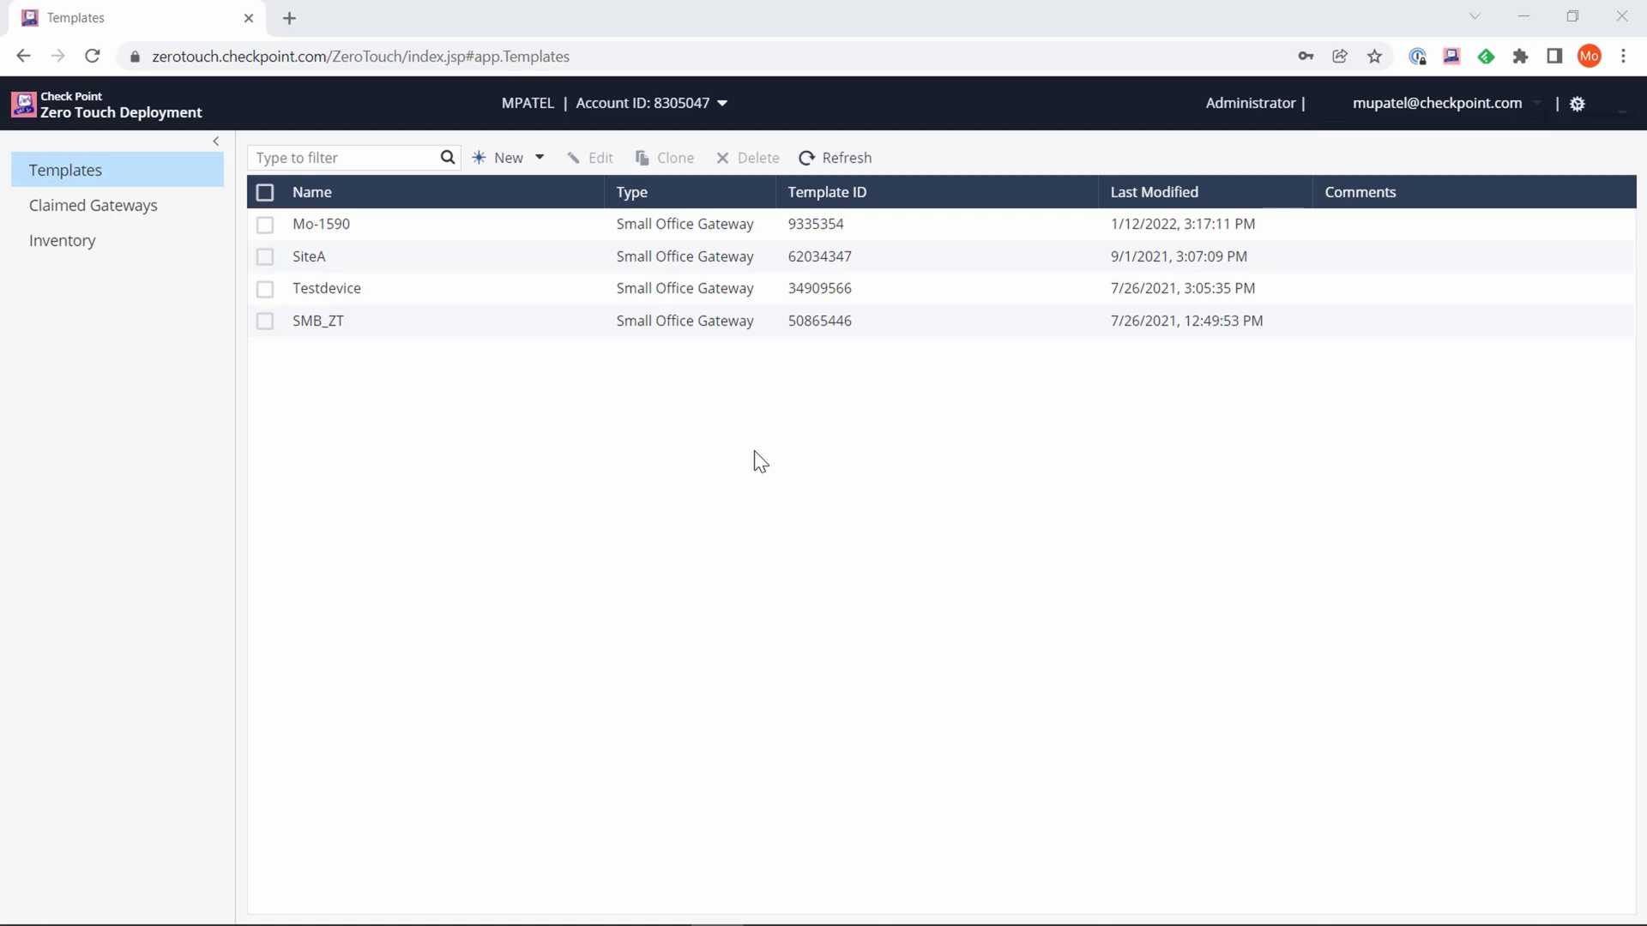
pyautogui.moveTo(698, 375)
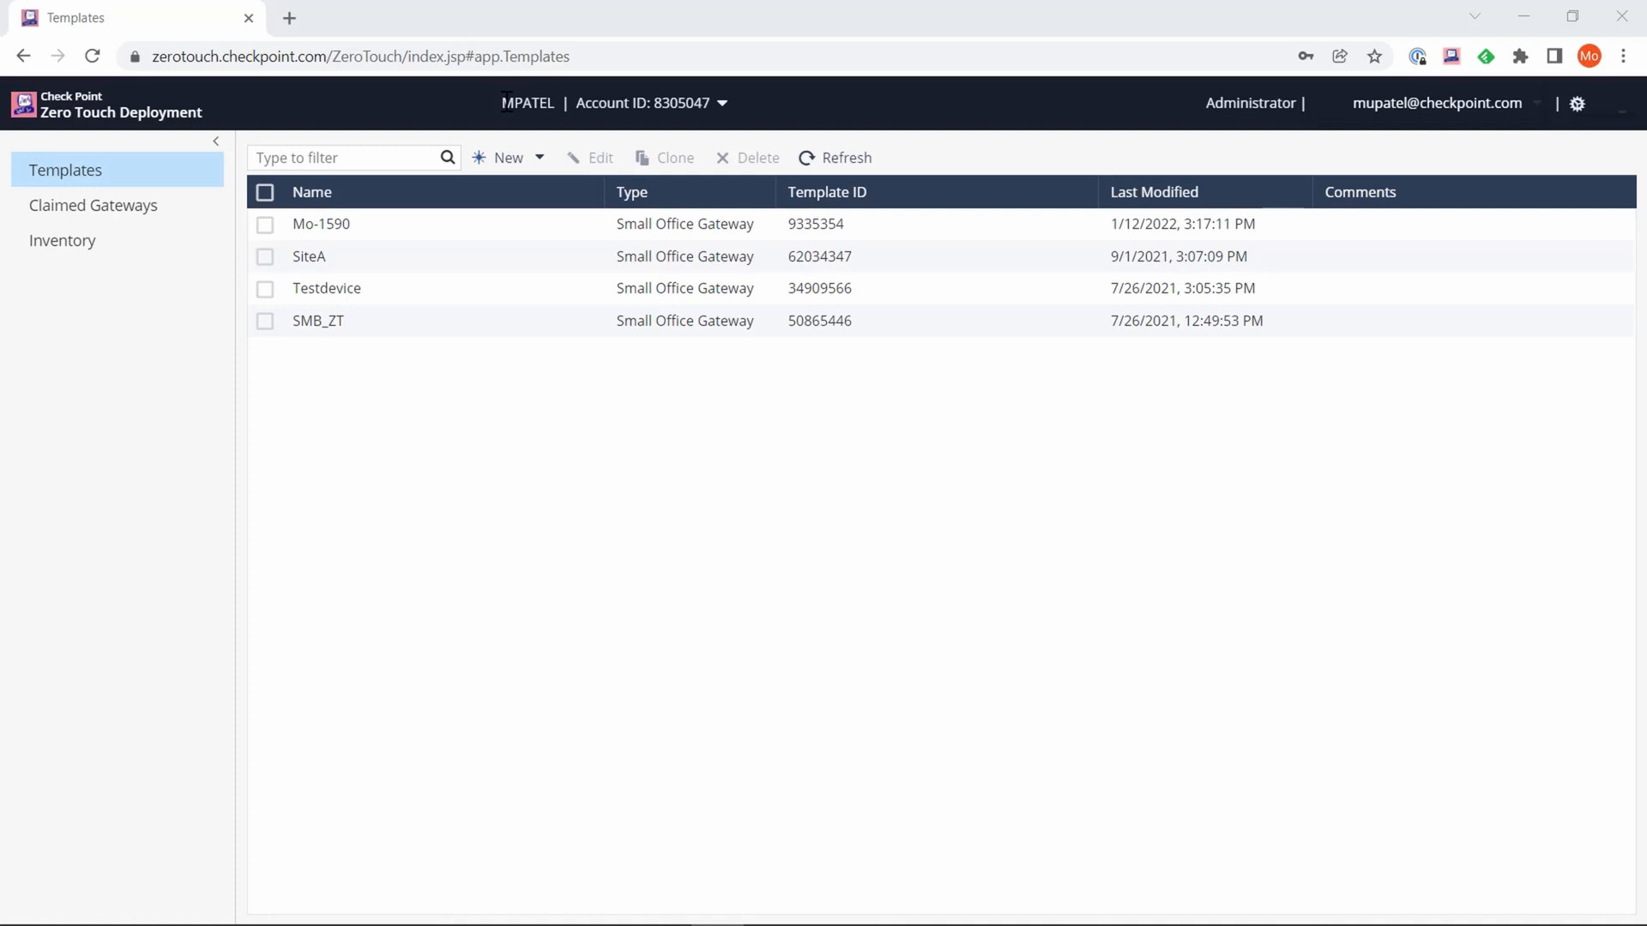
pyautogui.moveTo(739, 113)
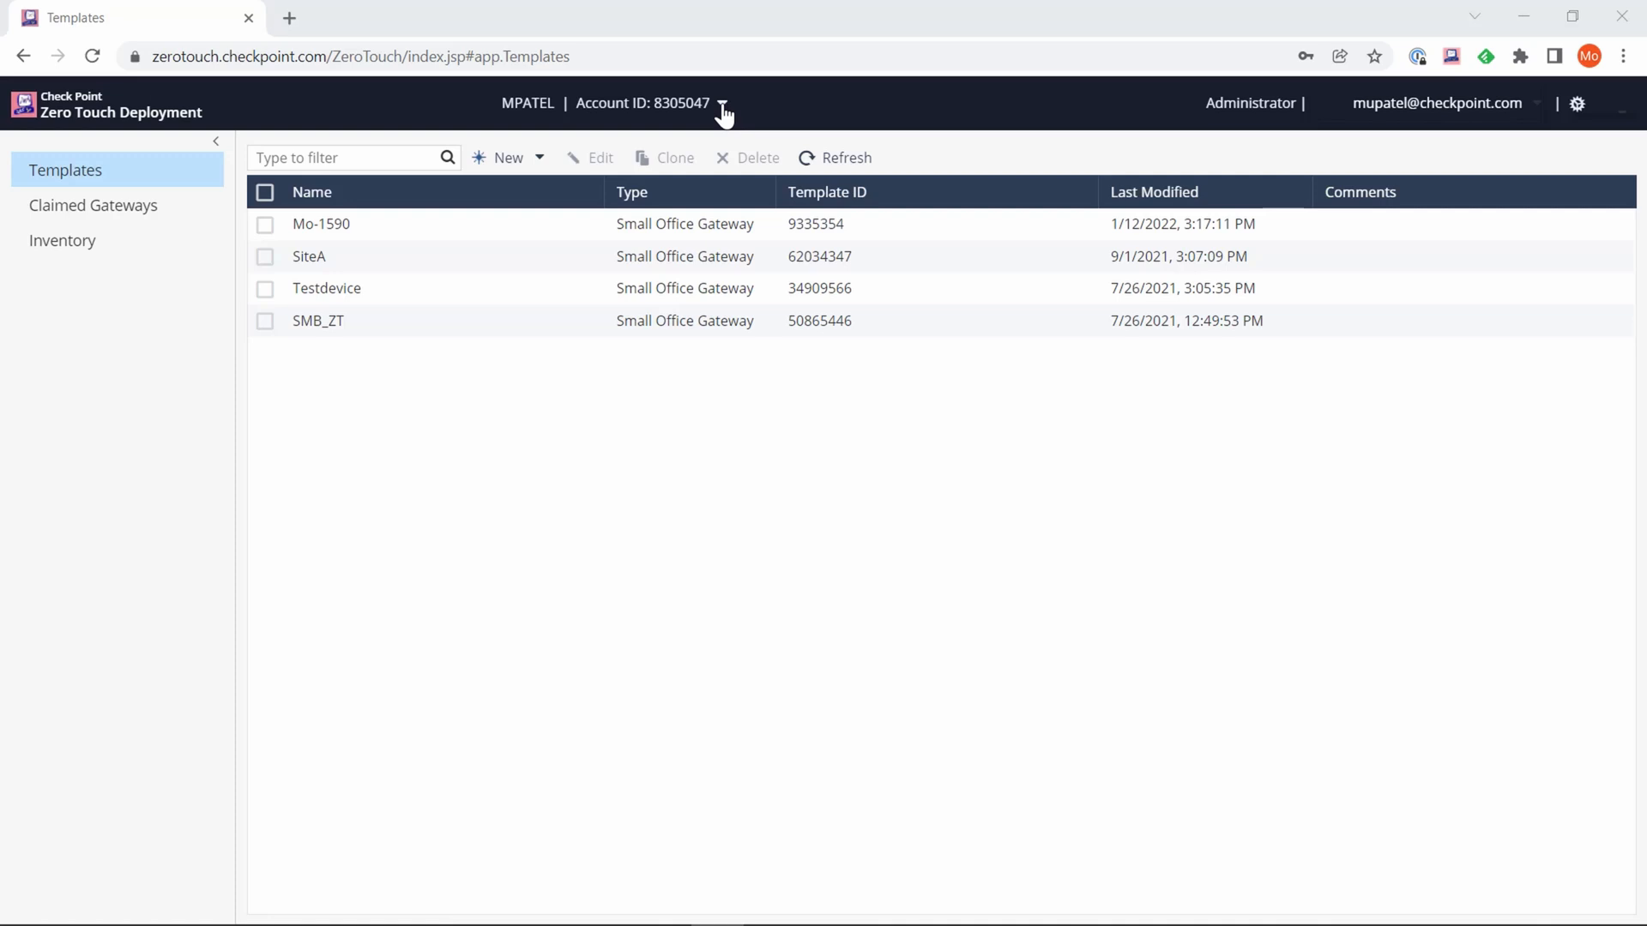
pyautogui.moveTo(770, 112)
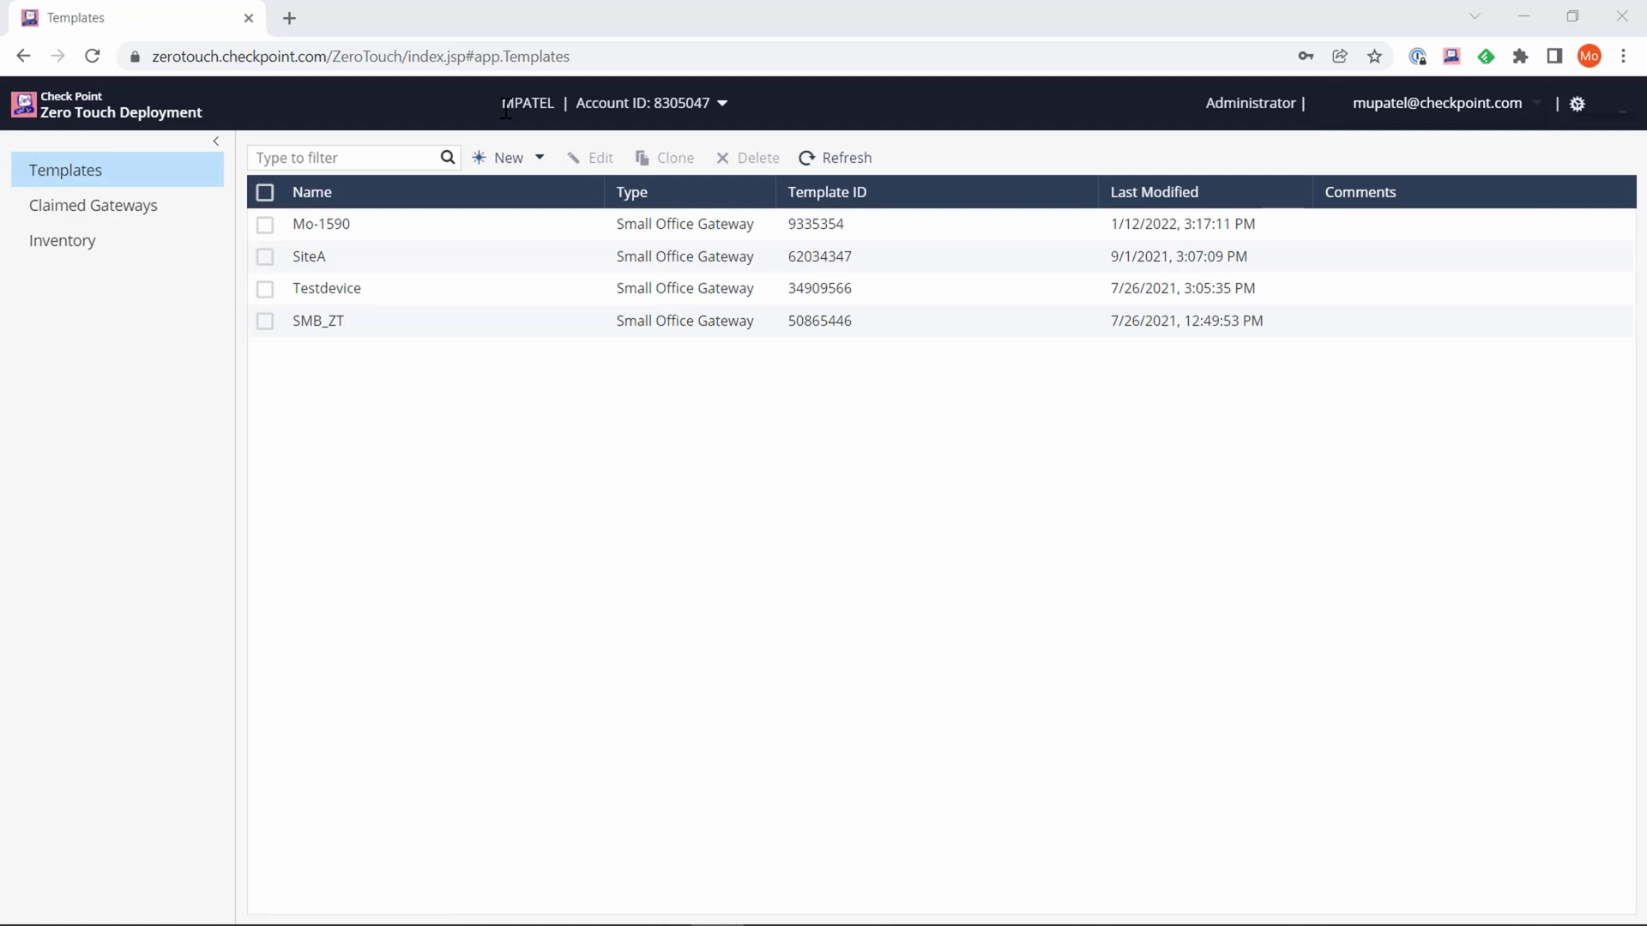
pyautogui.moveTo(134, 164)
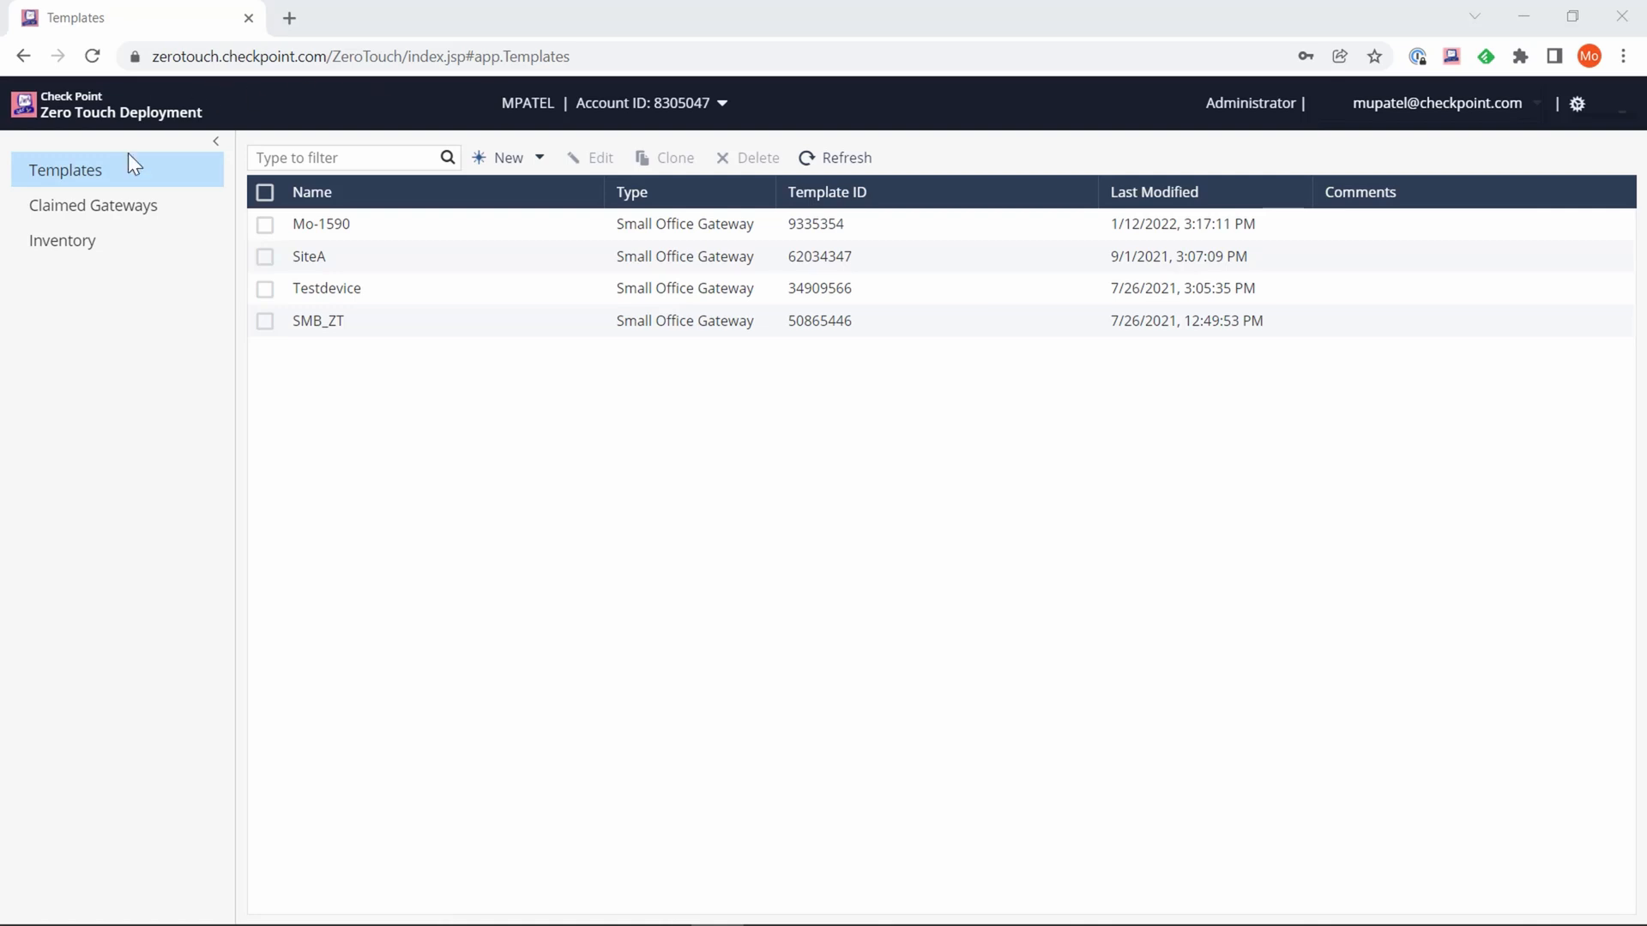
pyautogui.moveTo(113, 189)
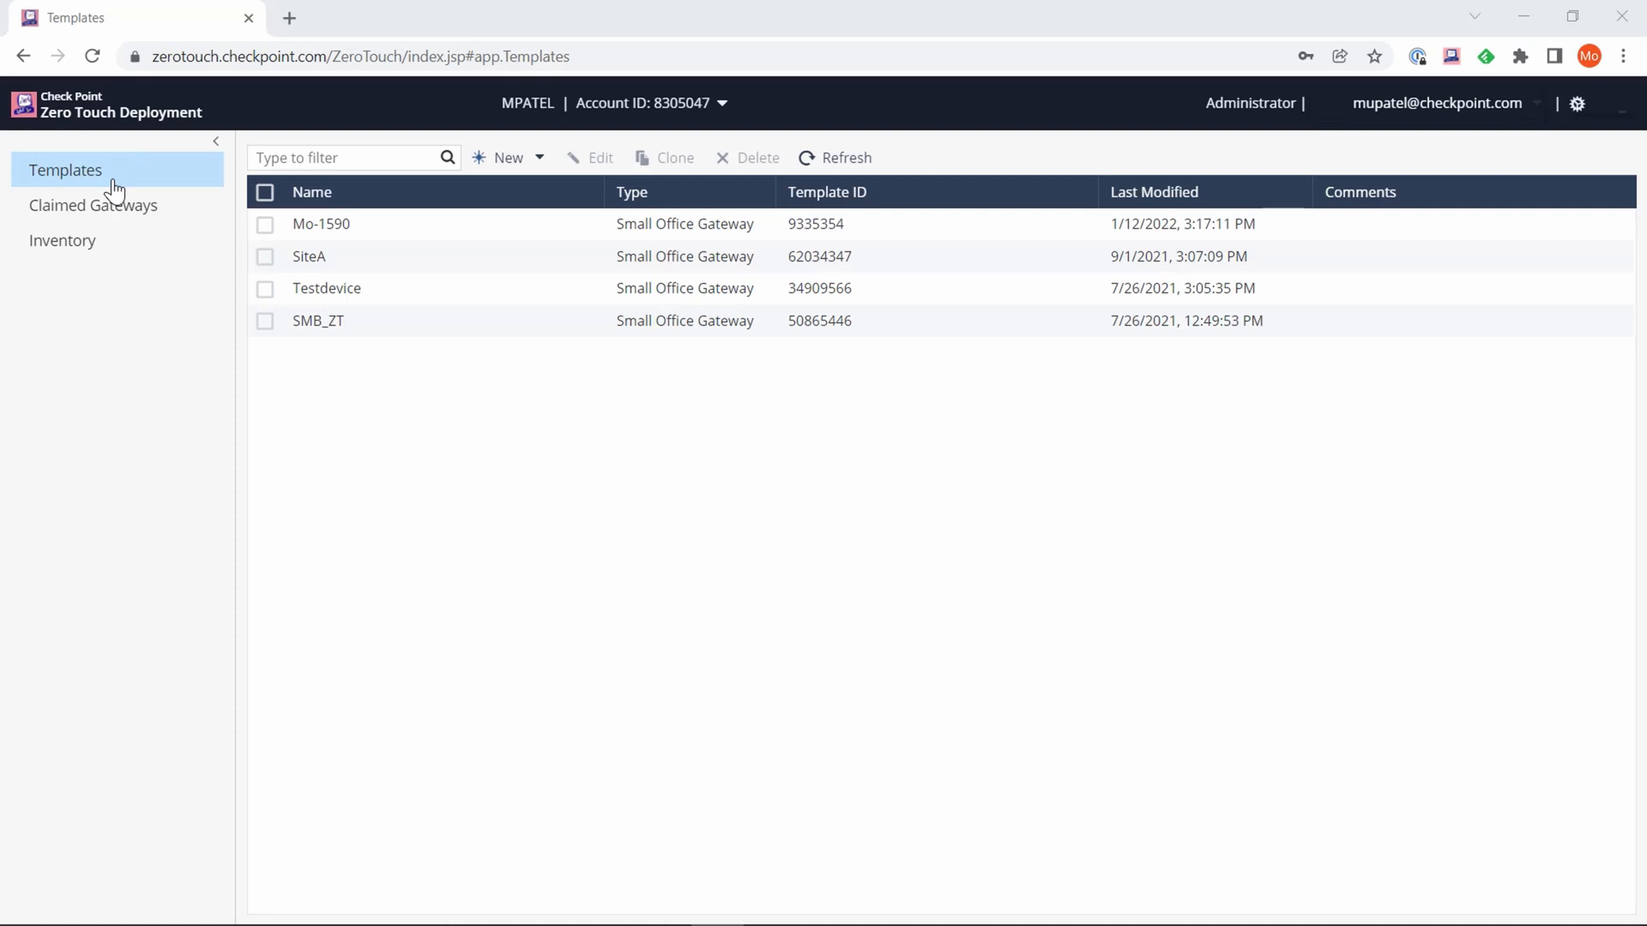
pyautogui.moveTo(110, 212)
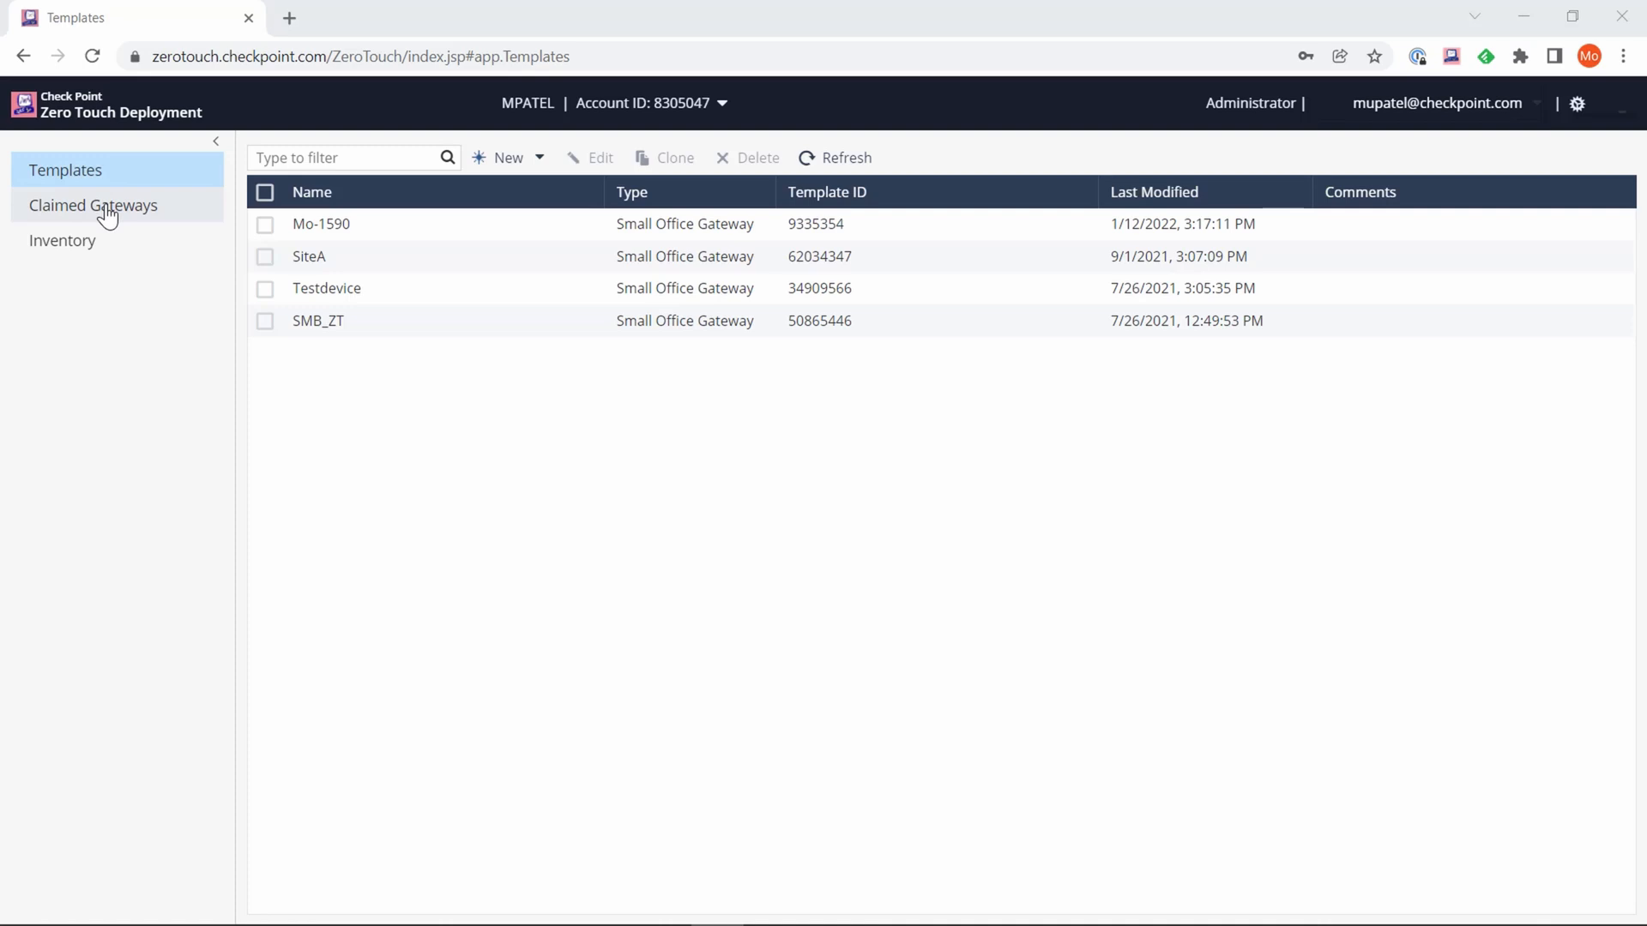
pyautogui.moveTo(530, 134)
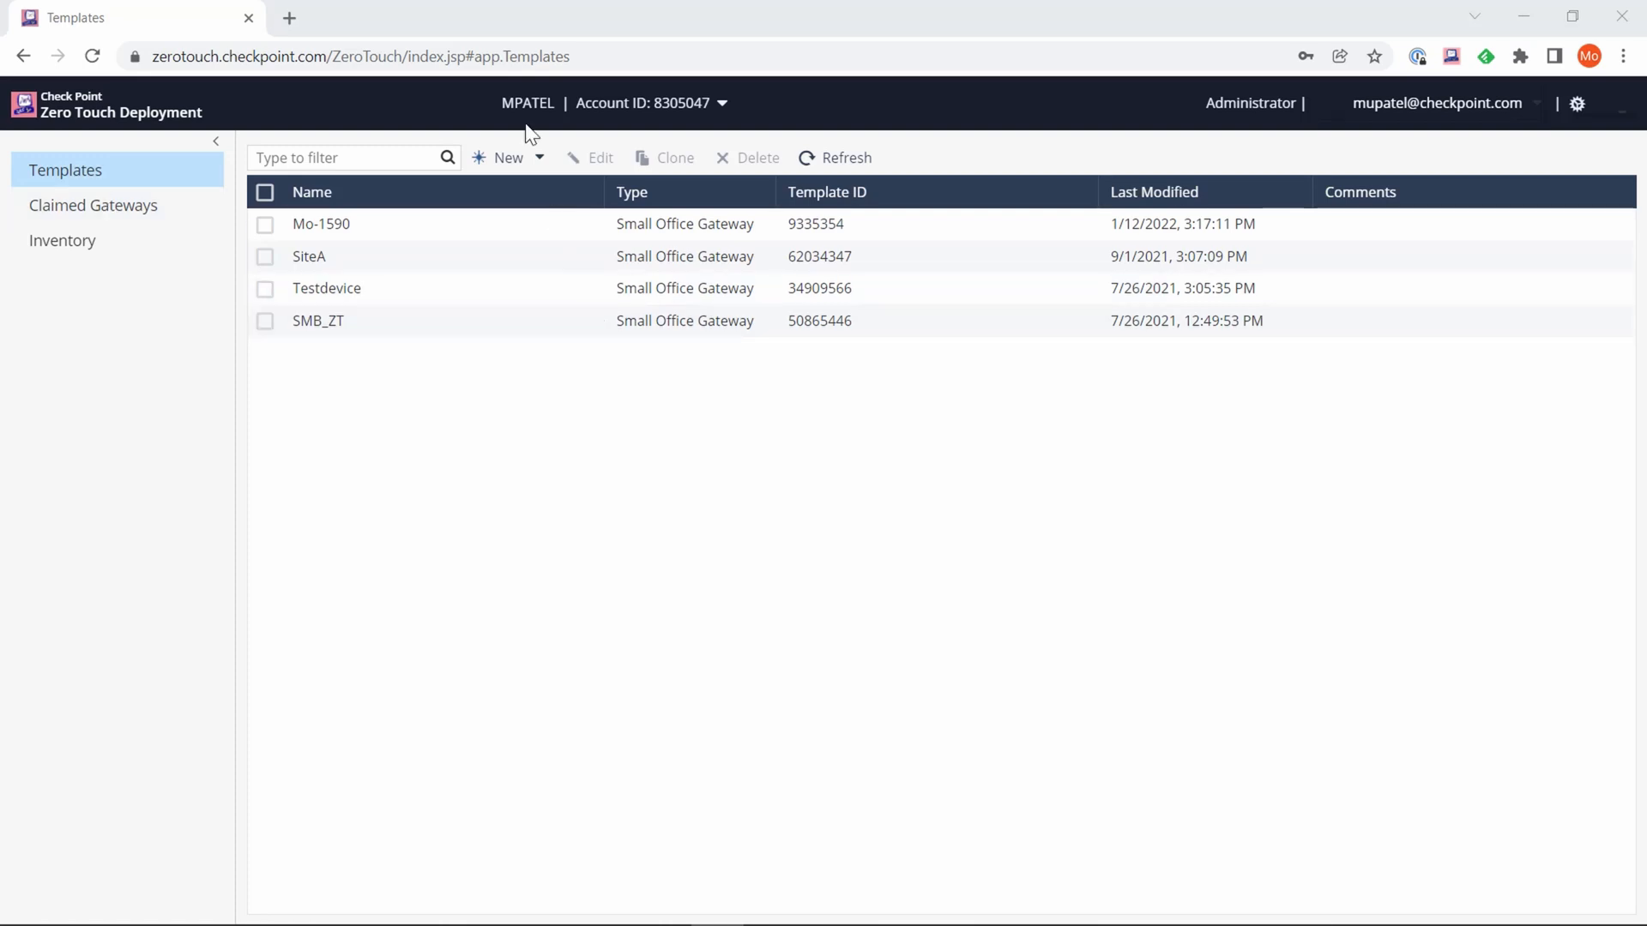
# - Show the New template type options: Small Office Gateway or Gaia Gateway
pyautogui.click(509, 158)
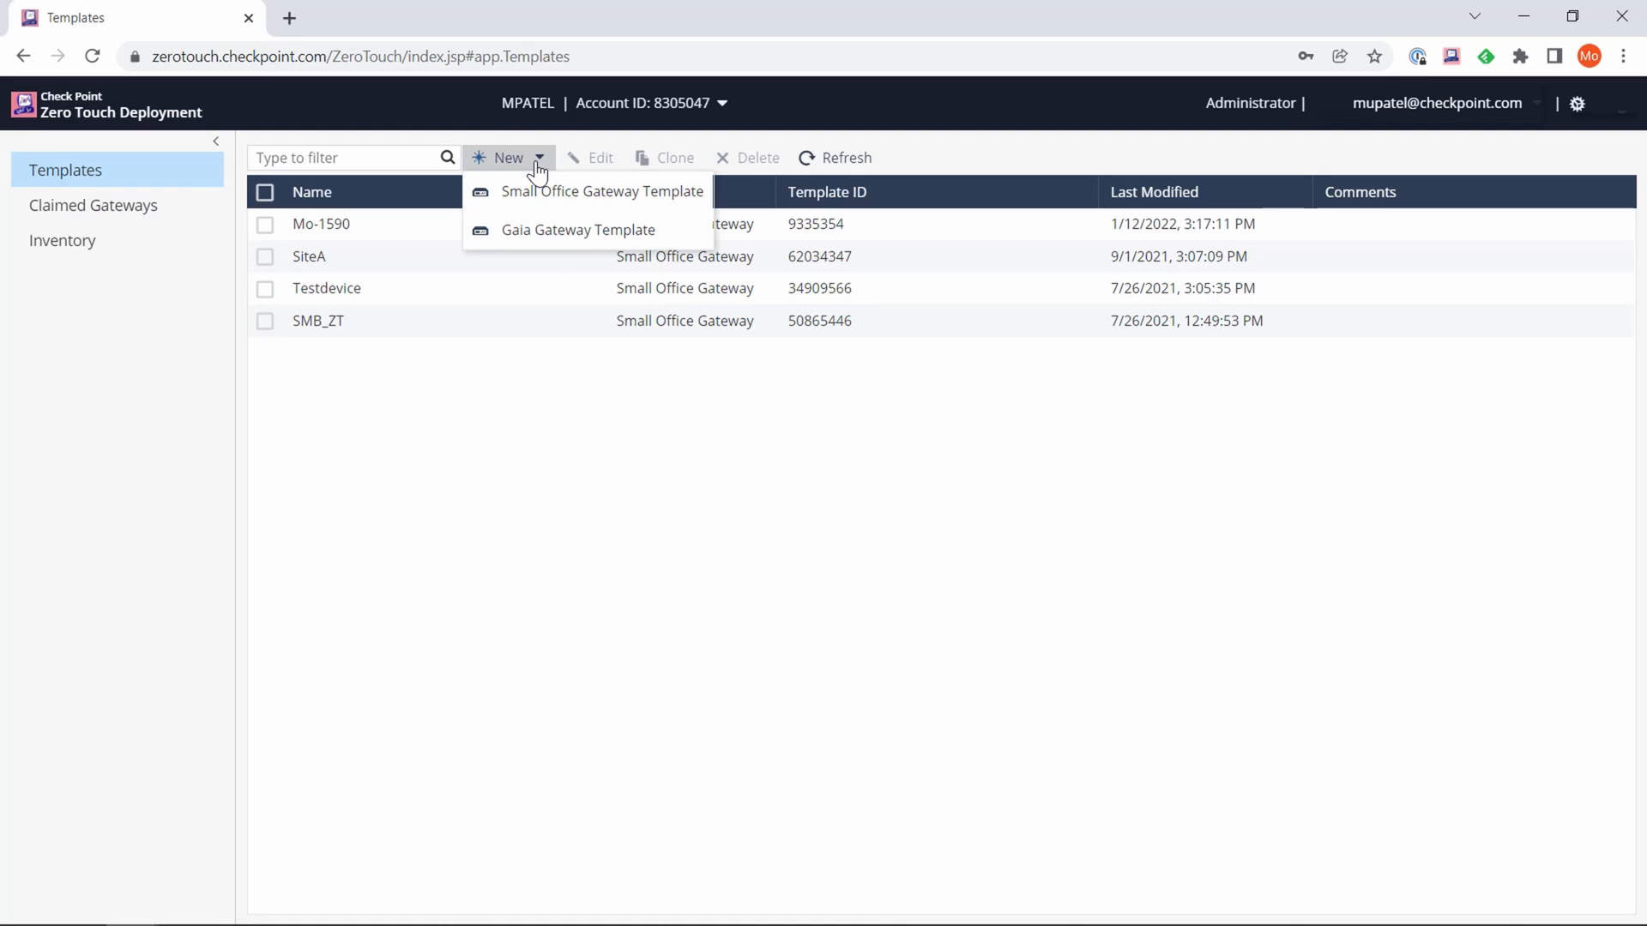
pyautogui.moveTo(525, 233)
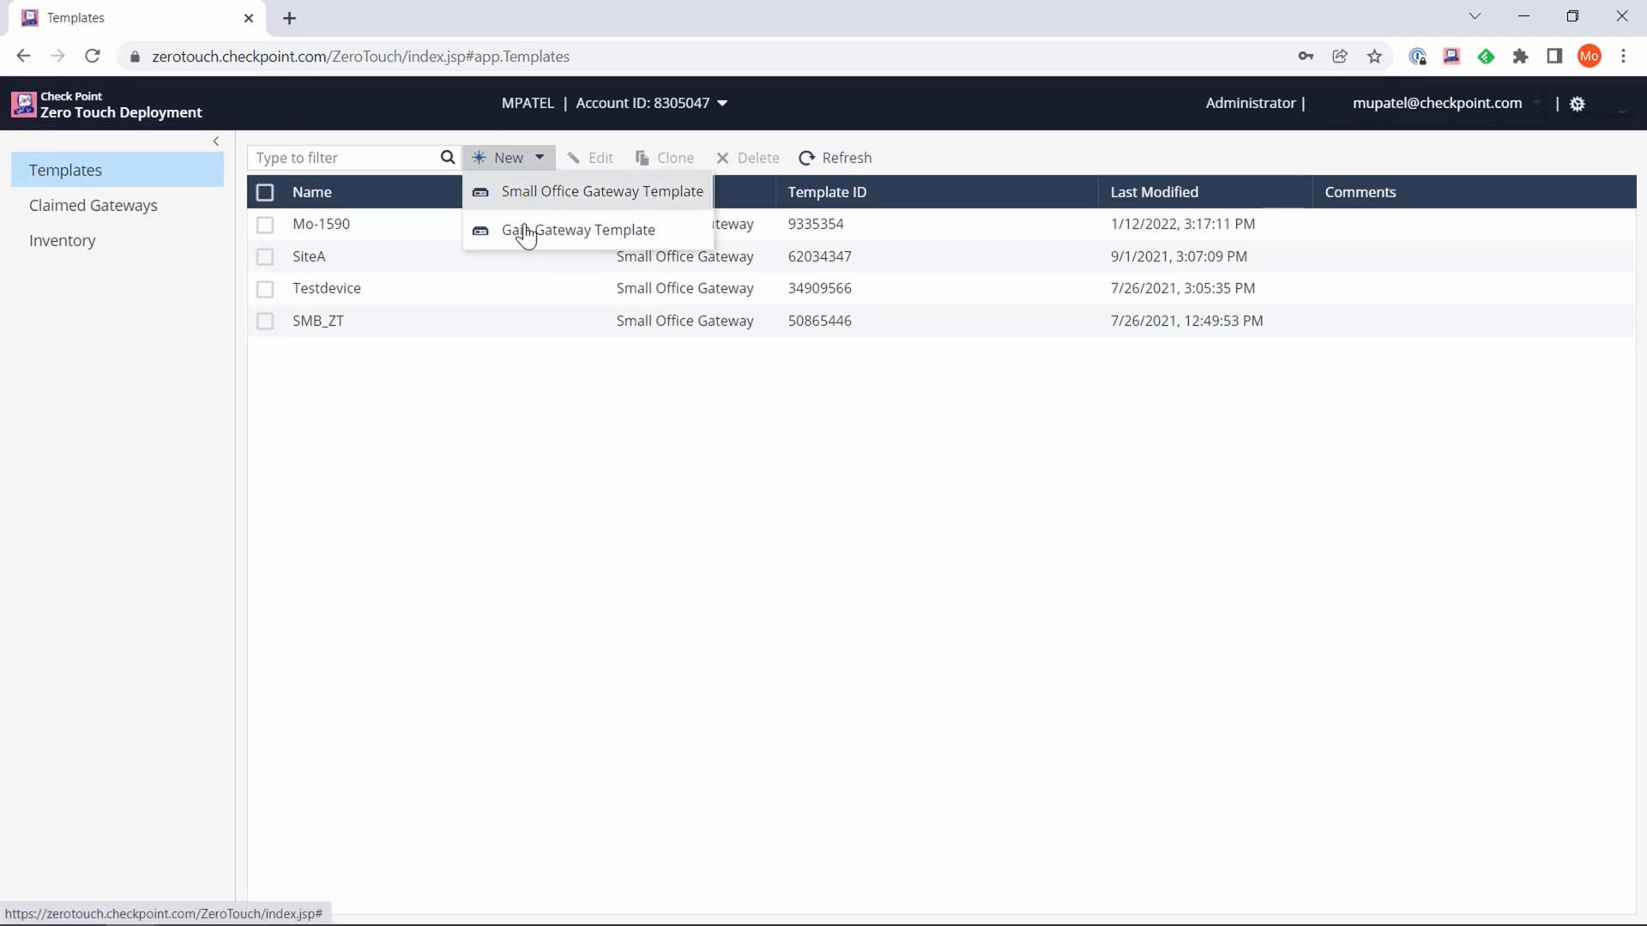
pyautogui.moveTo(573, 234)
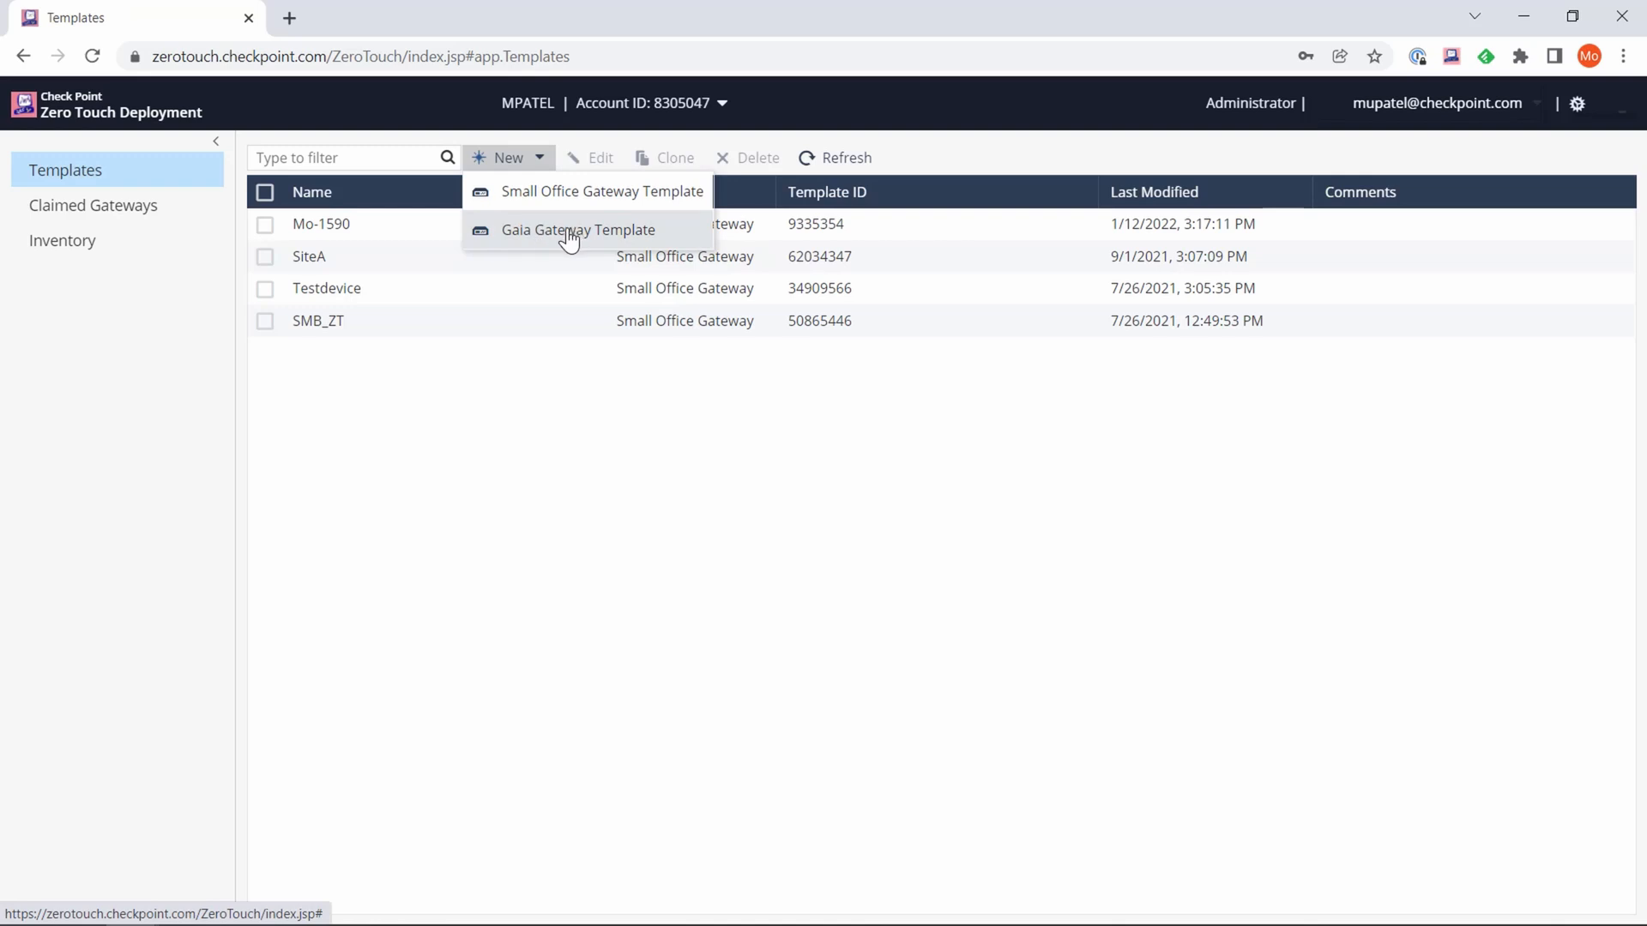
pyautogui.moveTo(542, 200)
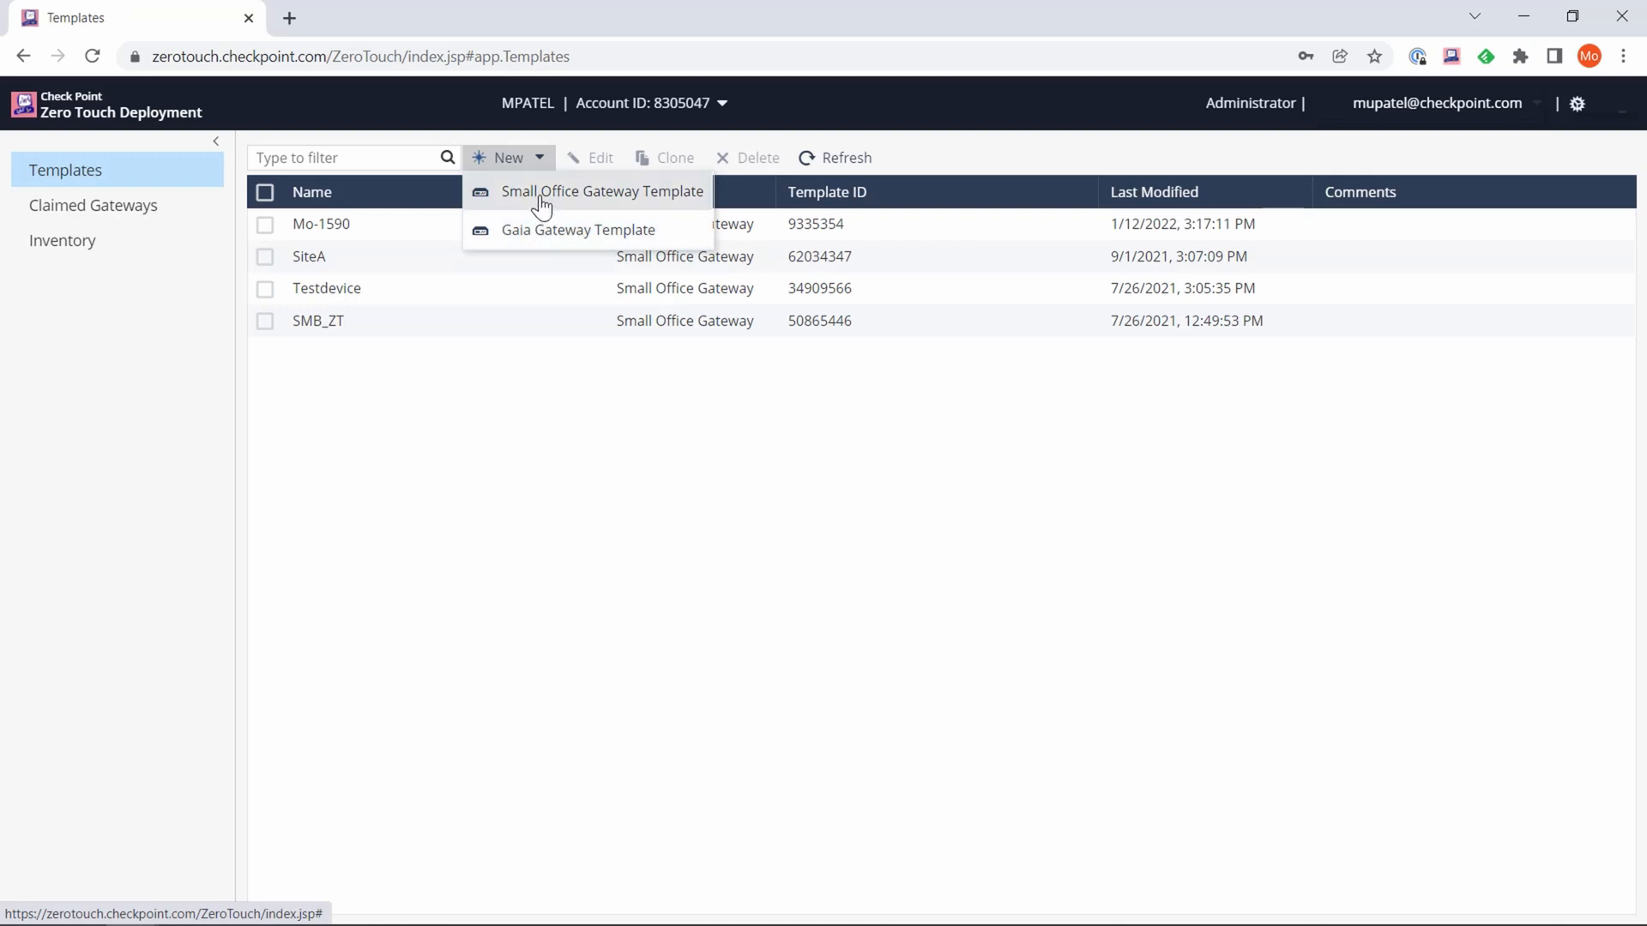
# - Create a Small Office Gateway template named Homeoffice, commented 'My home office gateway'
pyautogui.click(602, 192)
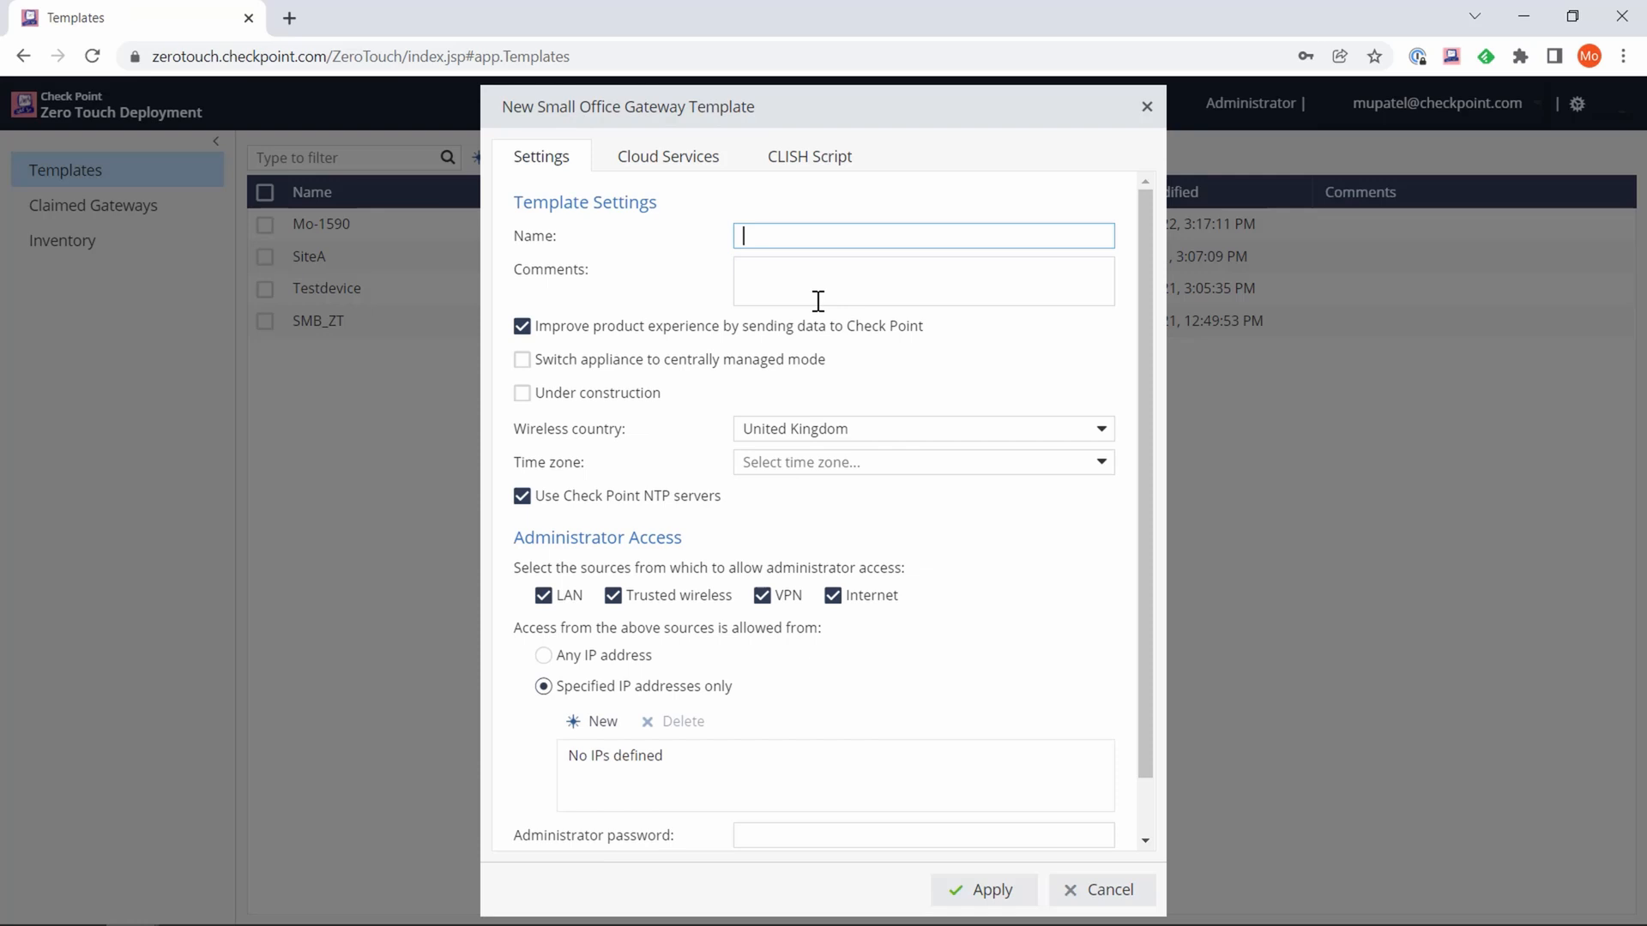
pyautogui.moveTo(613, 198)
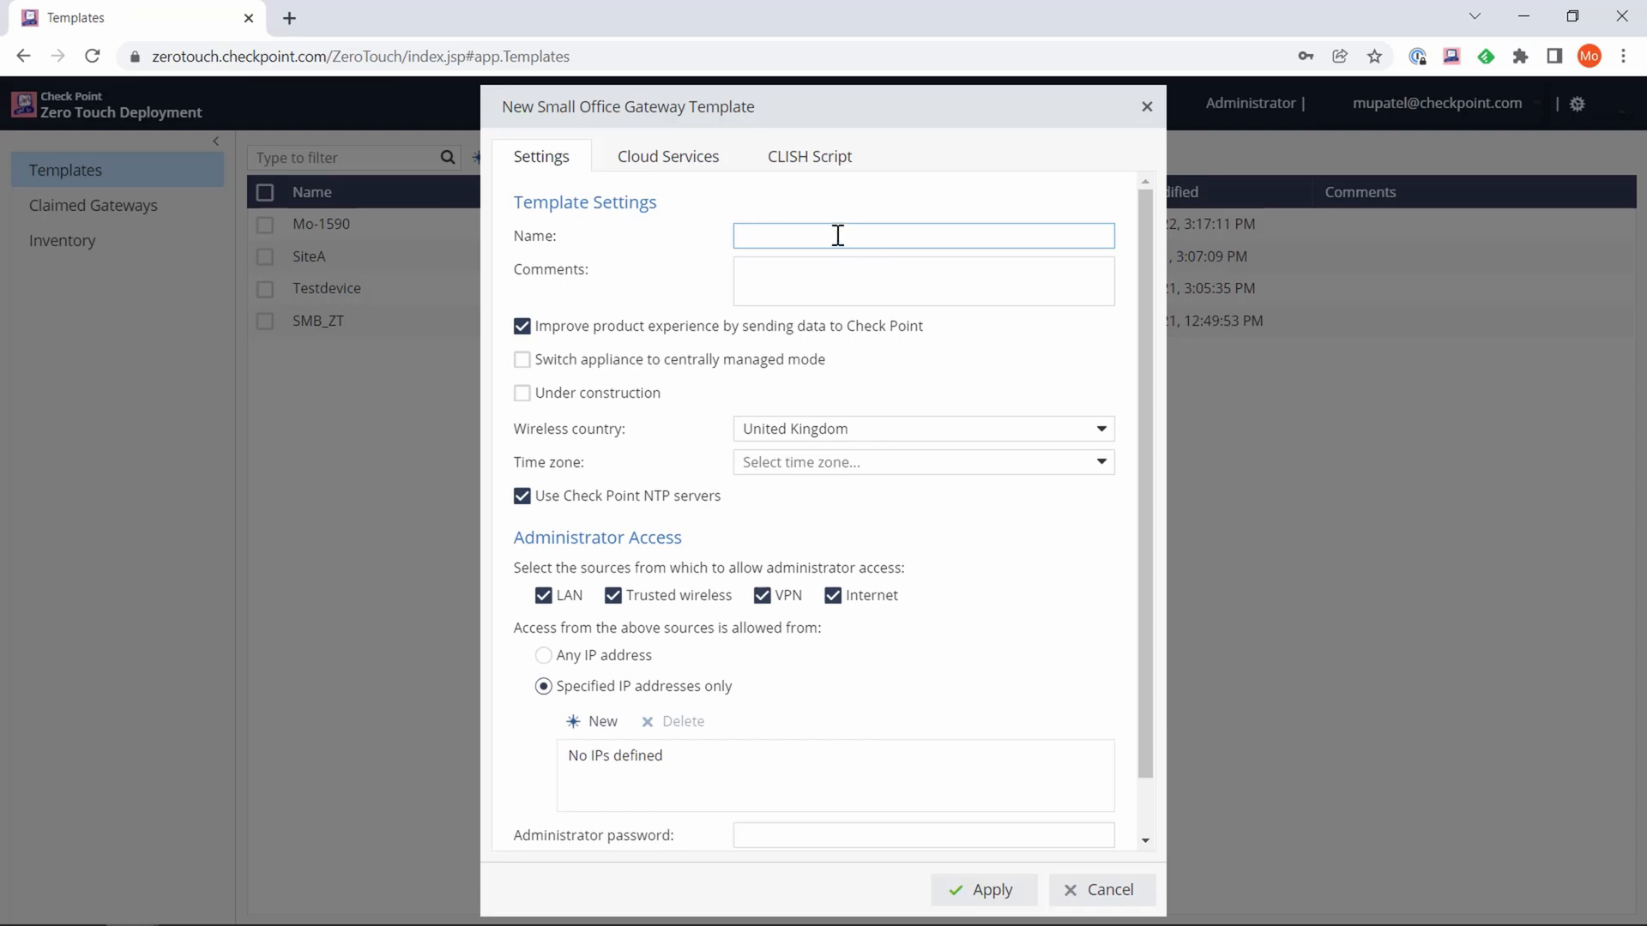
pyautogui.click(922, 235)
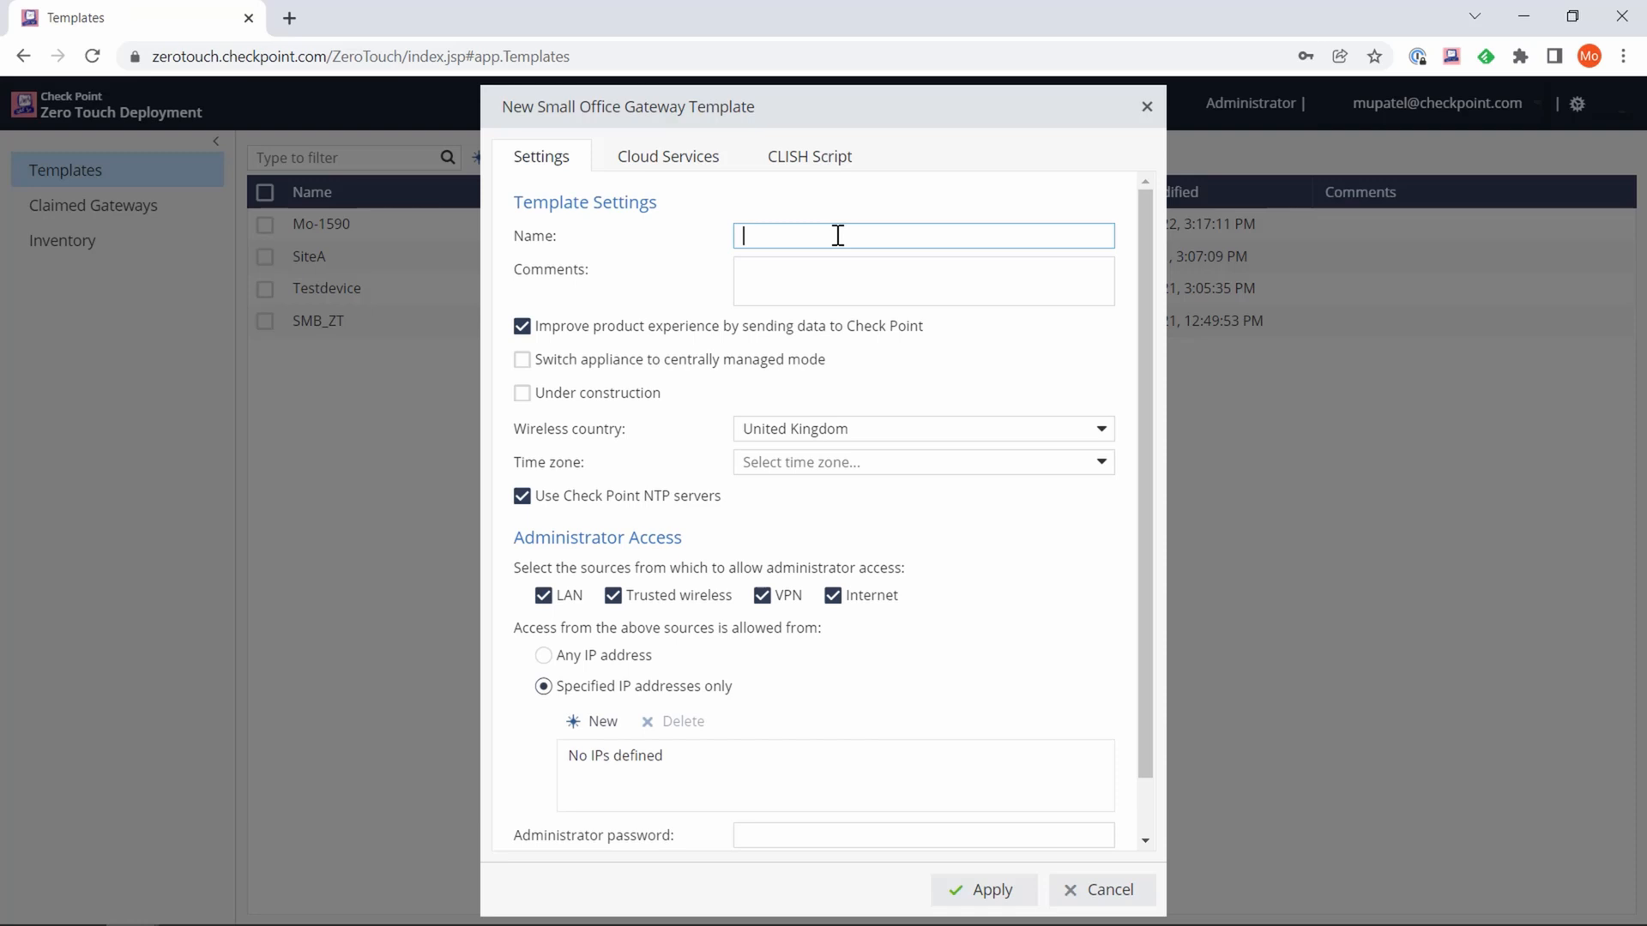
pyautogui.write('Homeof')
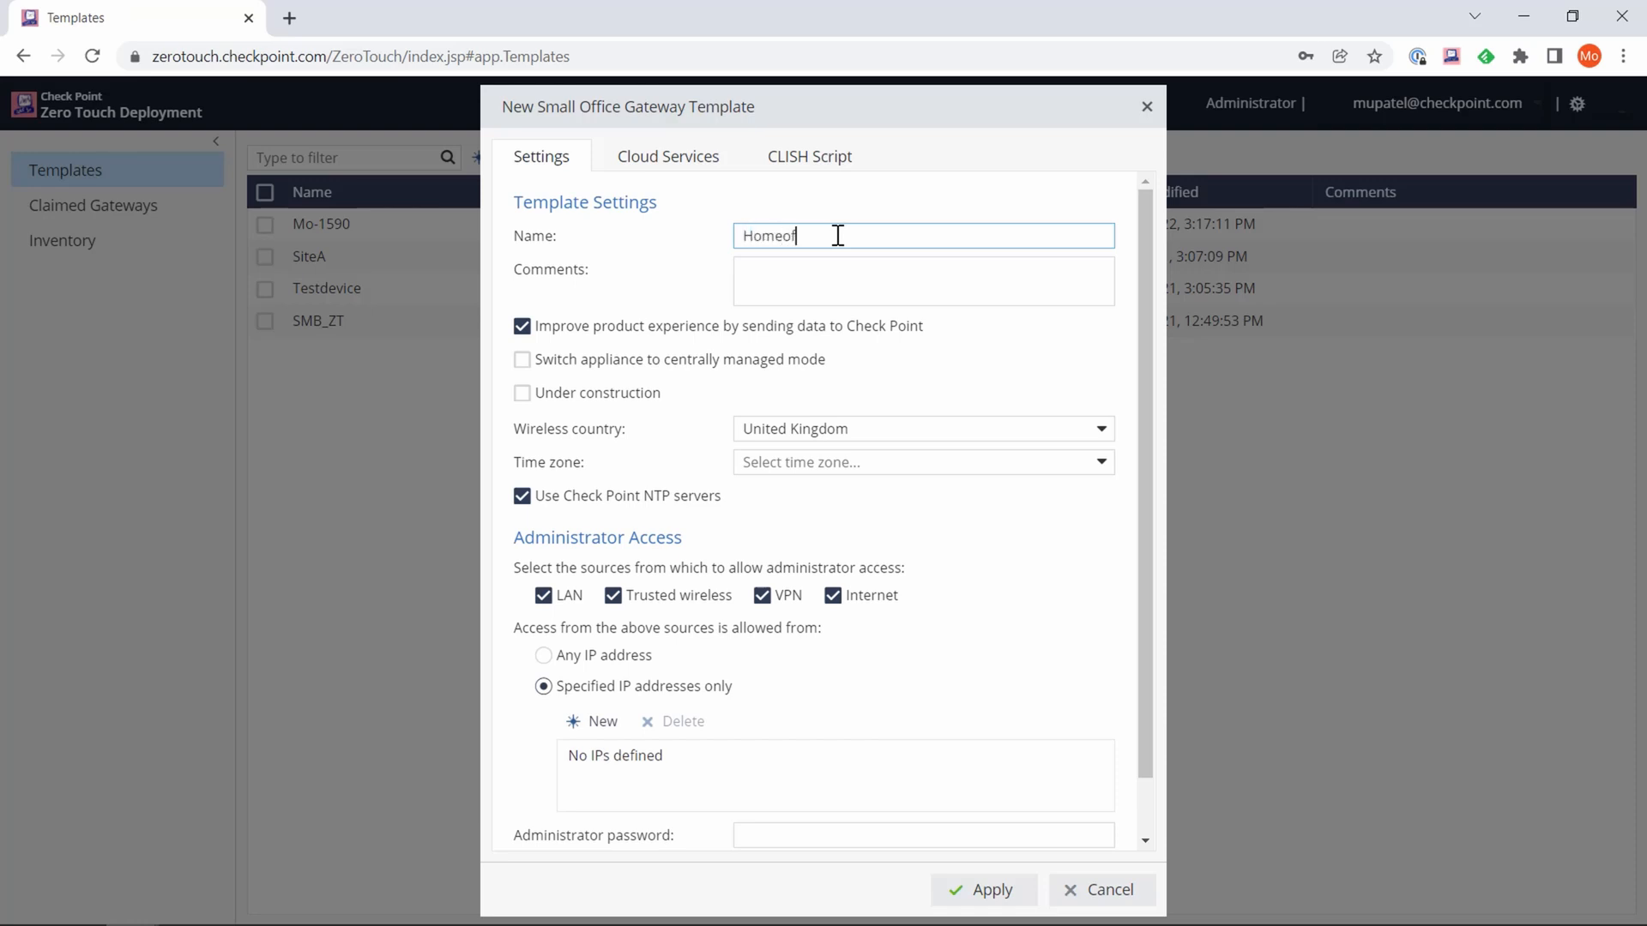
pyautogui.write('My home office gateway')
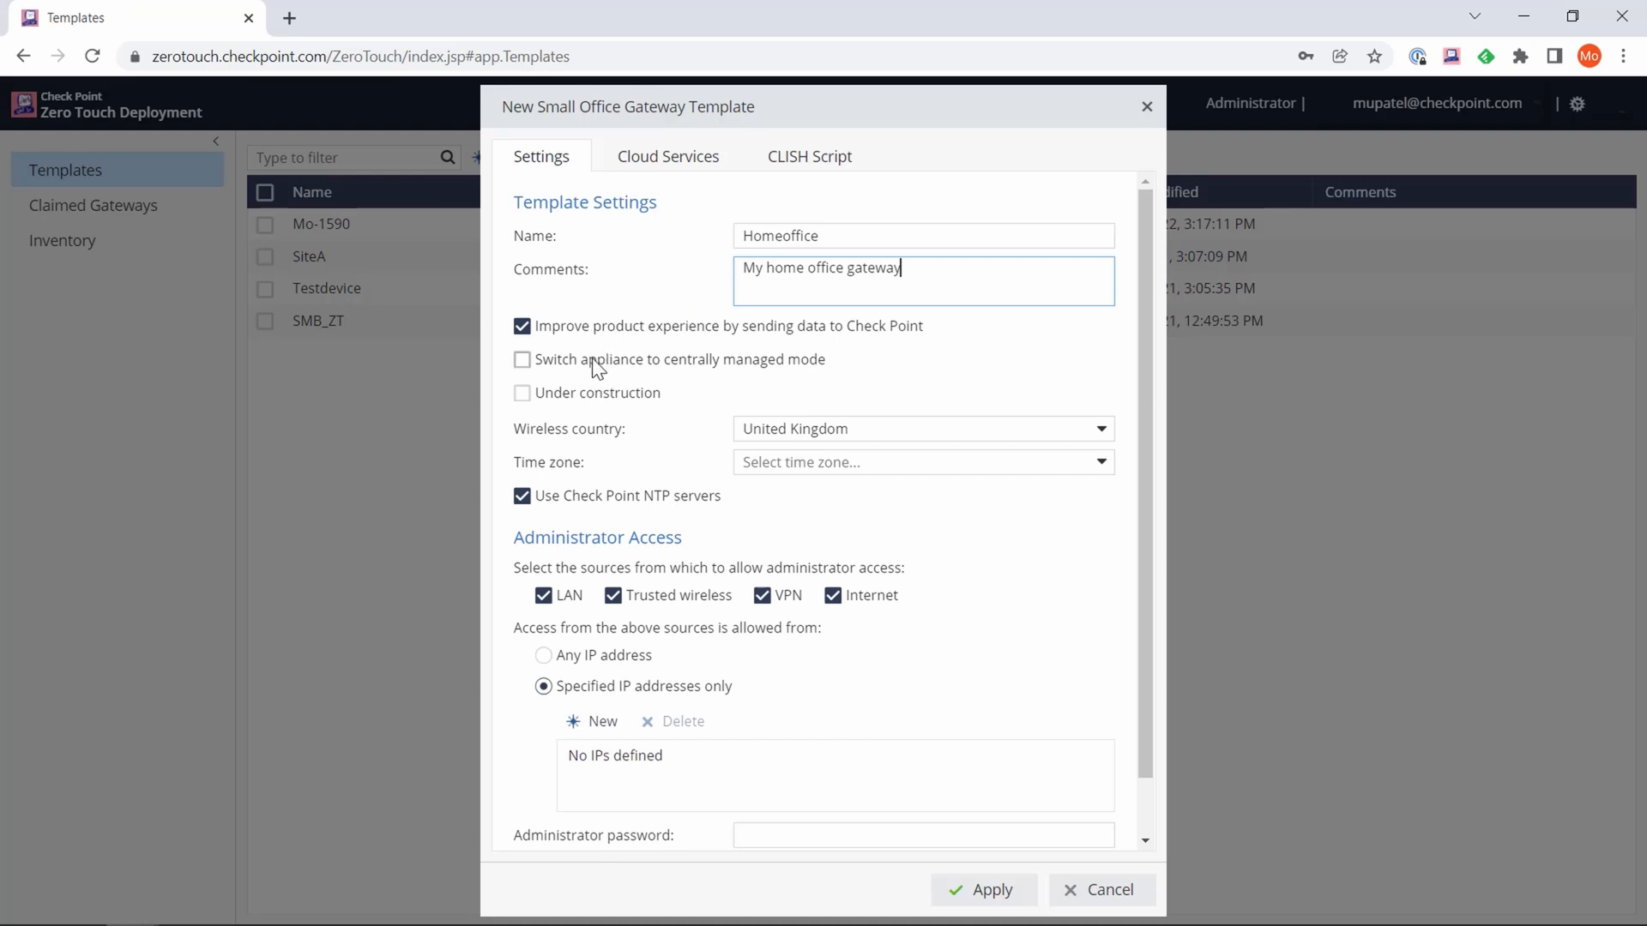
pyautogui.moveTo(785, 406)
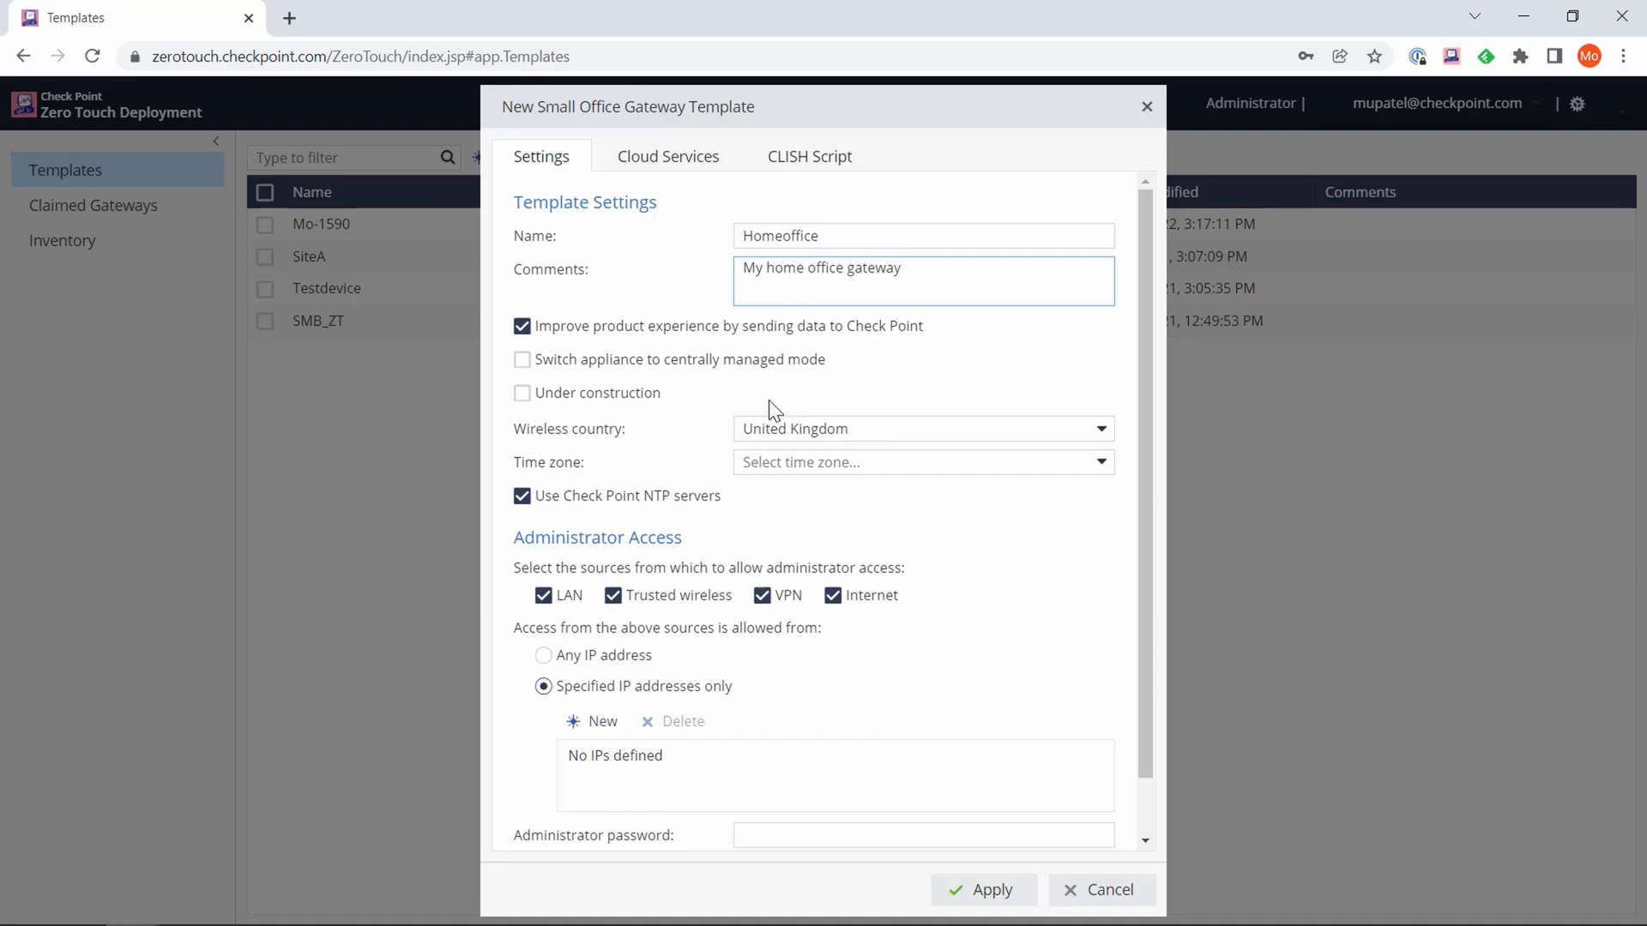
pyautogui.moveTo(664, 410)
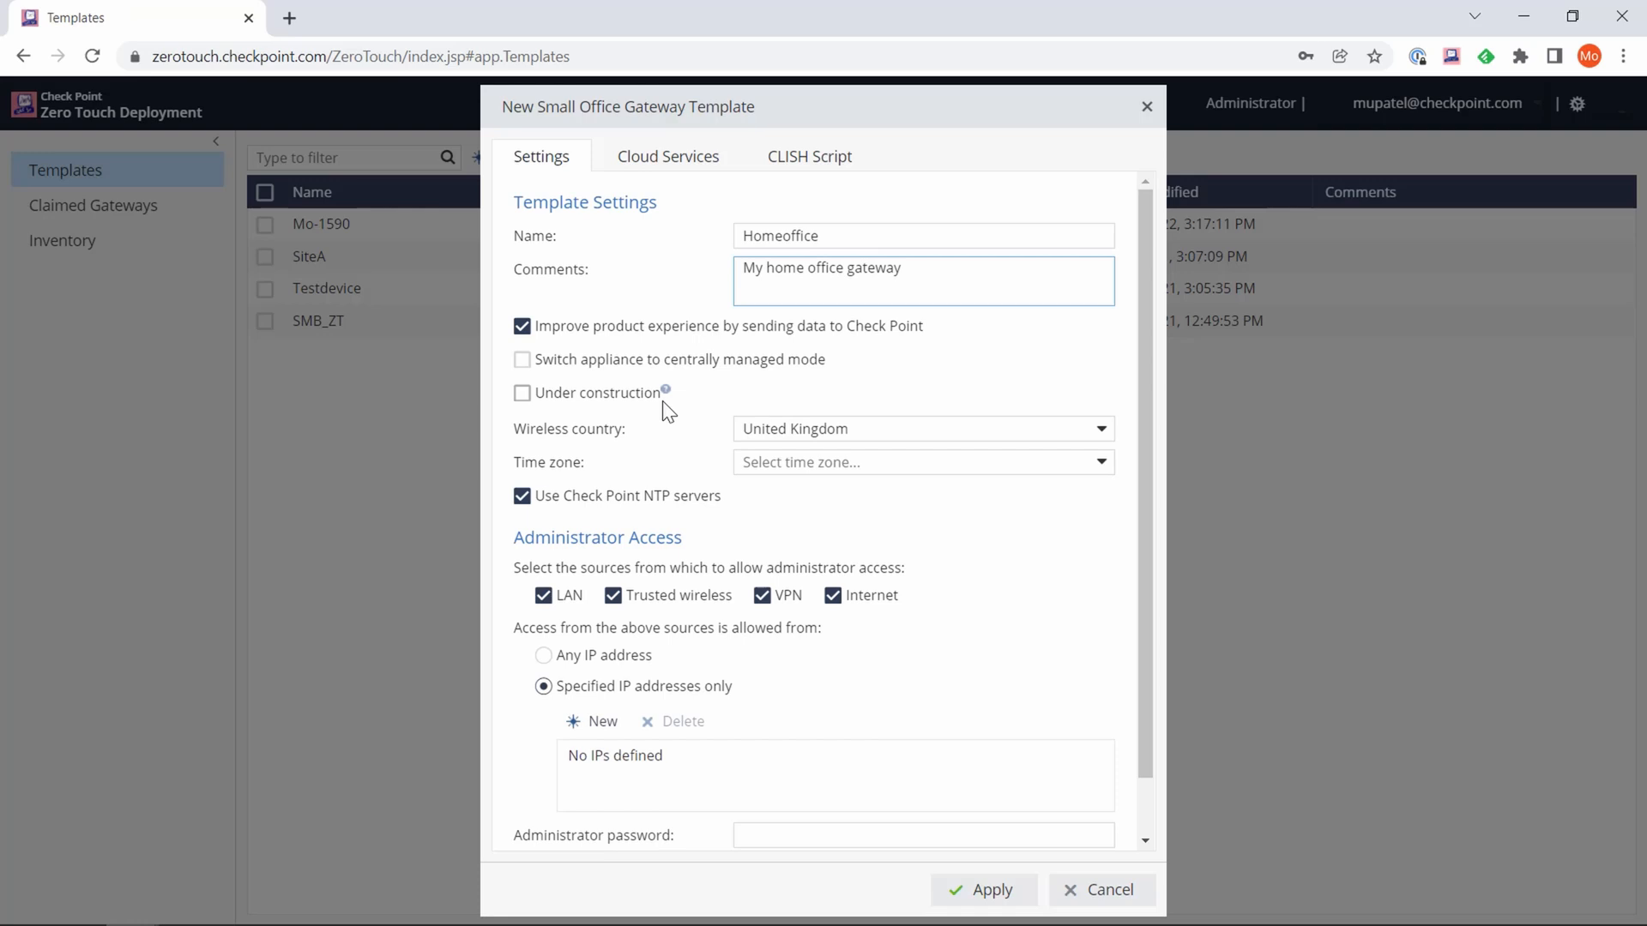
pyautogui.moveTo(650, 474)
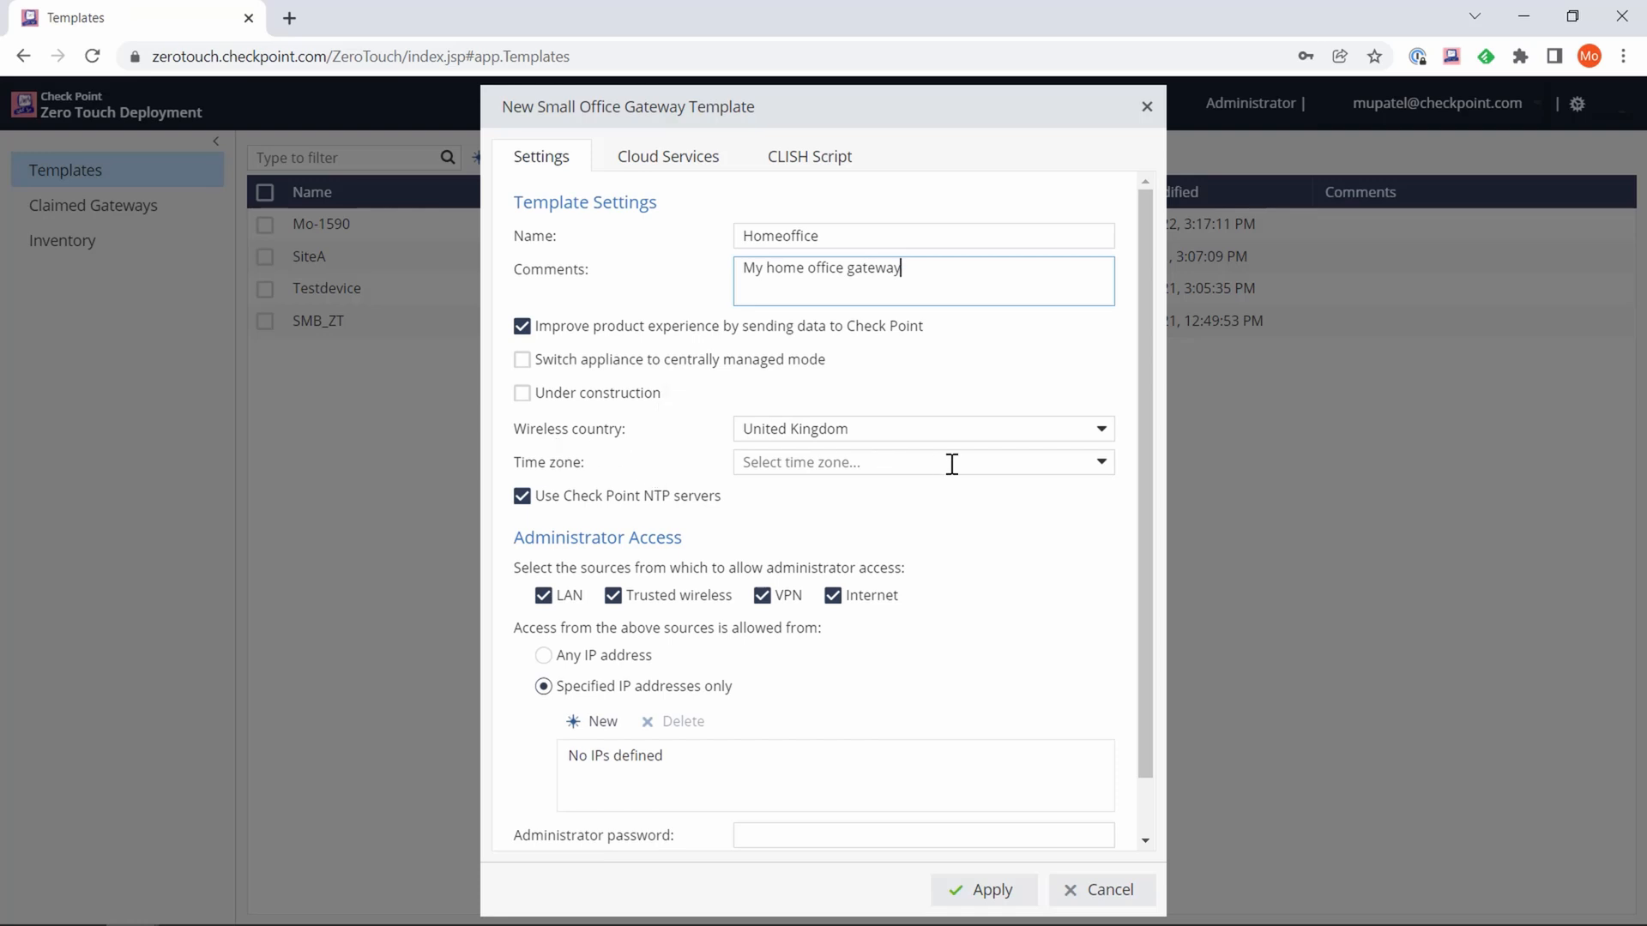
pyautogui.moveTo(871, 454)
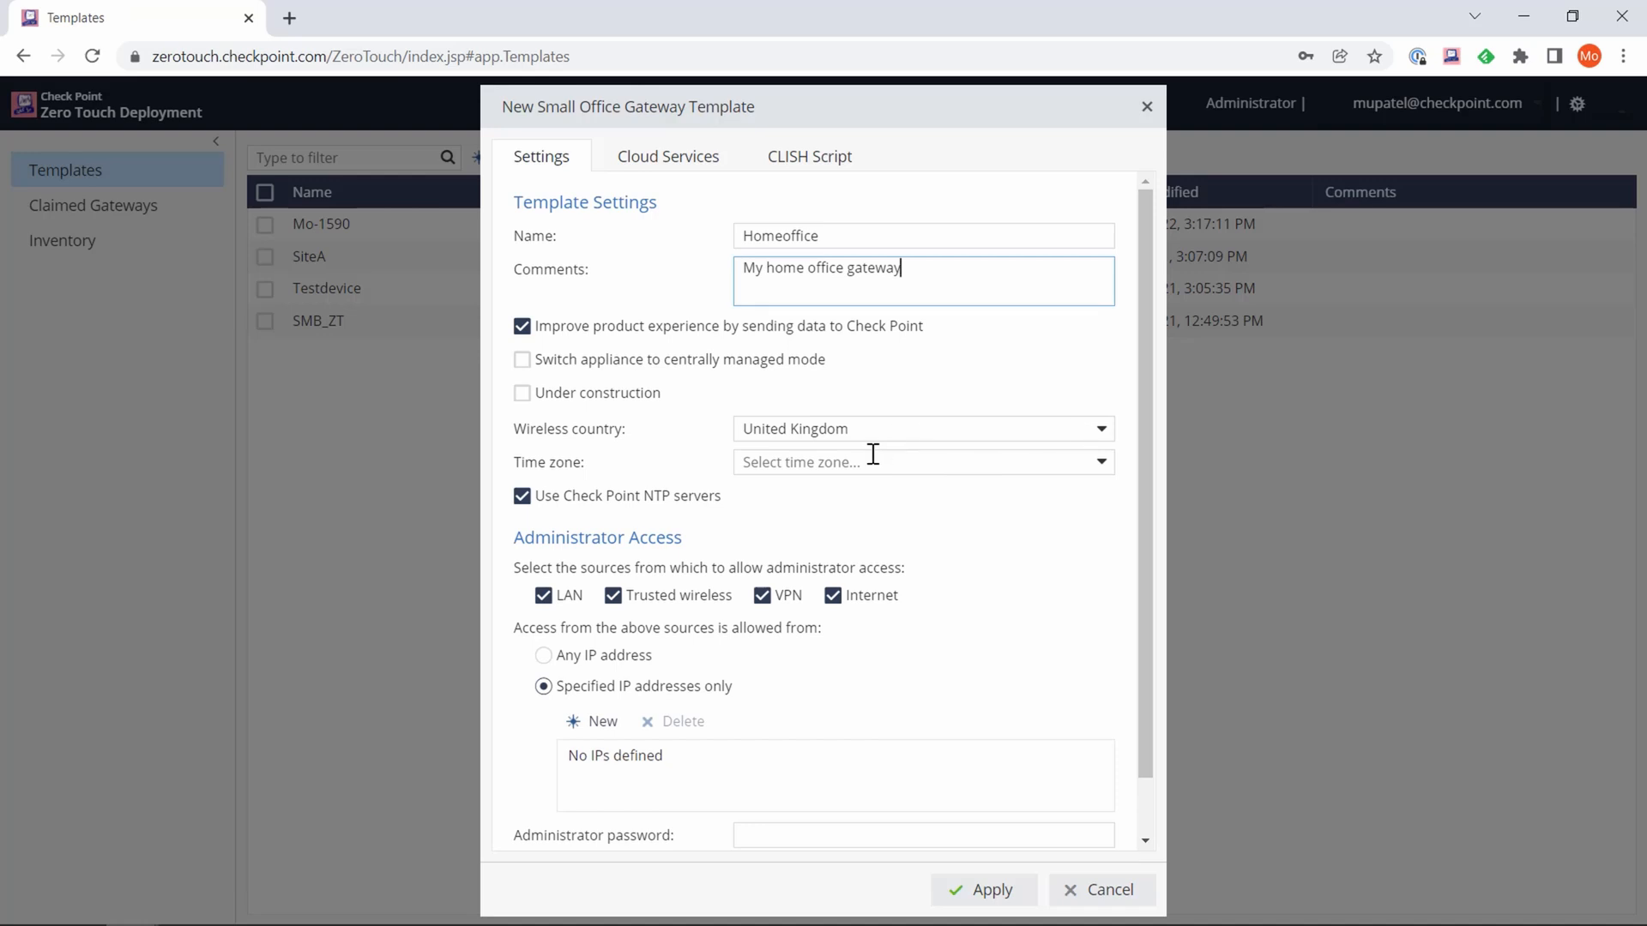
pyautogui.moveTo(1098, 482)
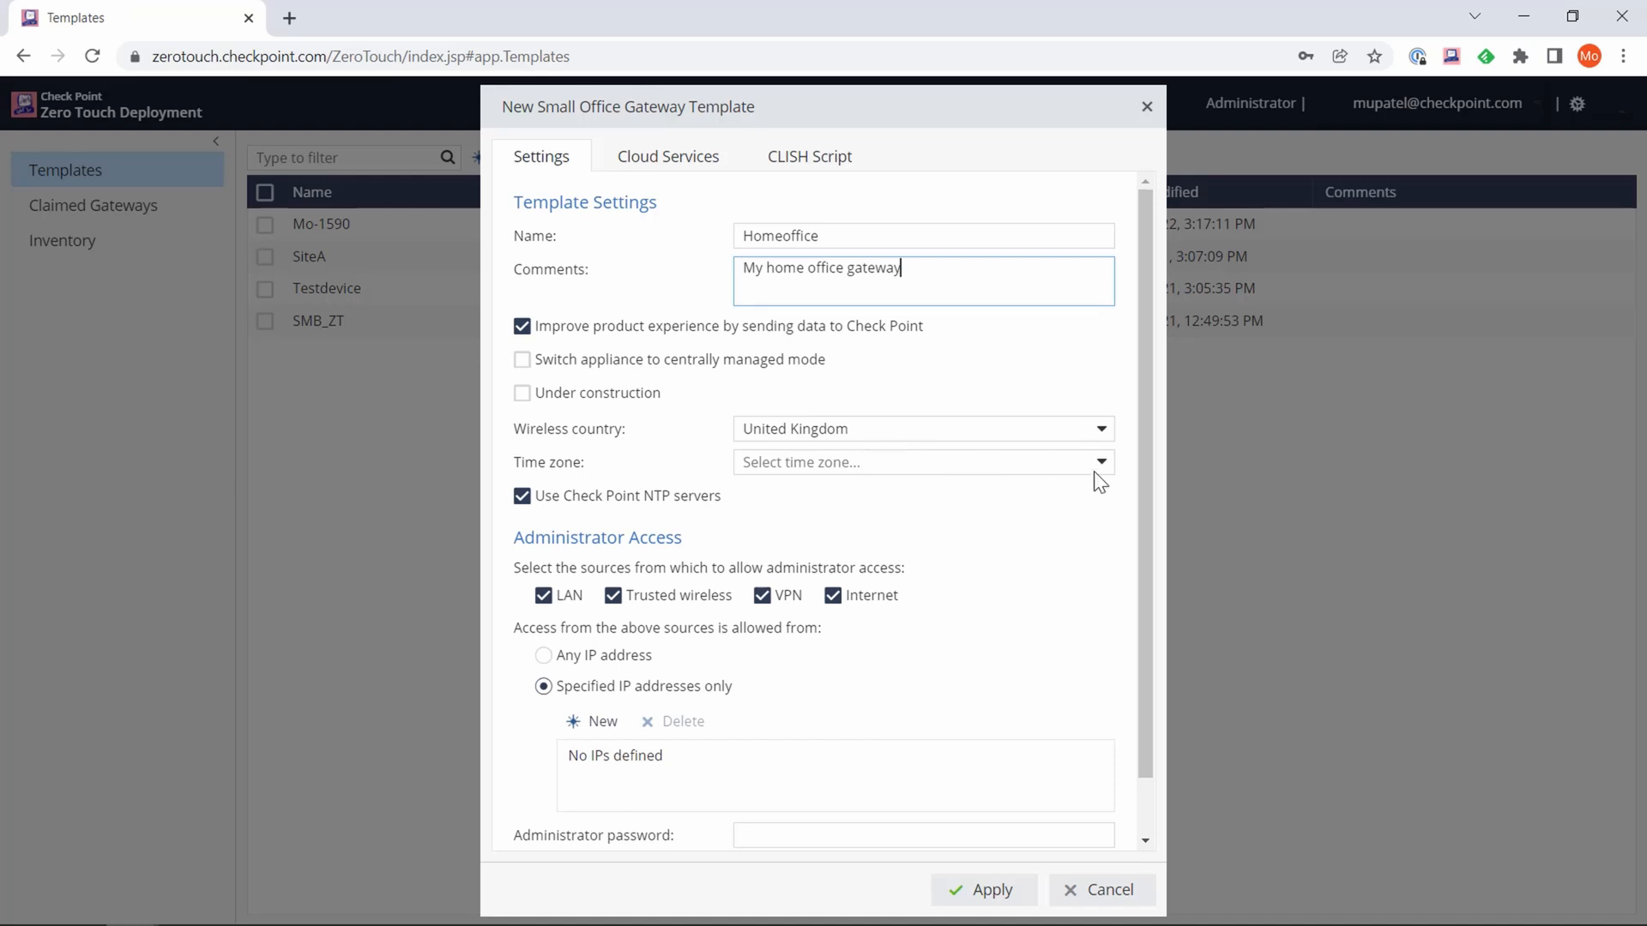
# - Set Greenwich time zone and allow internet admin access from any IP address
pyautogui.click(1100, 462)
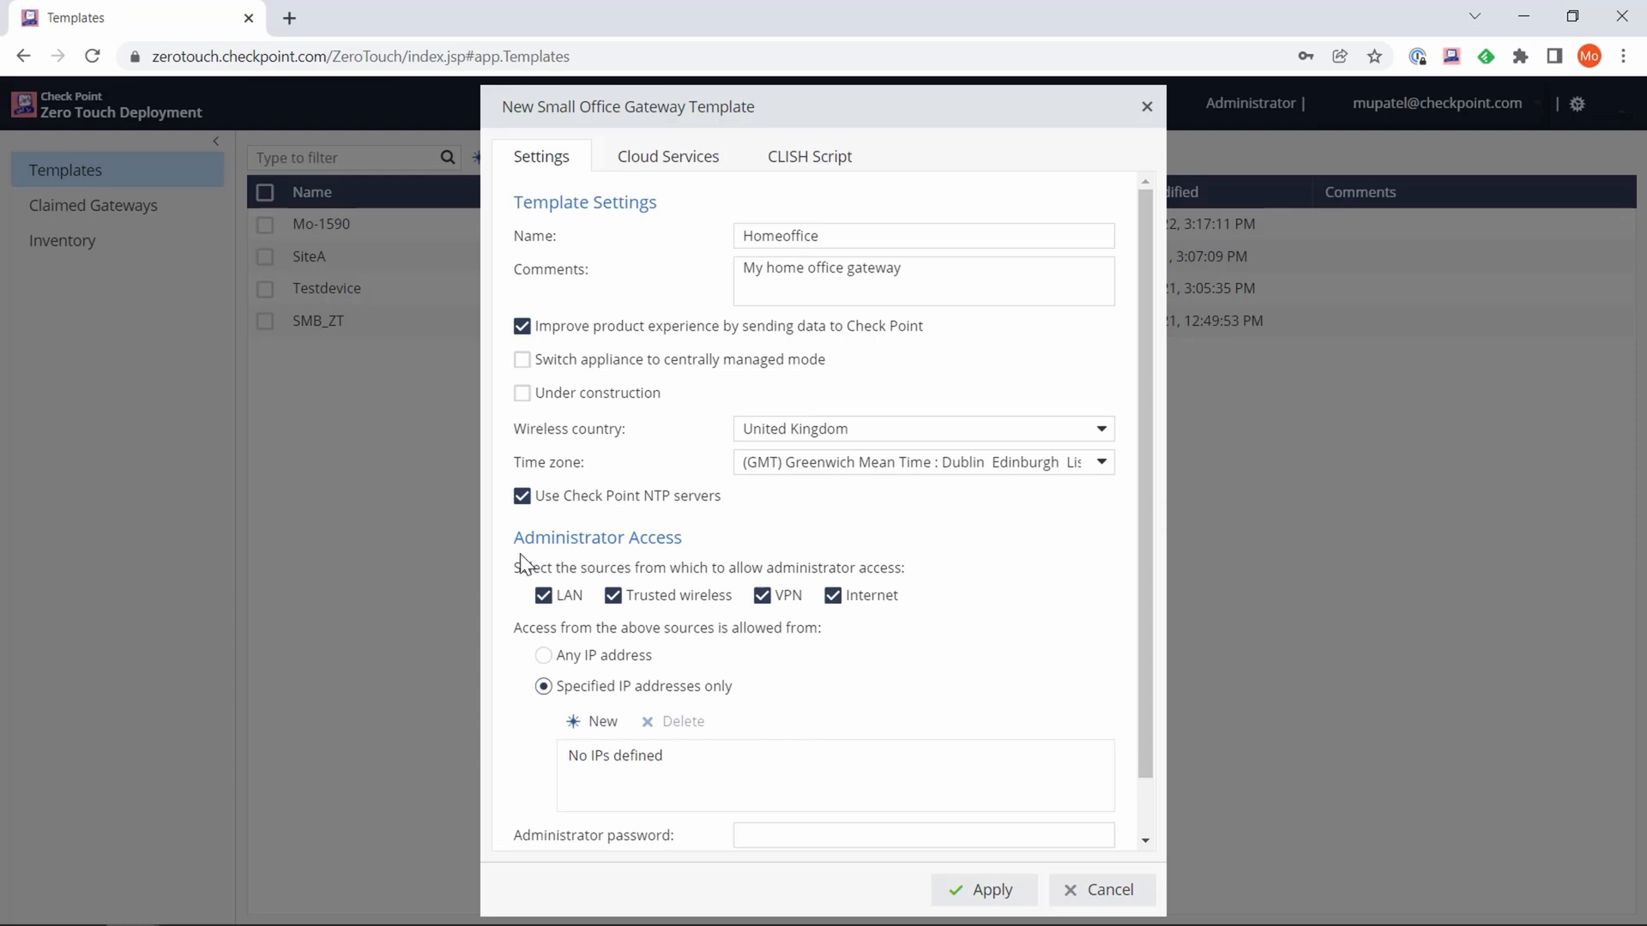
pyautogui.moveTo(524, 538)
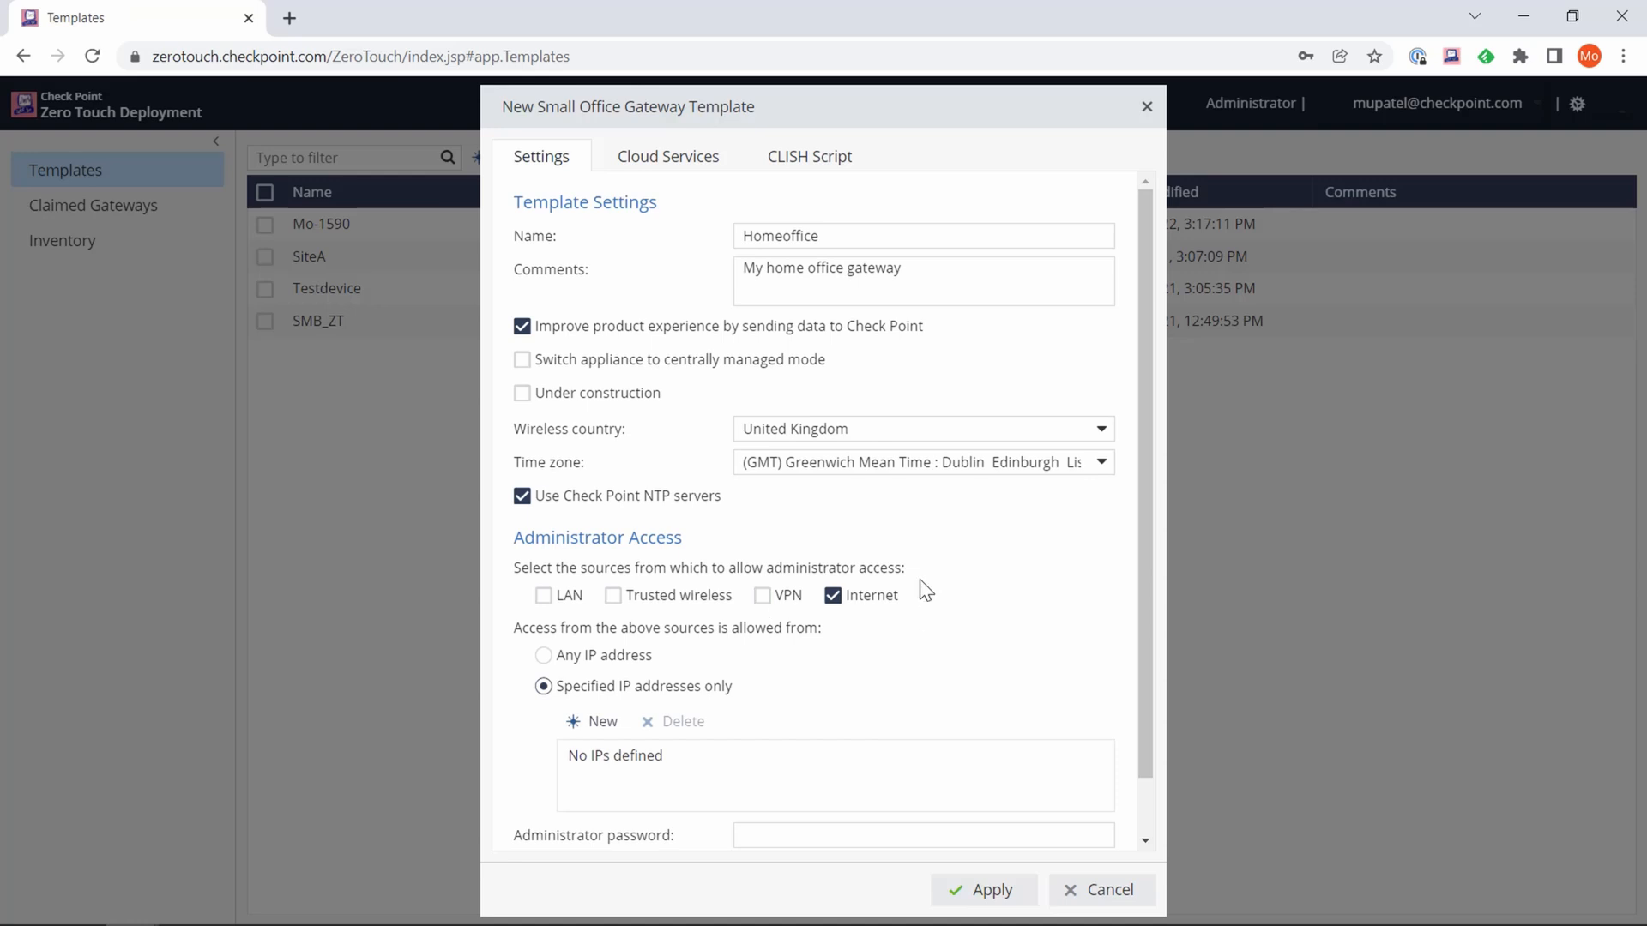
pyautogui.click(544, 656)
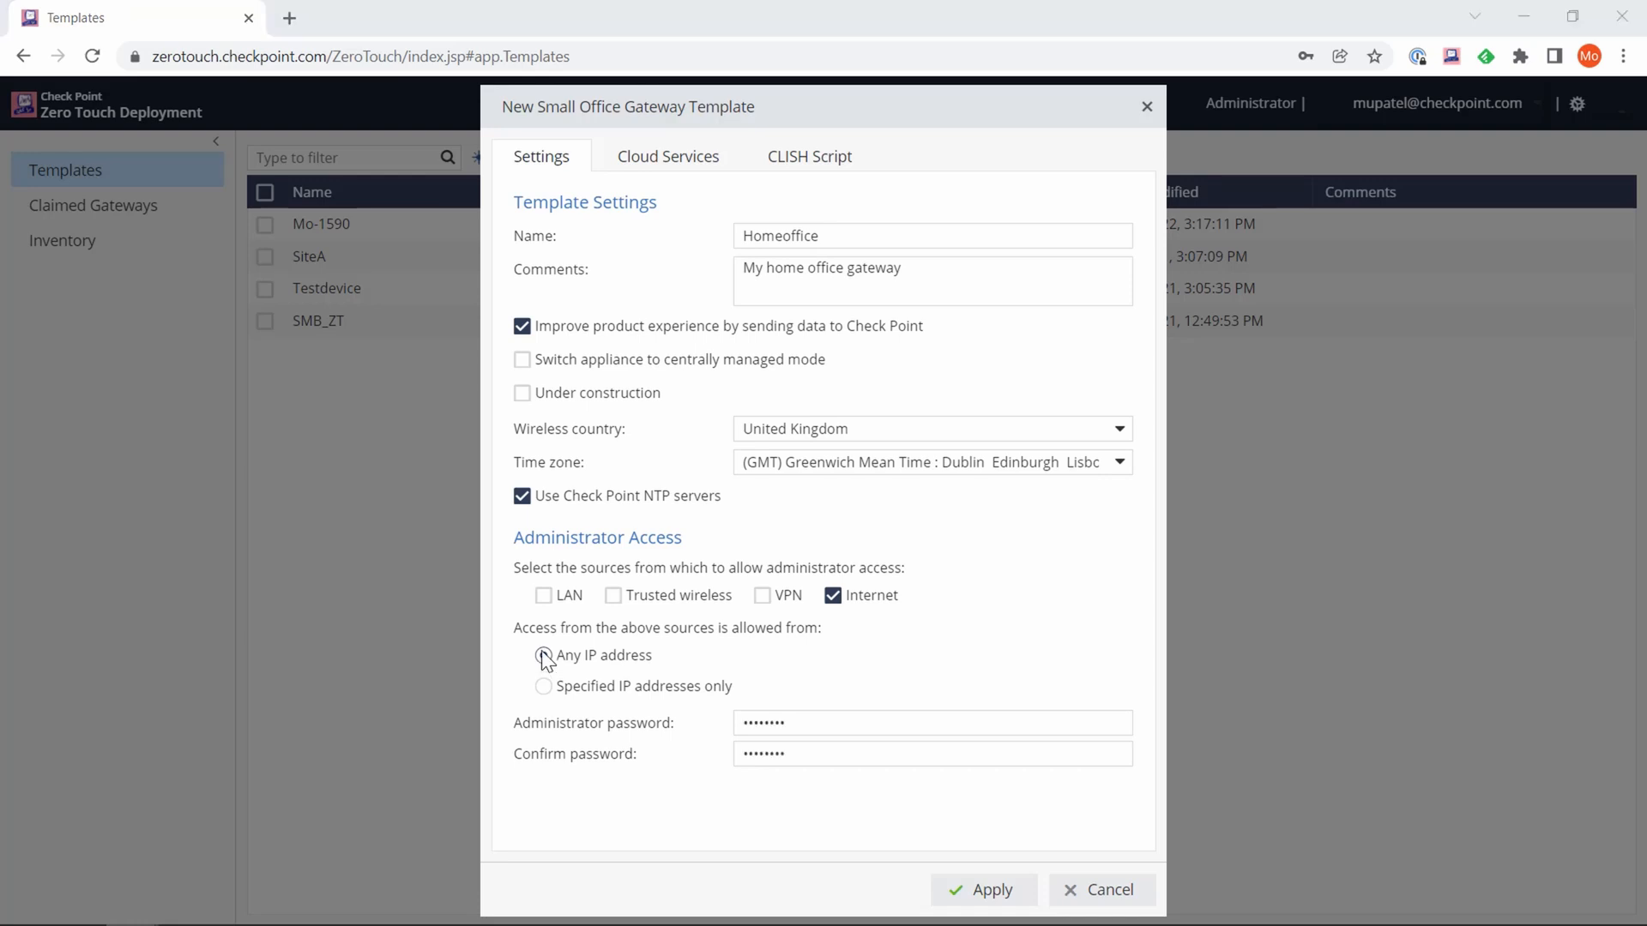
pyautogui.click(543, 654)
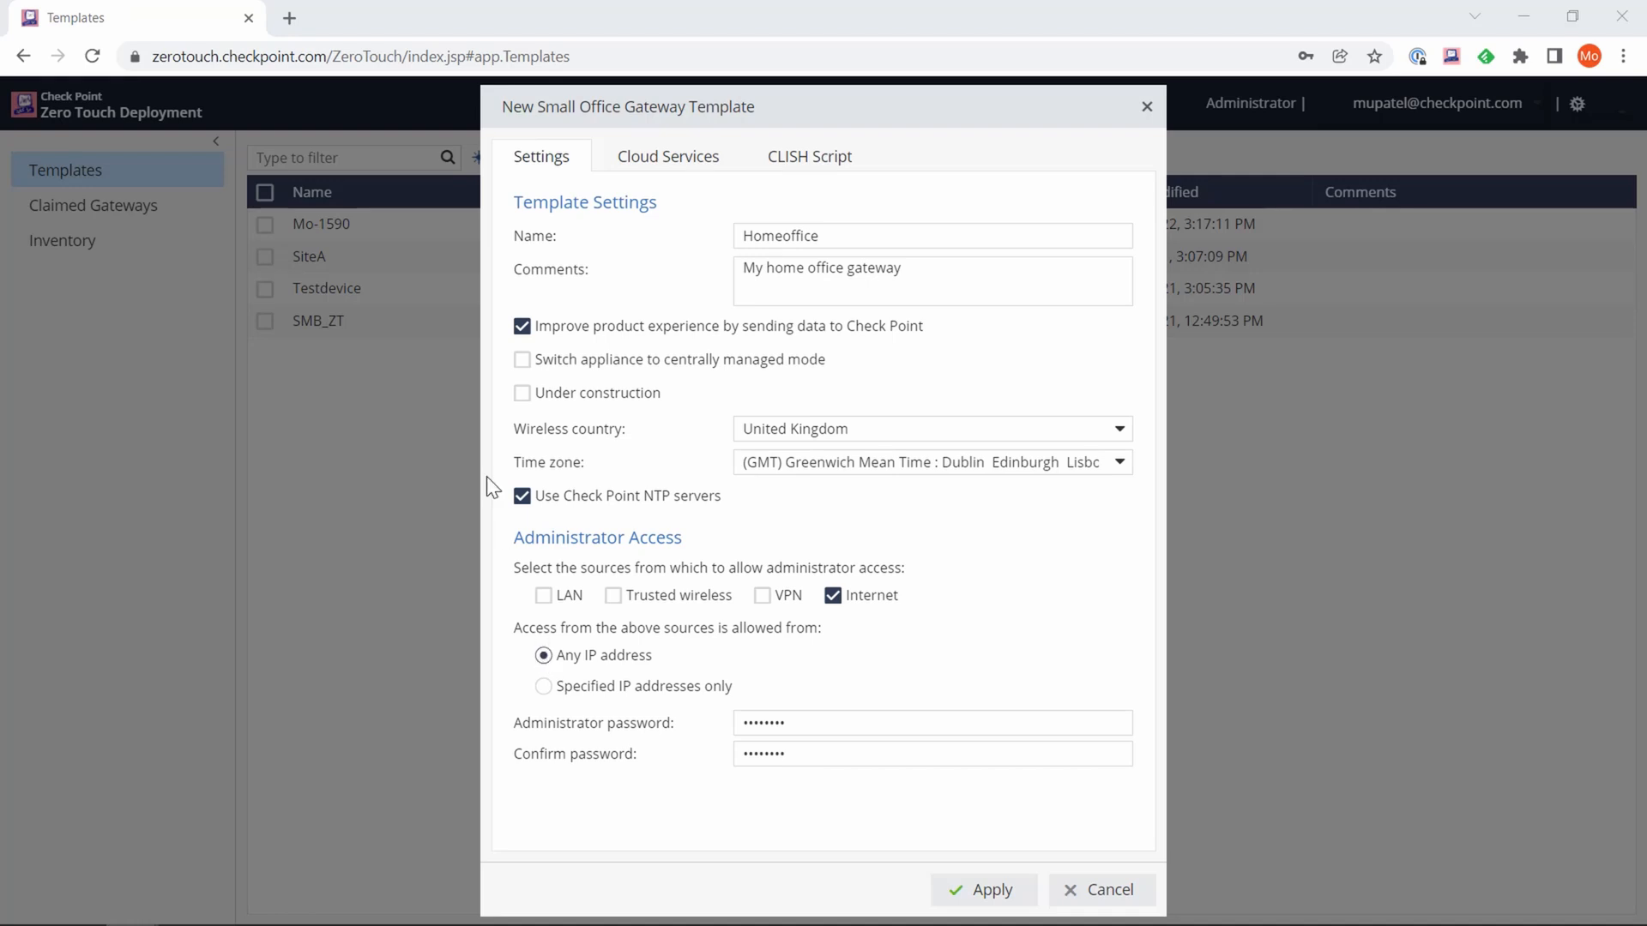
# - Go to Cloud Services, CLISH Script, and add the STANDALONEWIFI WPA2 WLAN commands
pyautogui.click(667, 155)
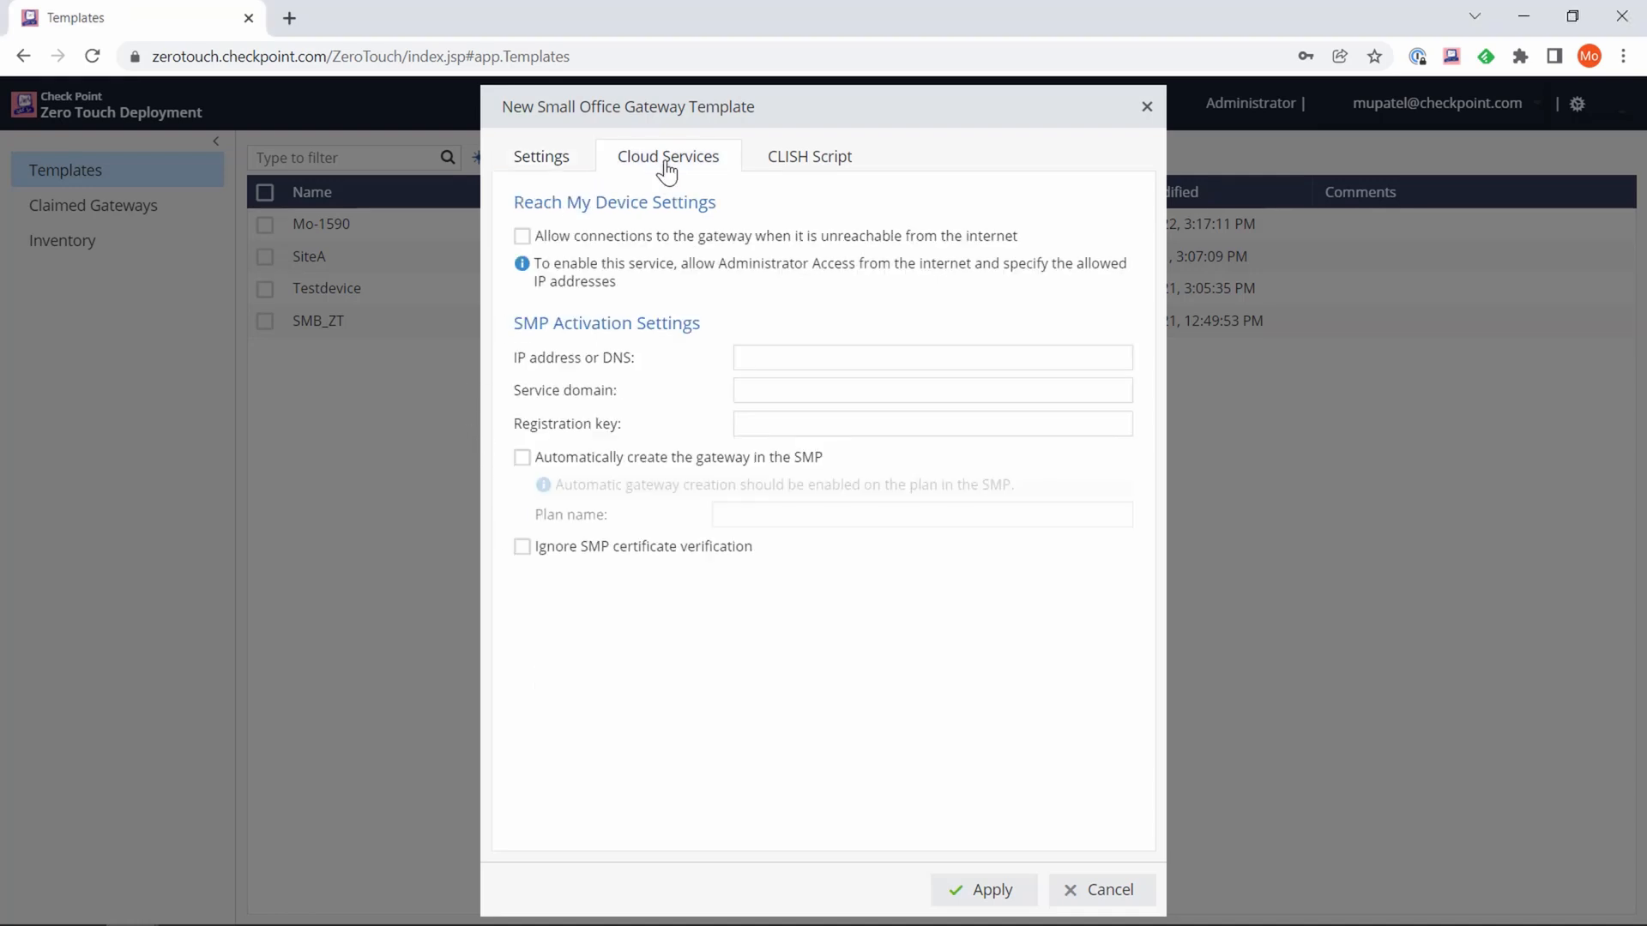
pyautogui.moveTo(766, 656)
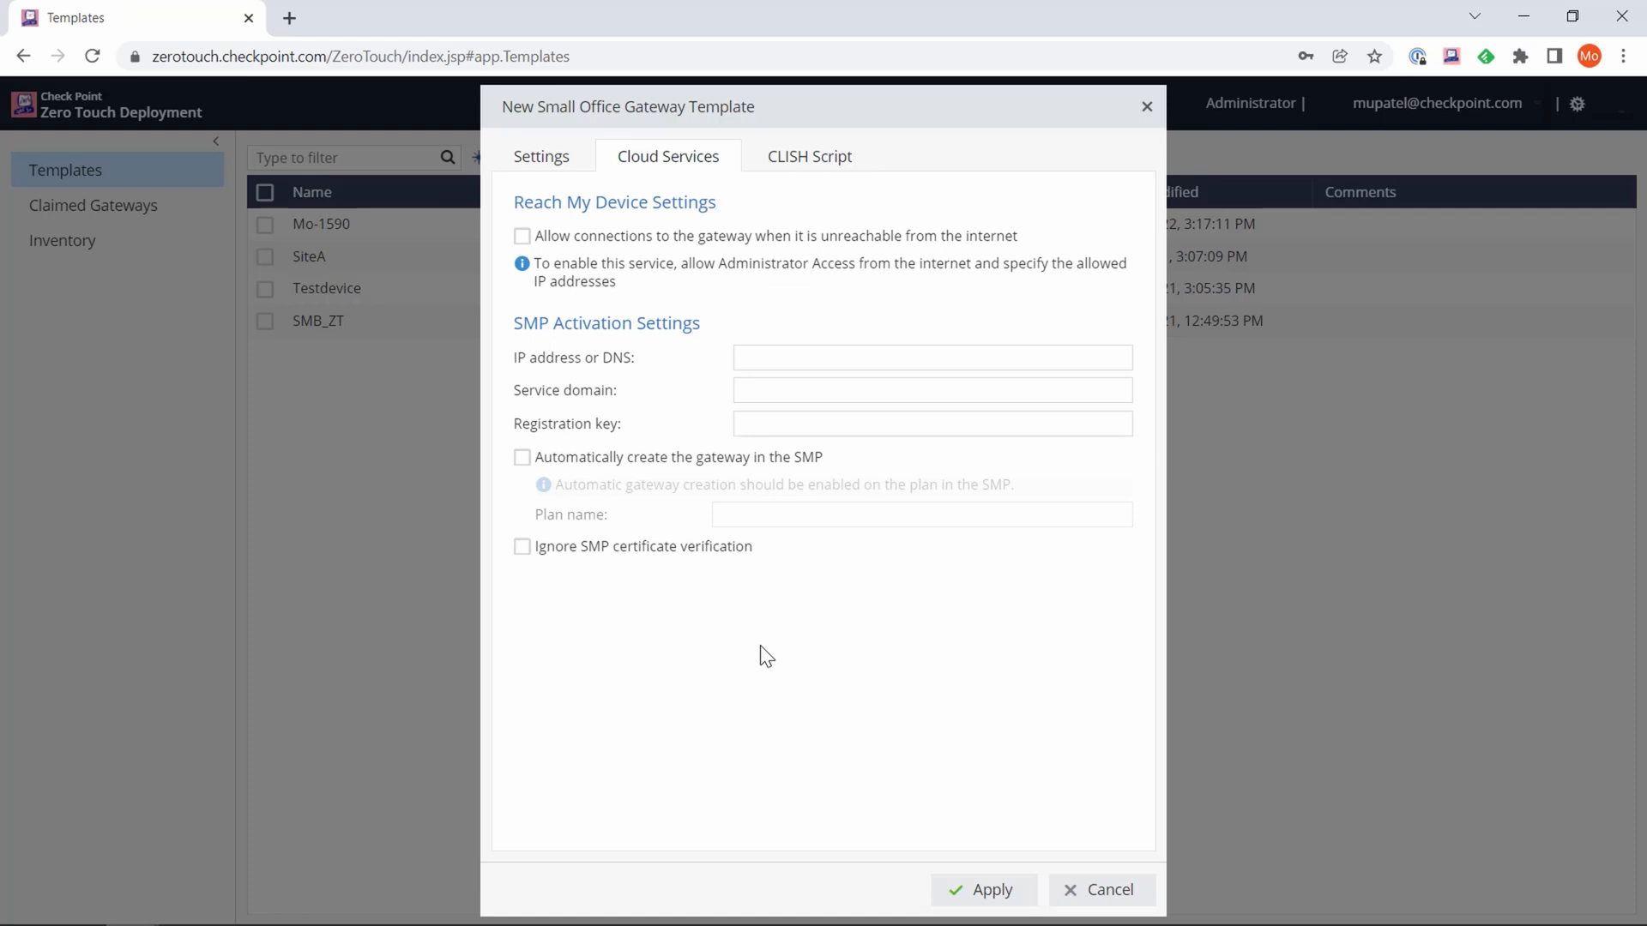
pyautogui.click(809, 156)
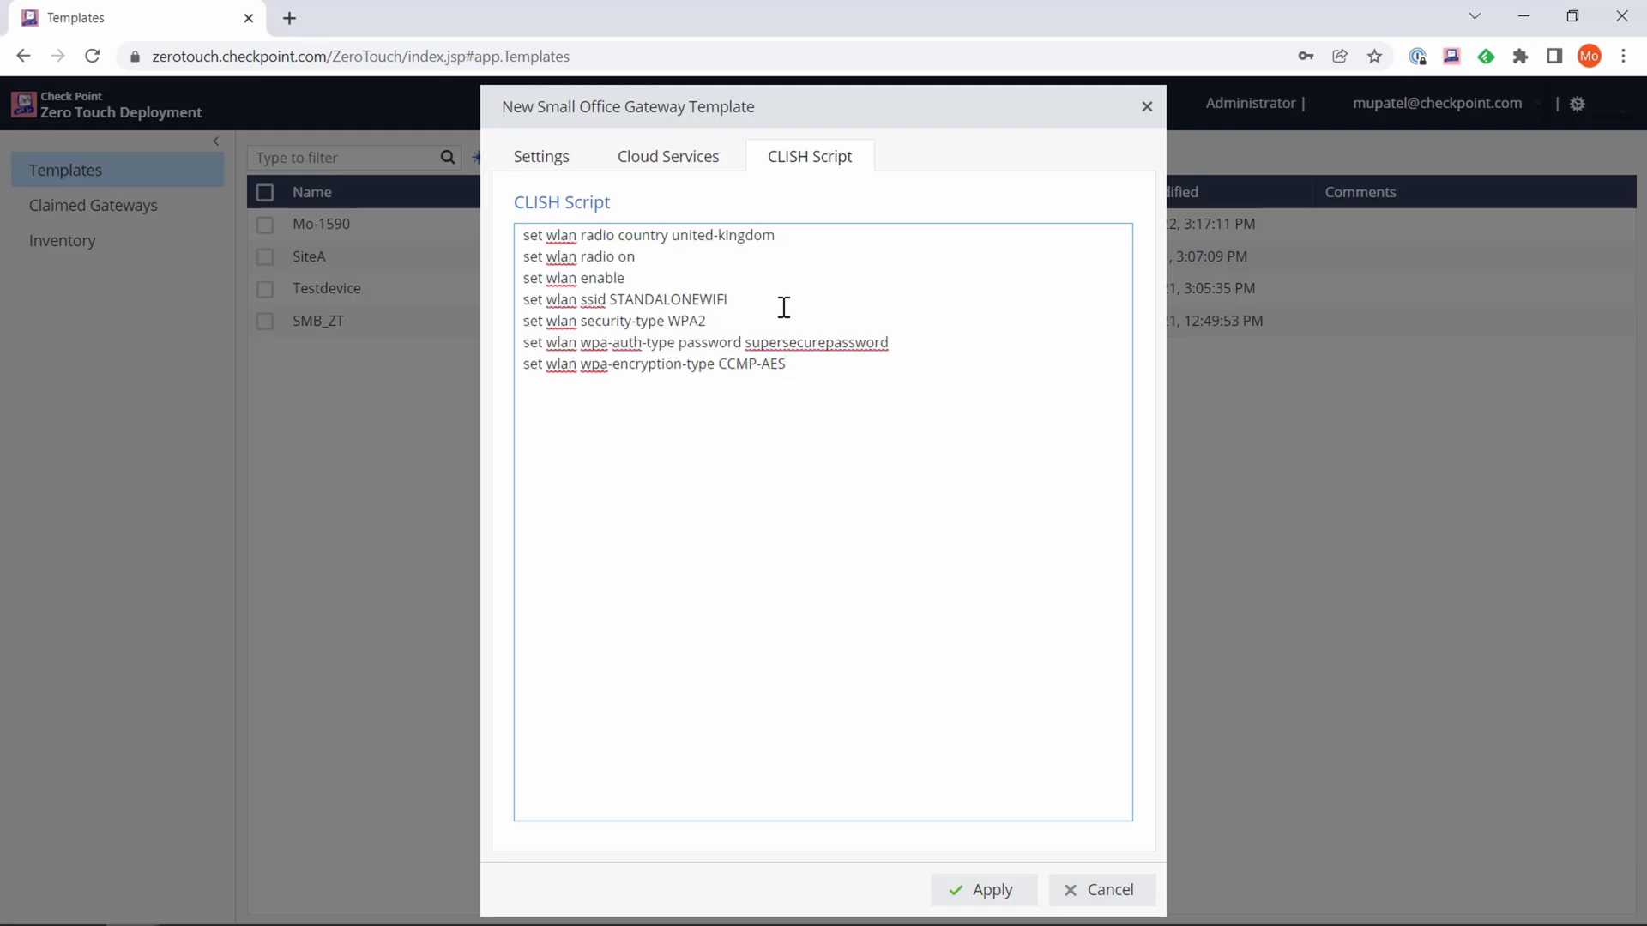
# - Finish the end of the WLAN script and apply the Homeoffice template
pyautogui.click(786, 364)
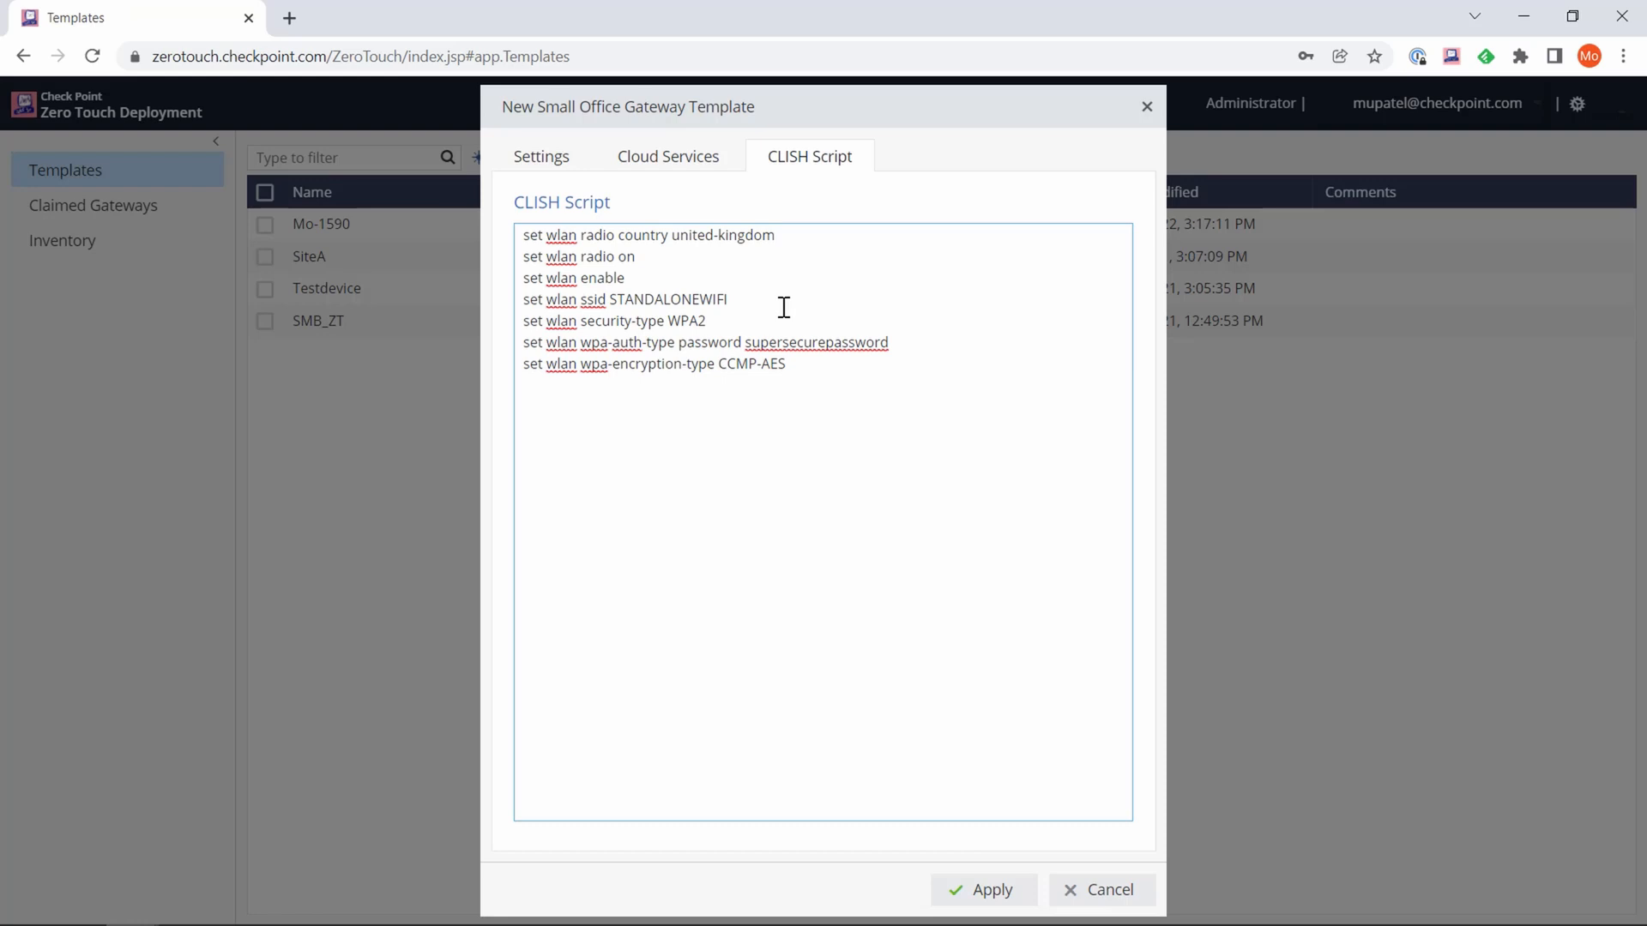
pyautogui.moveTo(839, 484)
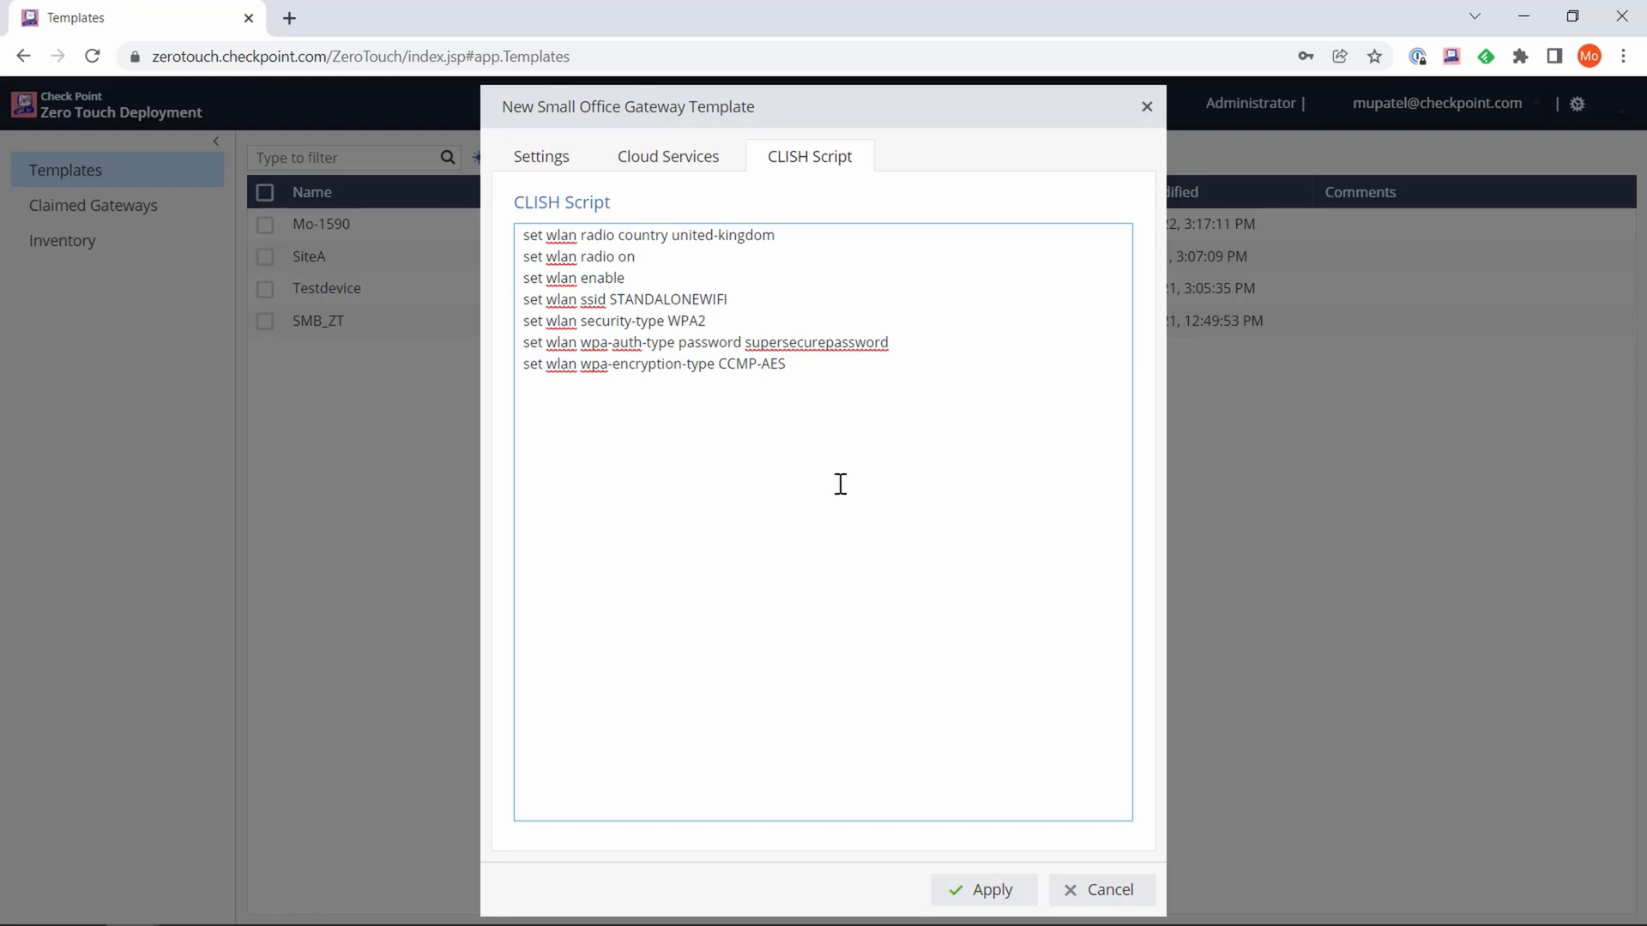
pyautogui.moveTo(1100, 625)
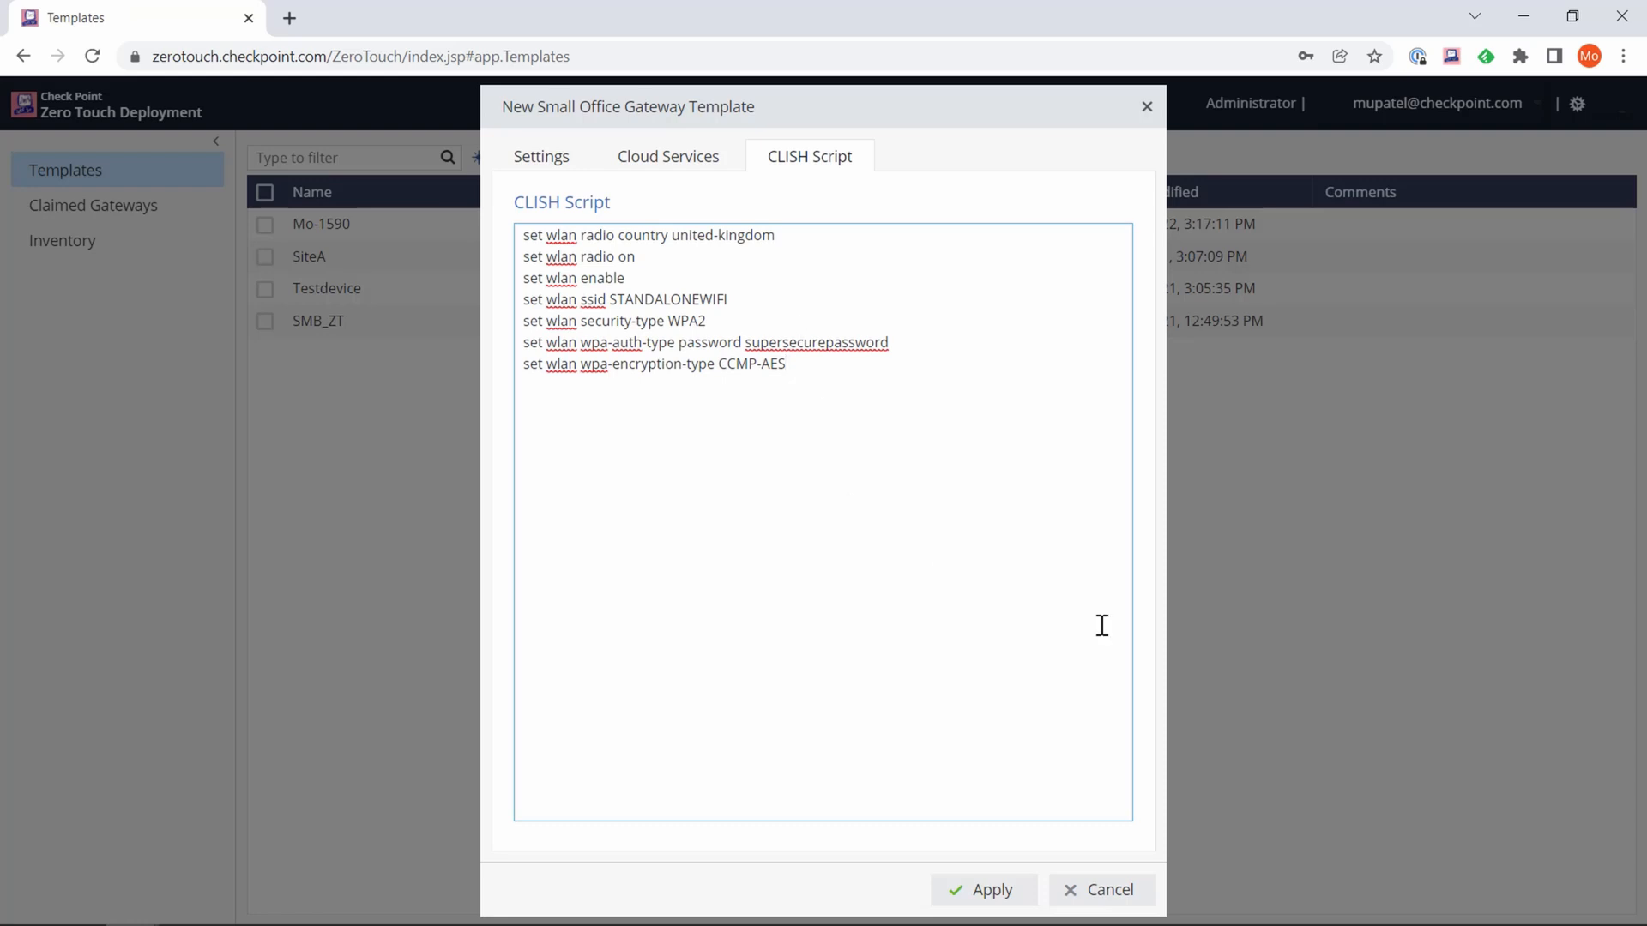
pyautogui.click(786, 364)
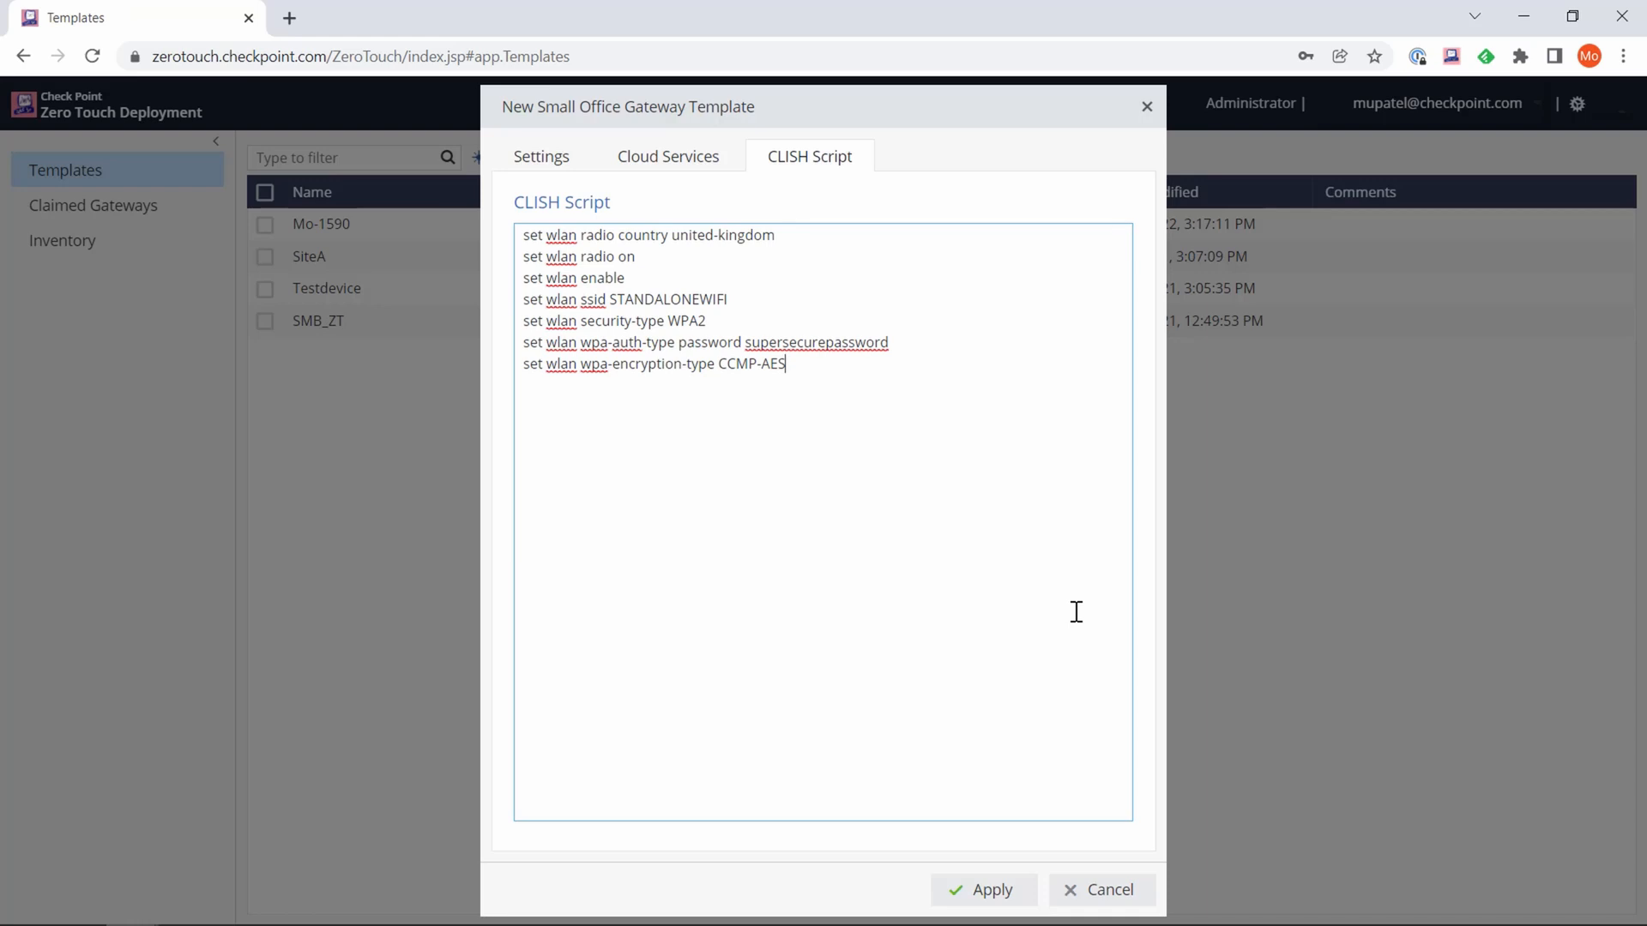
pyautogui.click(983, 890)
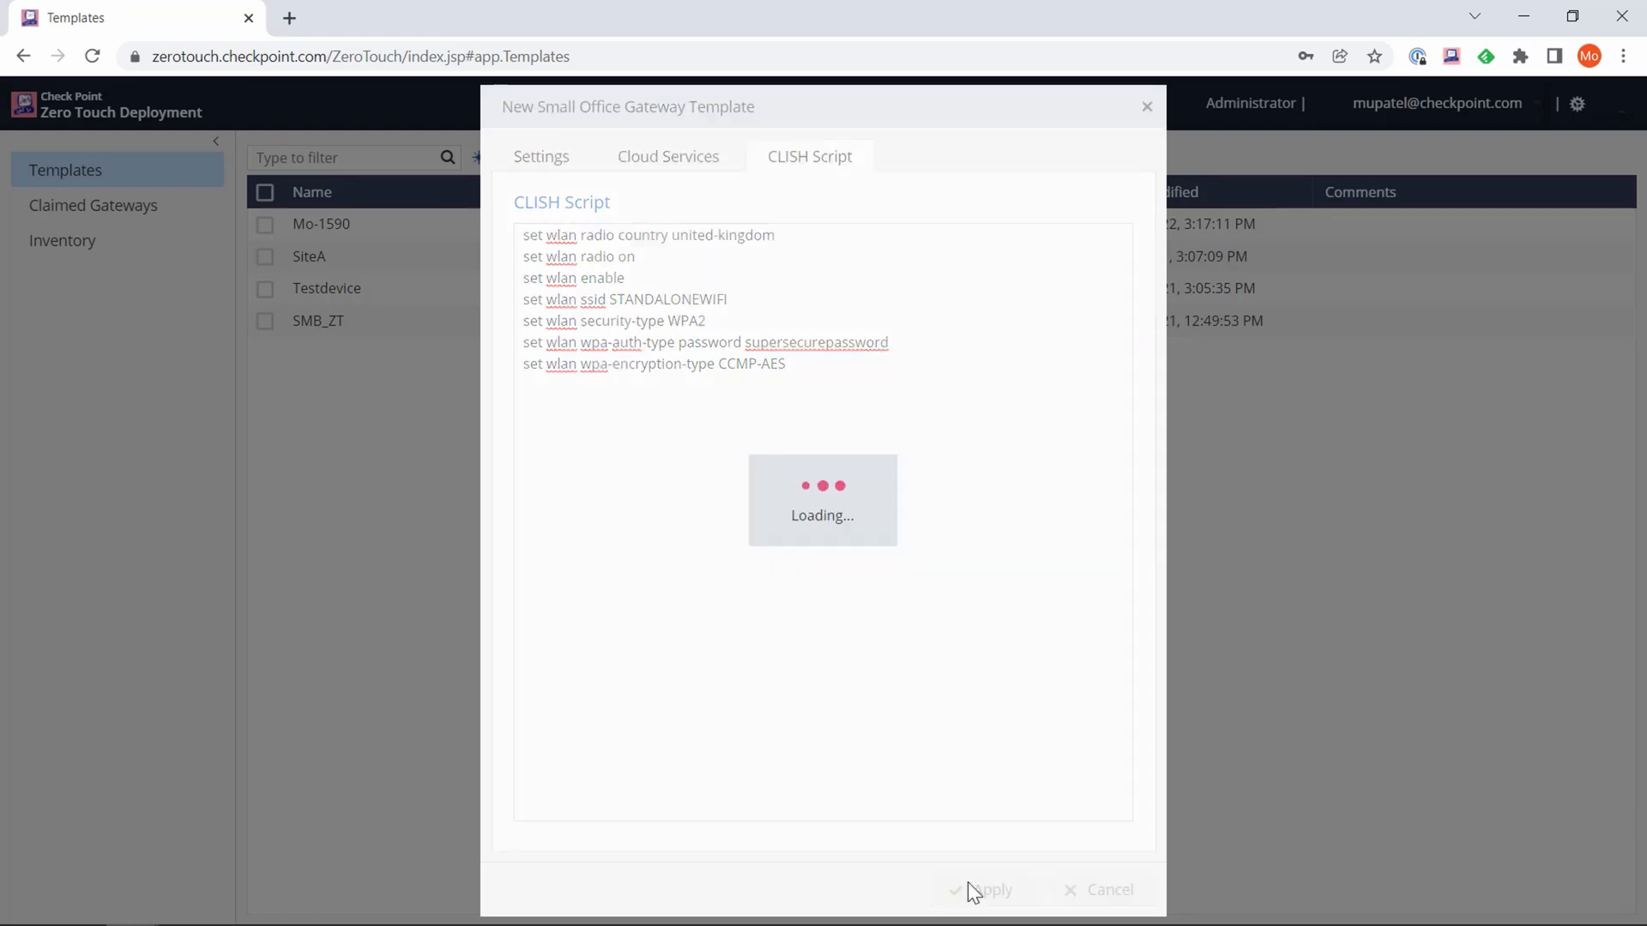
# - Confirm Homeoffice is listed first among five templates, dated 2/21/2022
pyautogui.click(983, 890)
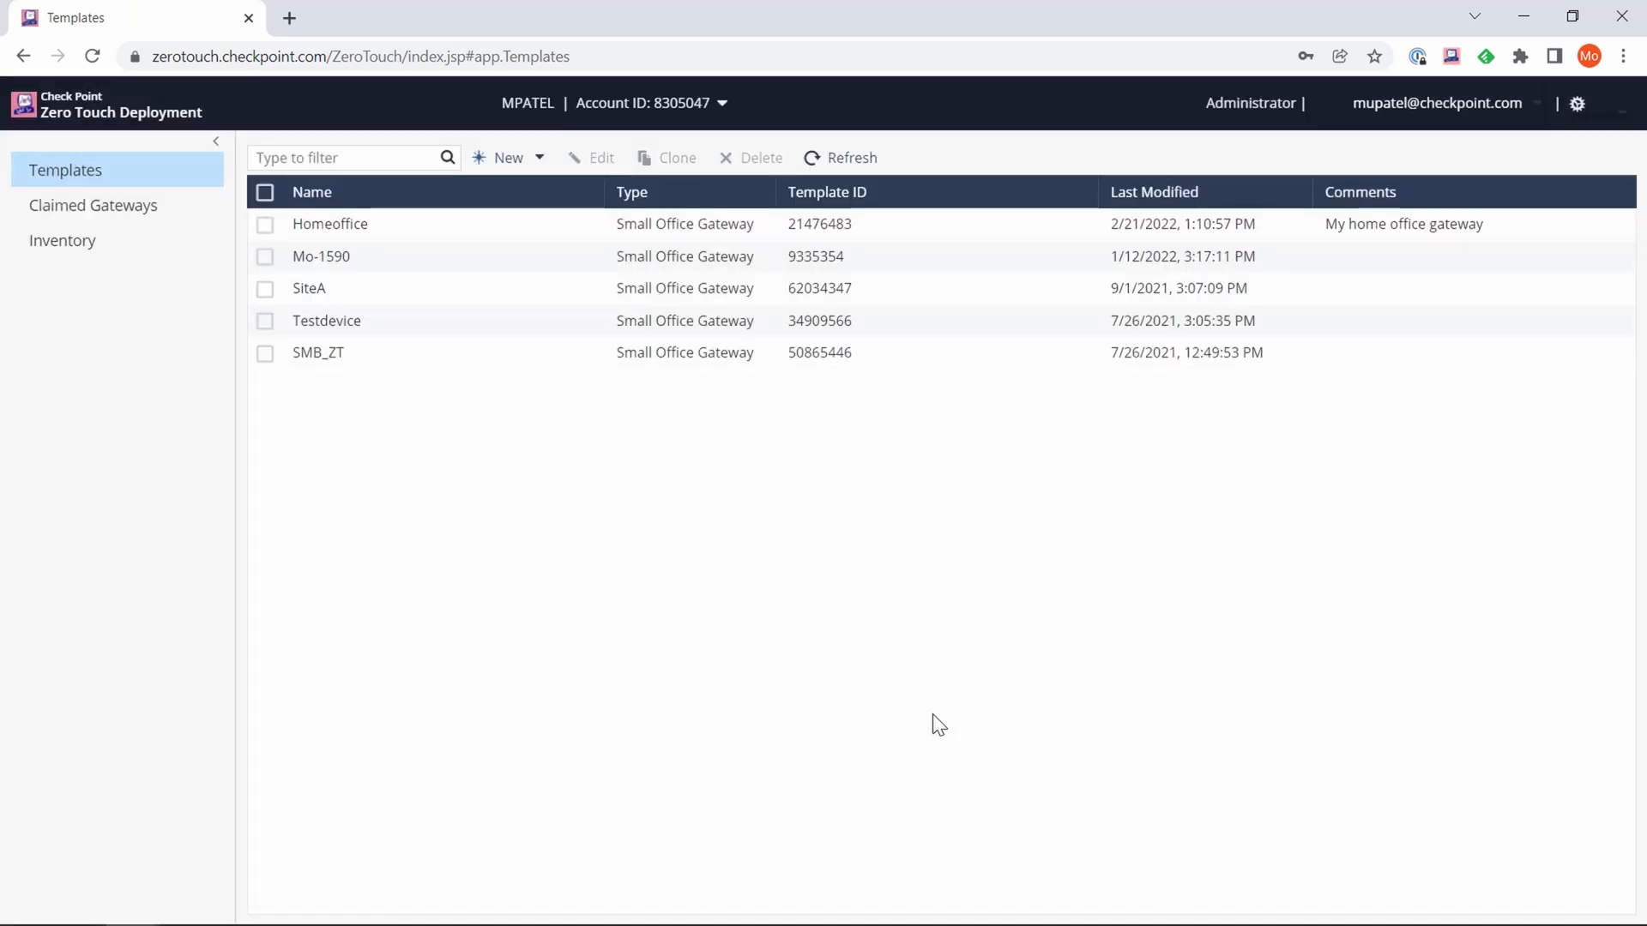
pyautogui.moveTo(804, 444)
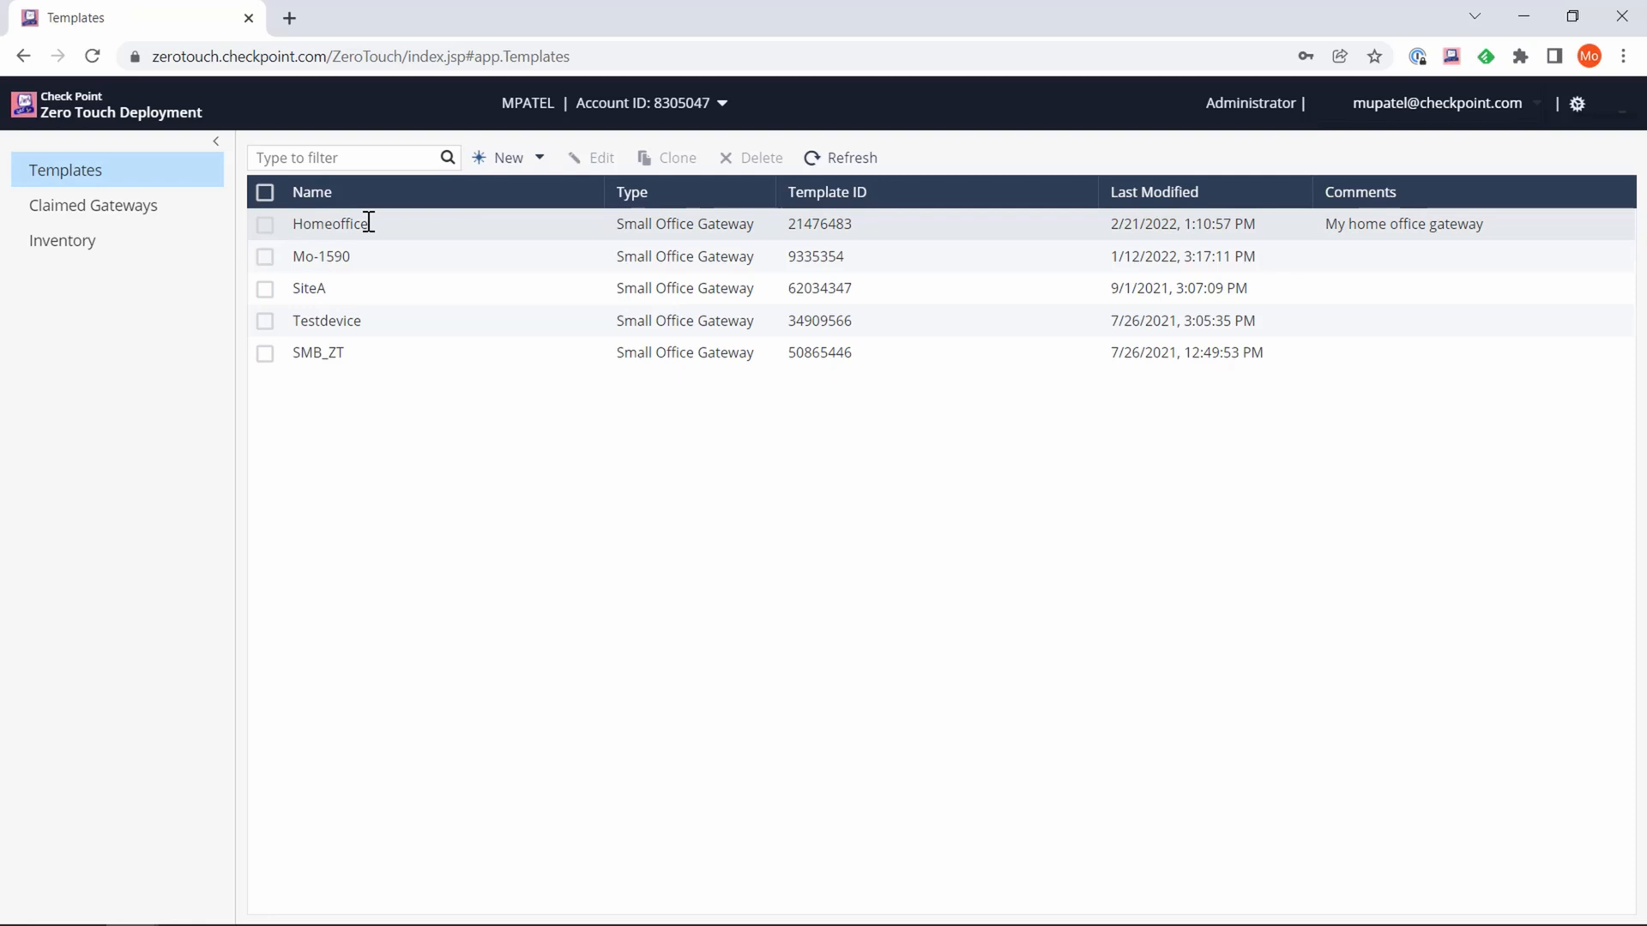
pyautogui.moveTo(849, 223)
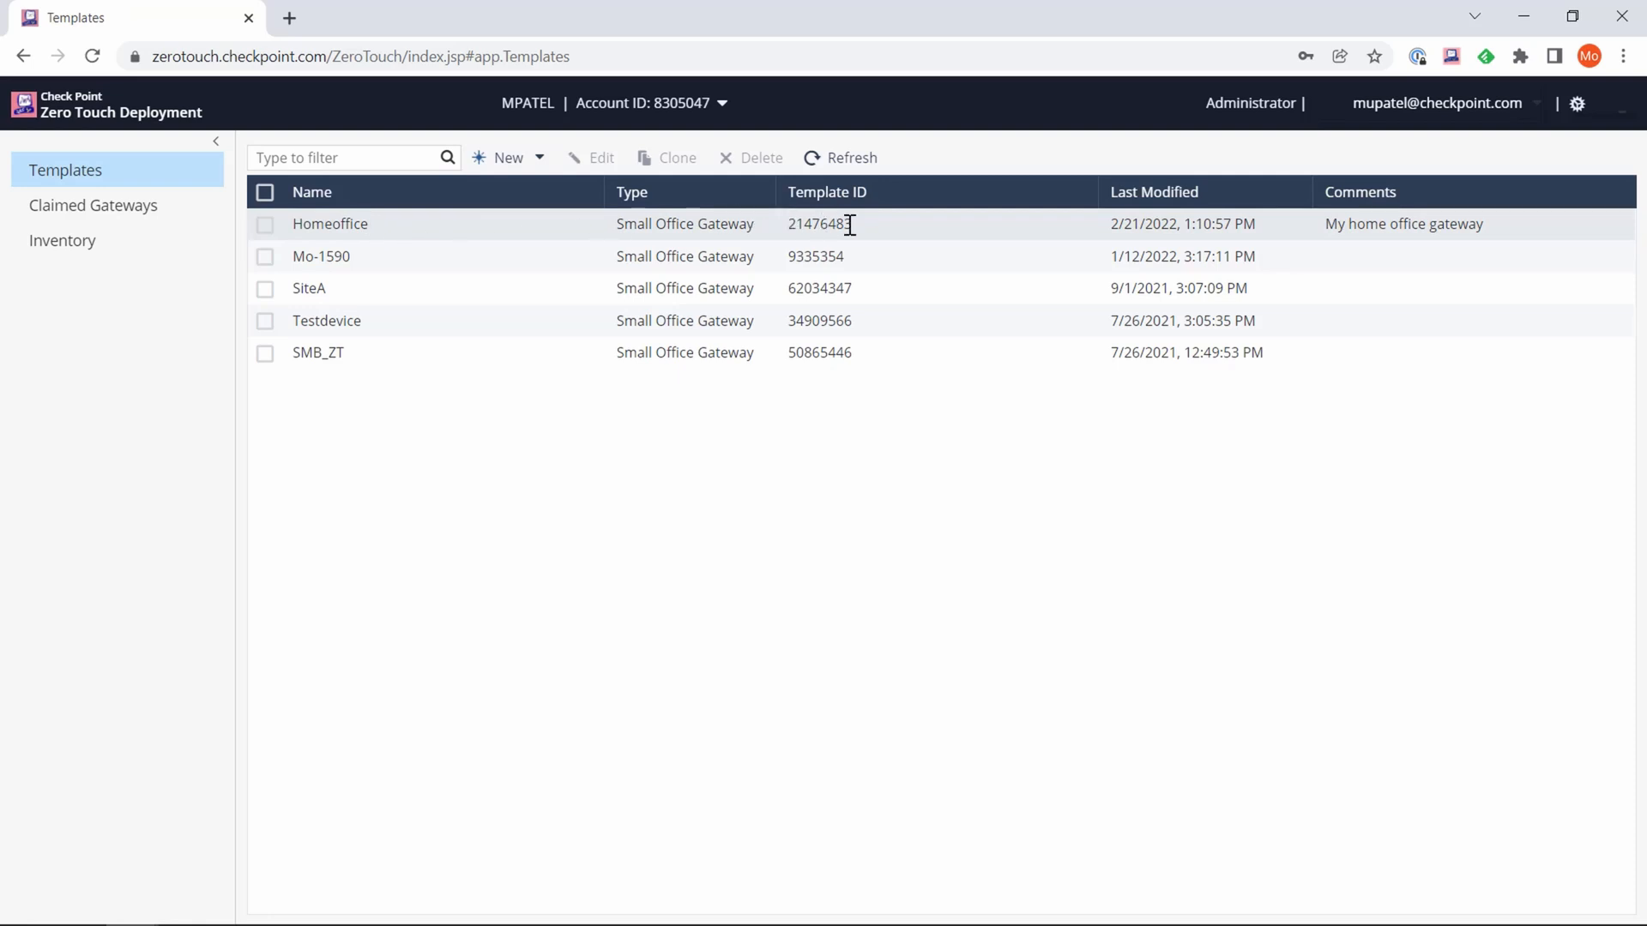
pyautogui.moveTo(938, 261)
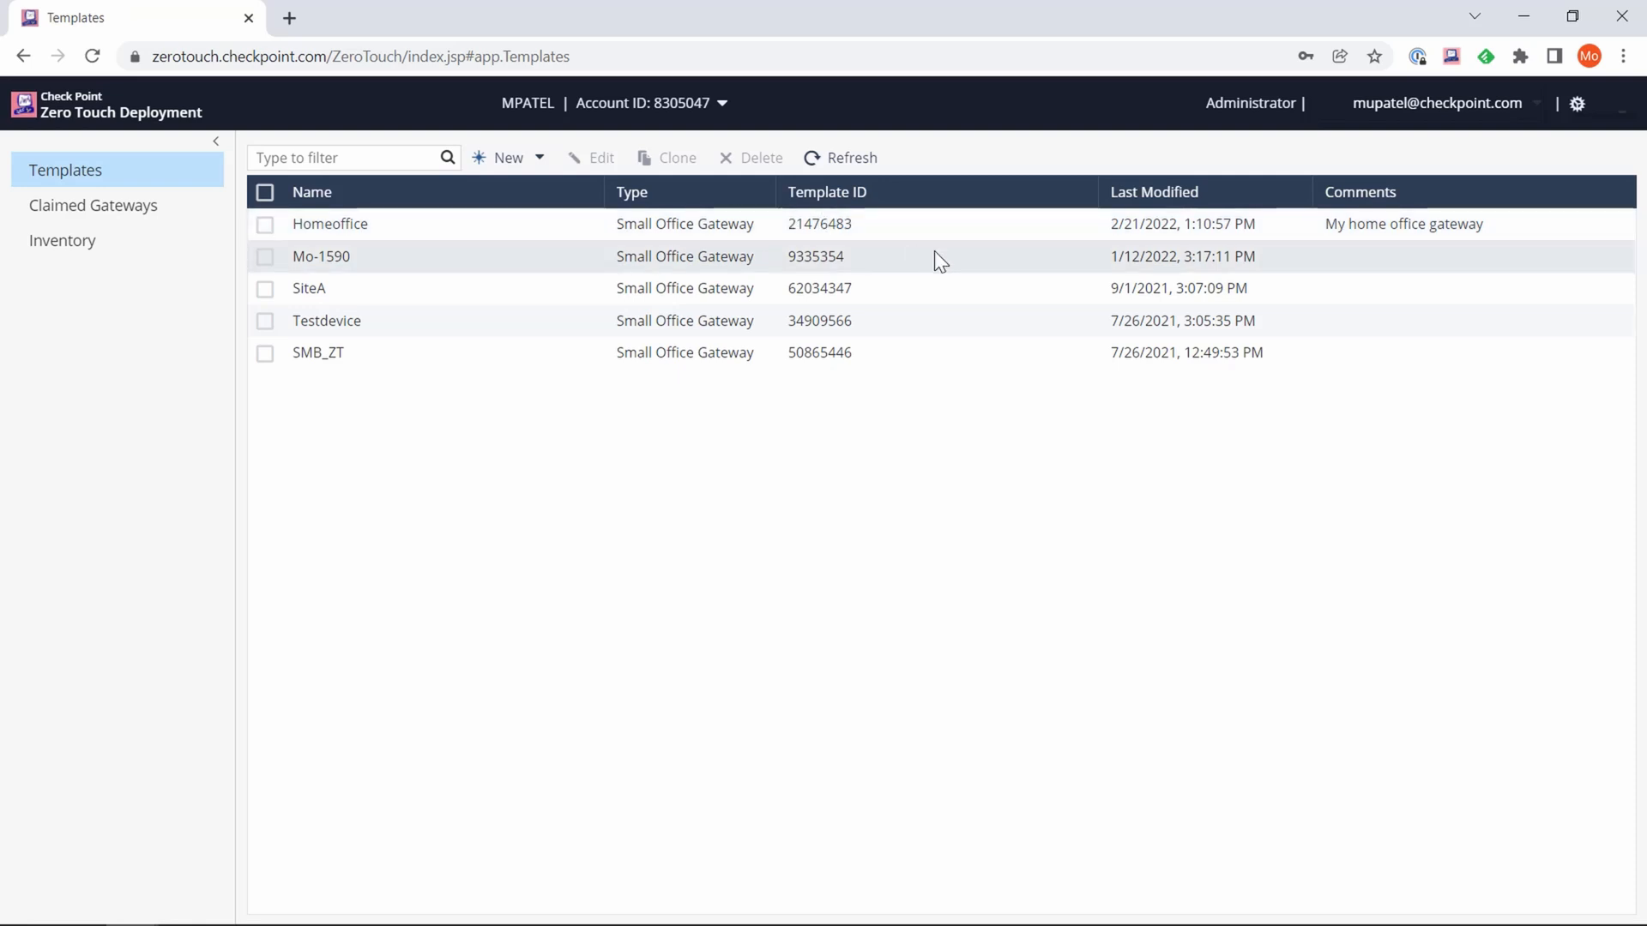
pyautogui.moveTo(1116, 240)
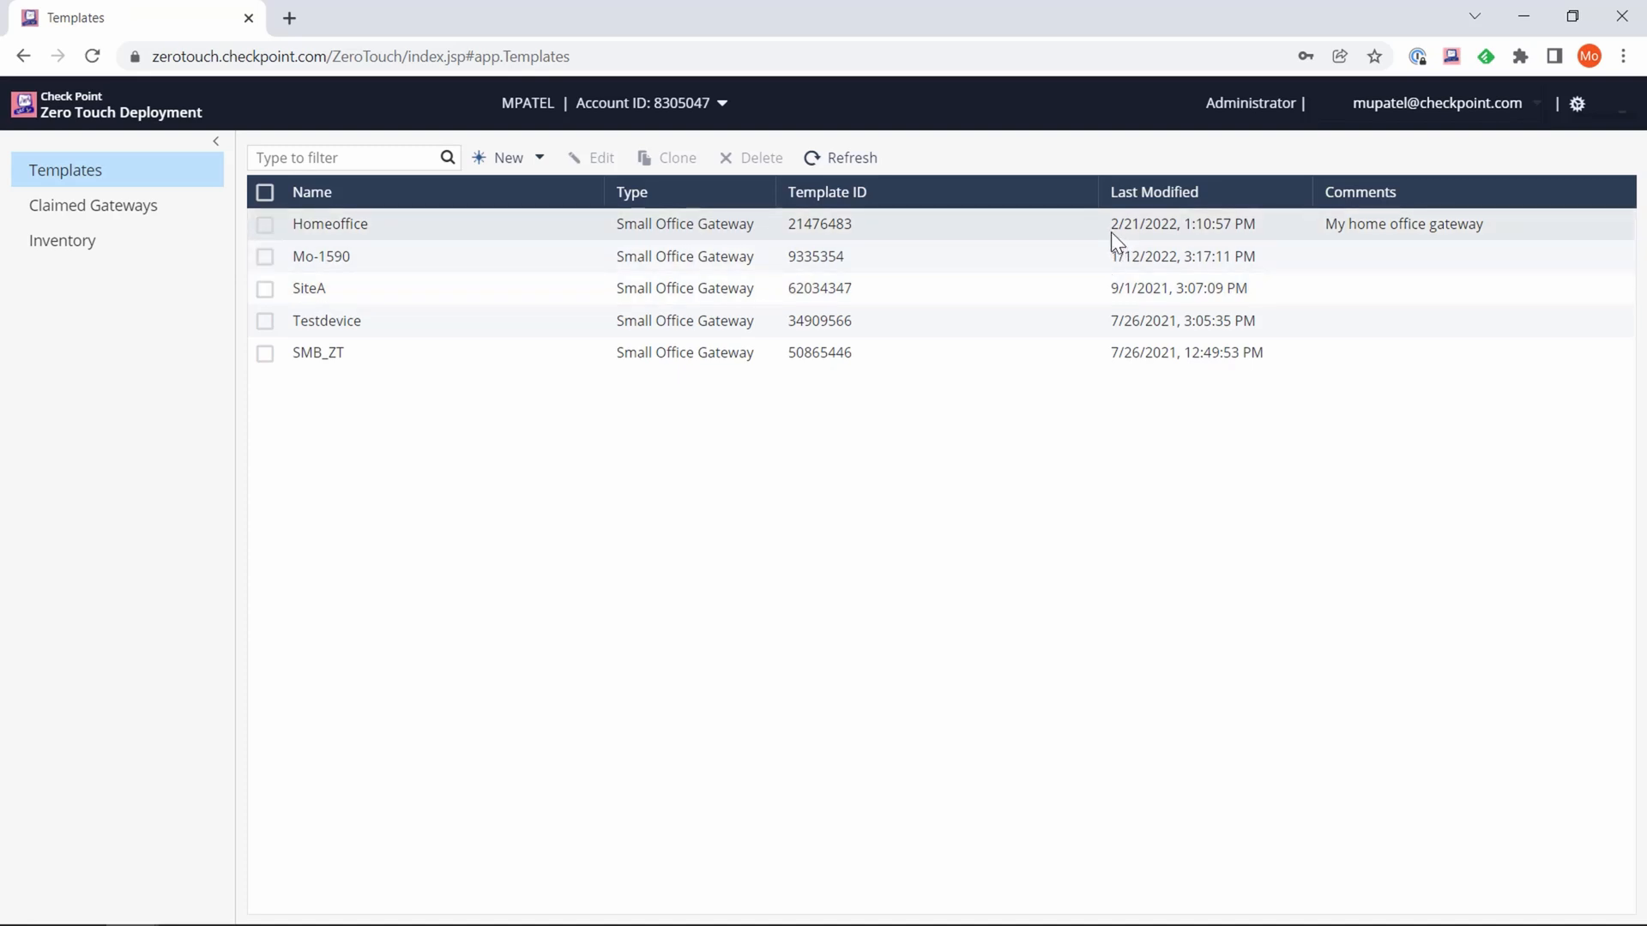
pyautogui.moveTo(1384, 257)
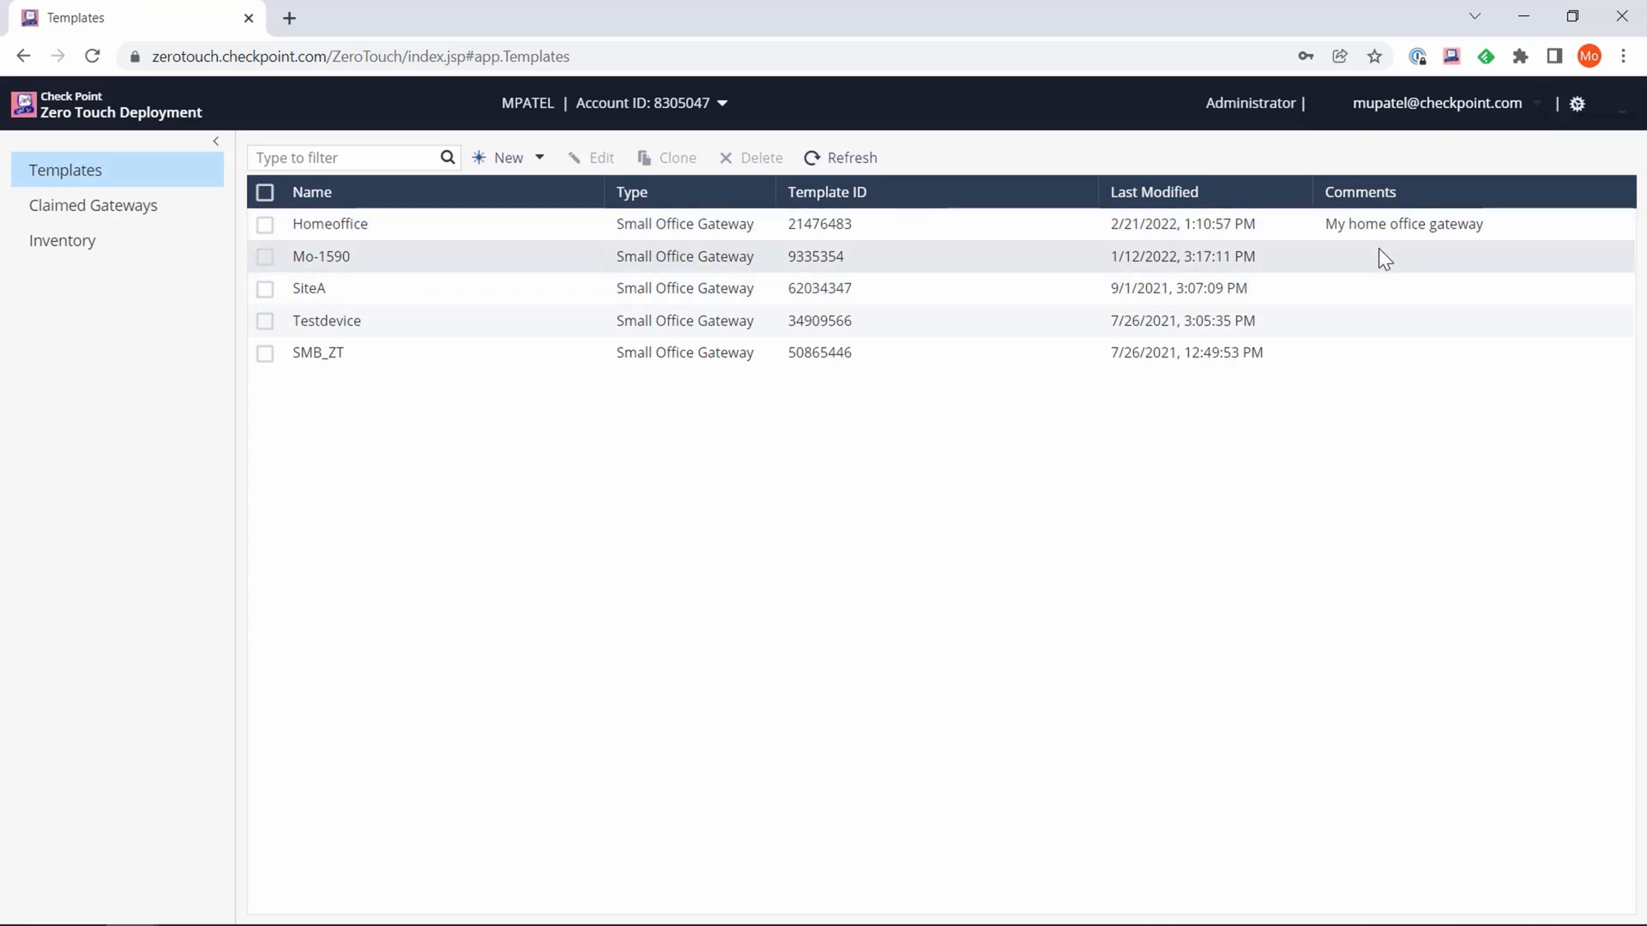
pyautogui.moveTo(1496, 238)
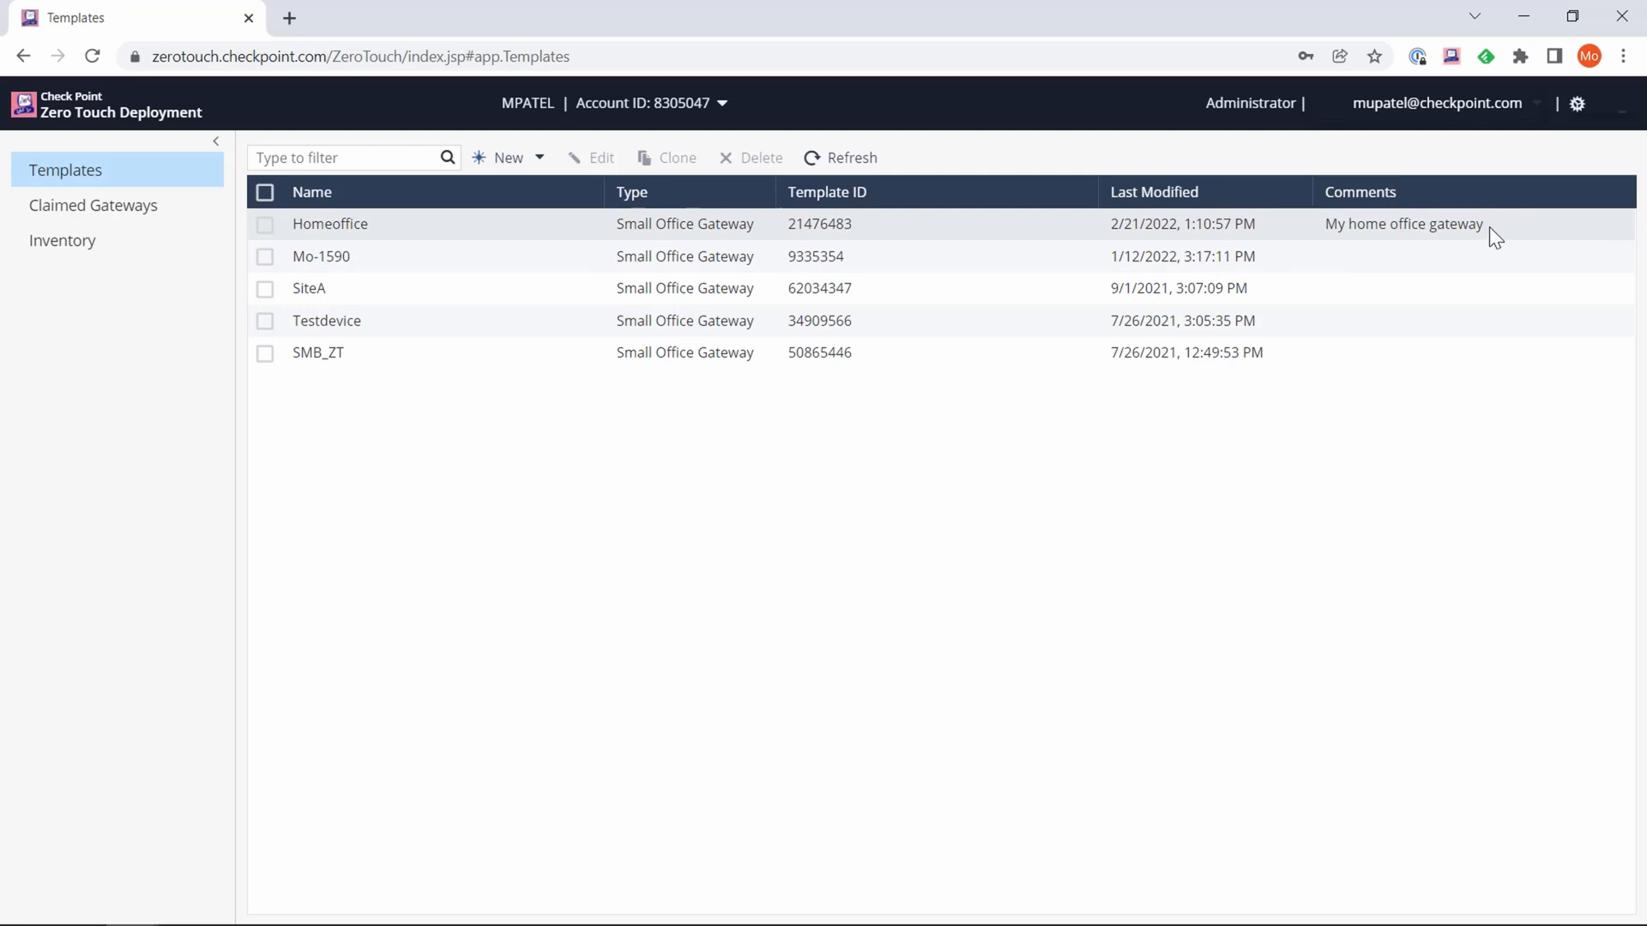
pyautogui.moveTo(1164, 178)
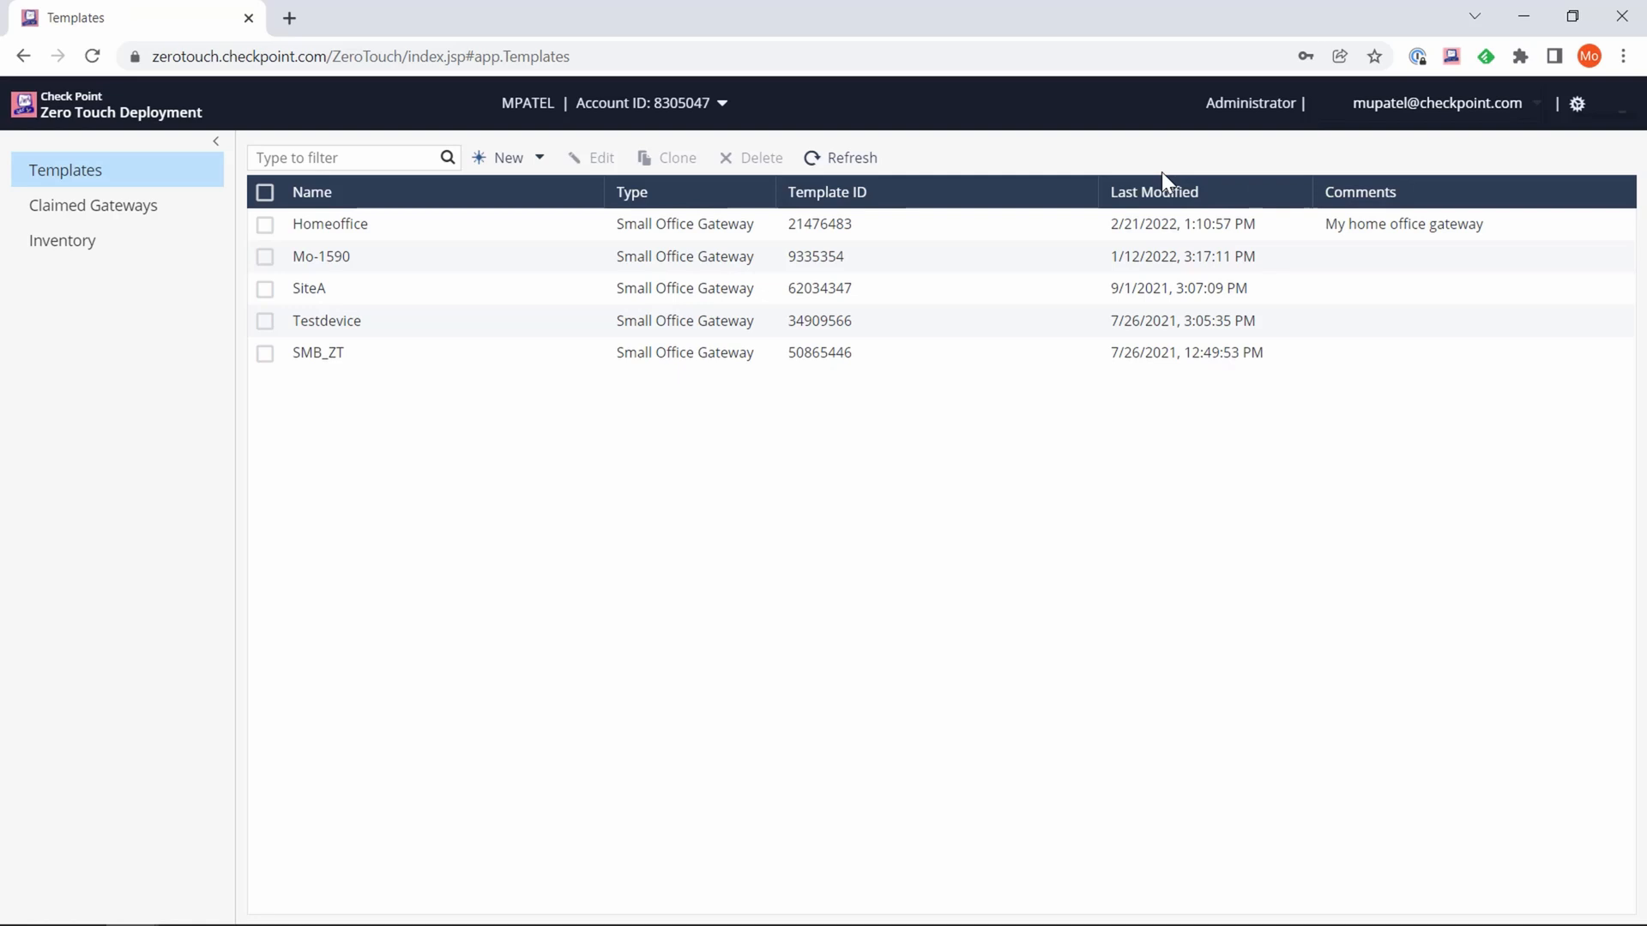
pyautogui.moveTo(645, 396)
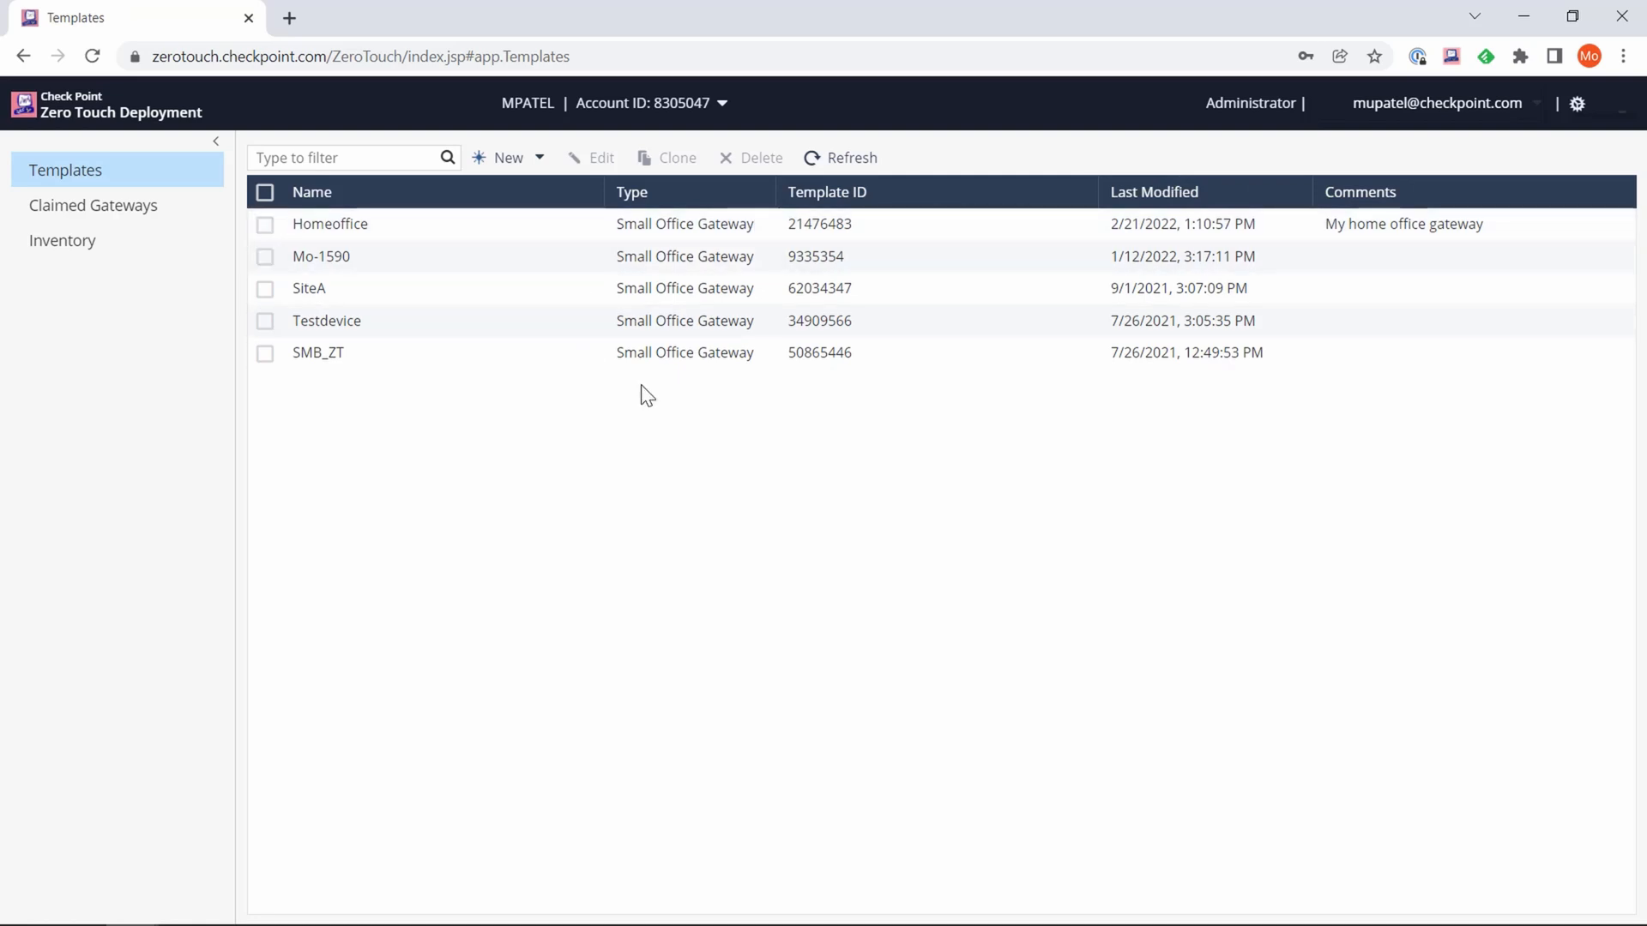
pyautogui.moveTo(62, 240)
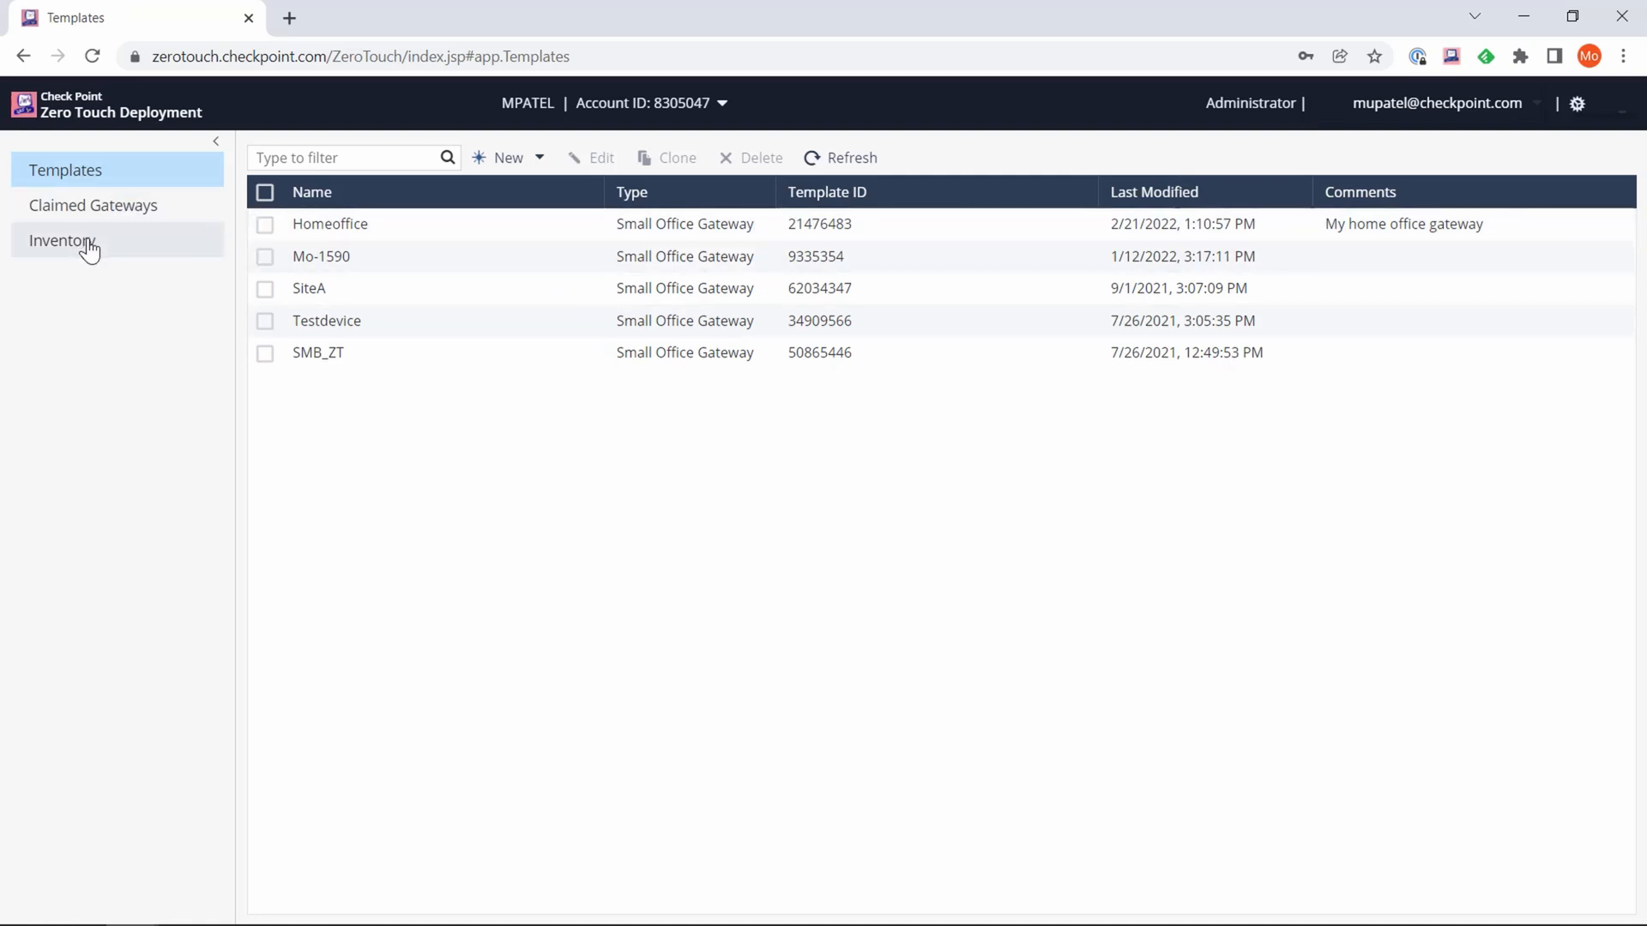
# - In Inventory, check the unclaimed CPAP-SG1590WDSL gateway 00:1C:7F:9B:AC:F2
pyautogui.click(61, 240)
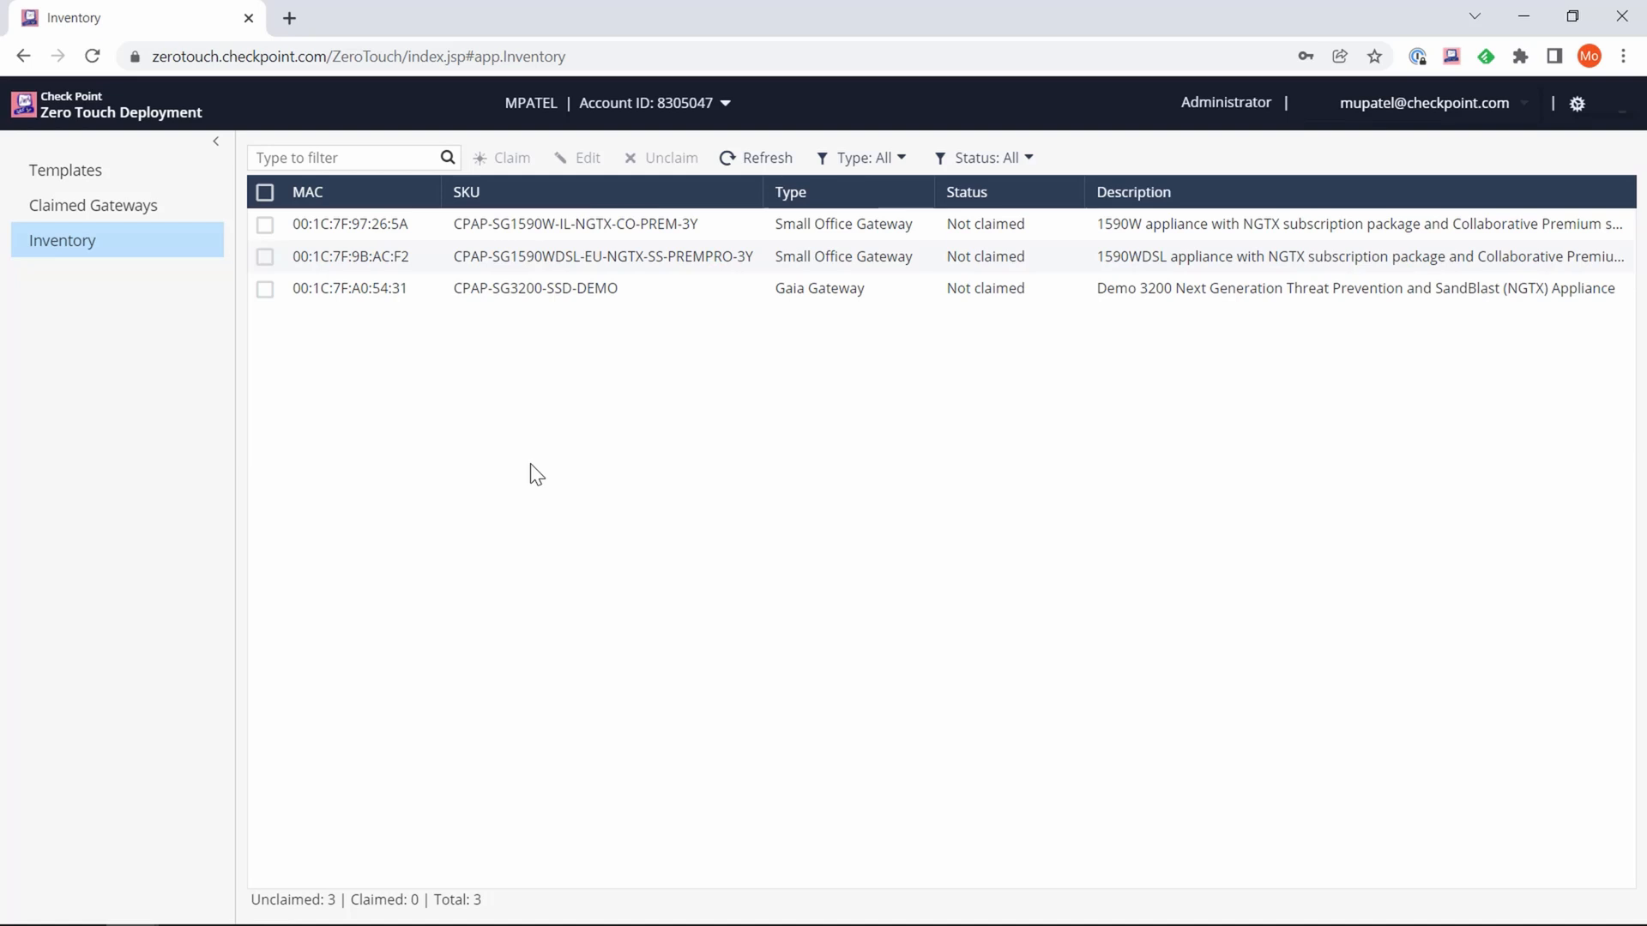
pyautogui.doubleClick(683, 102)
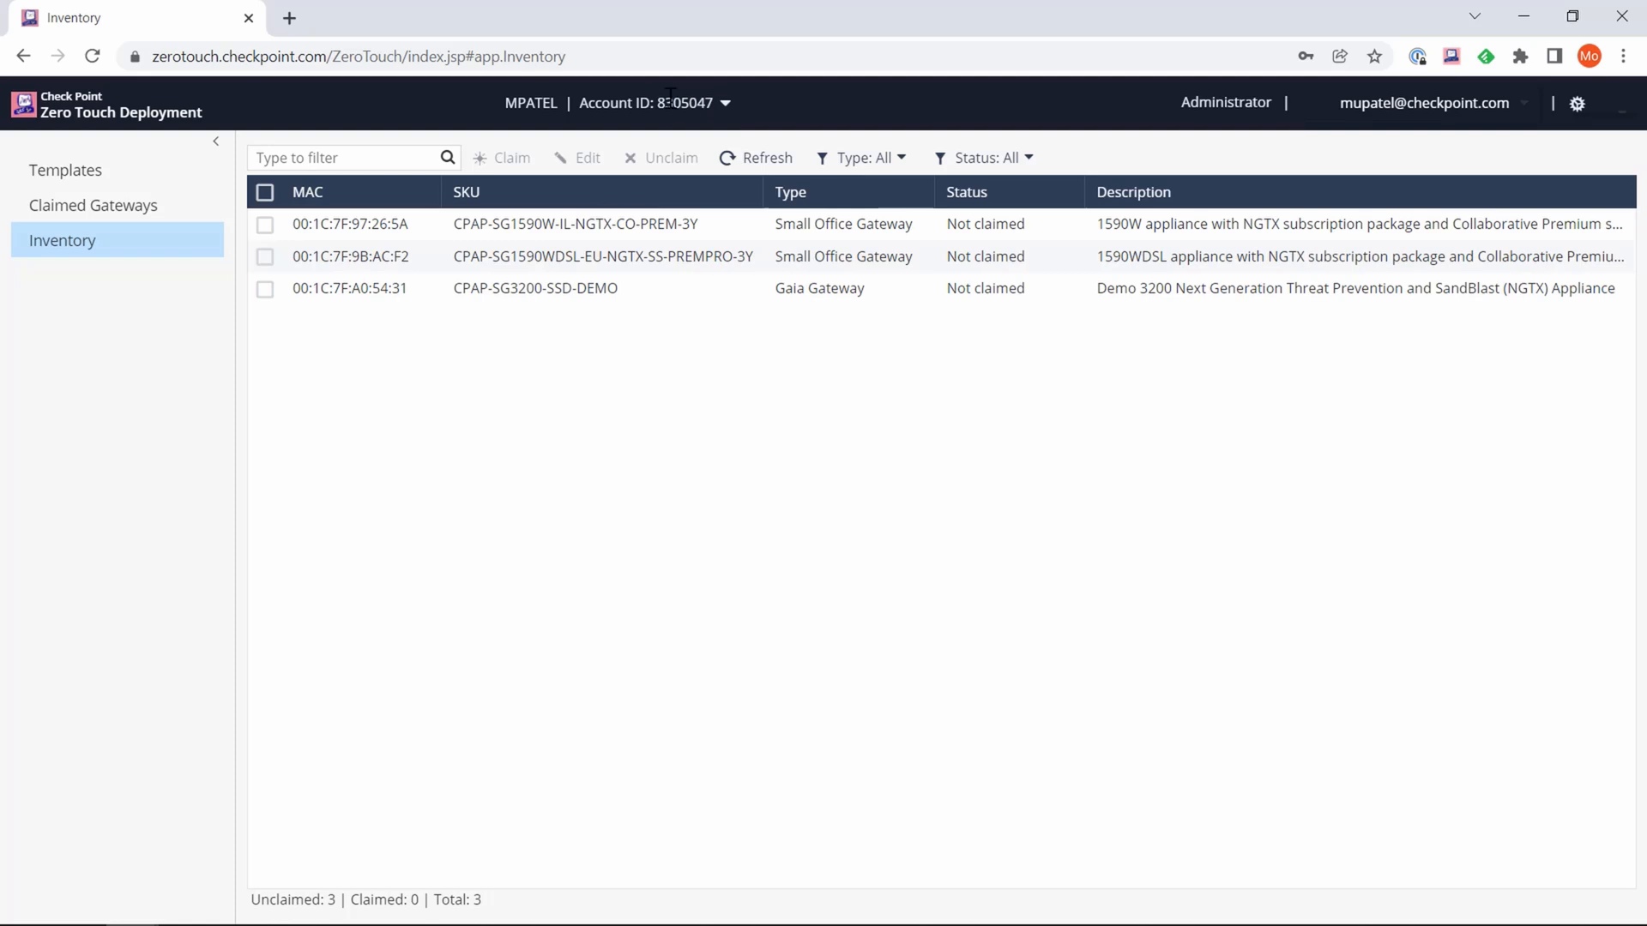
pyautogui.moveTo(647, 416)
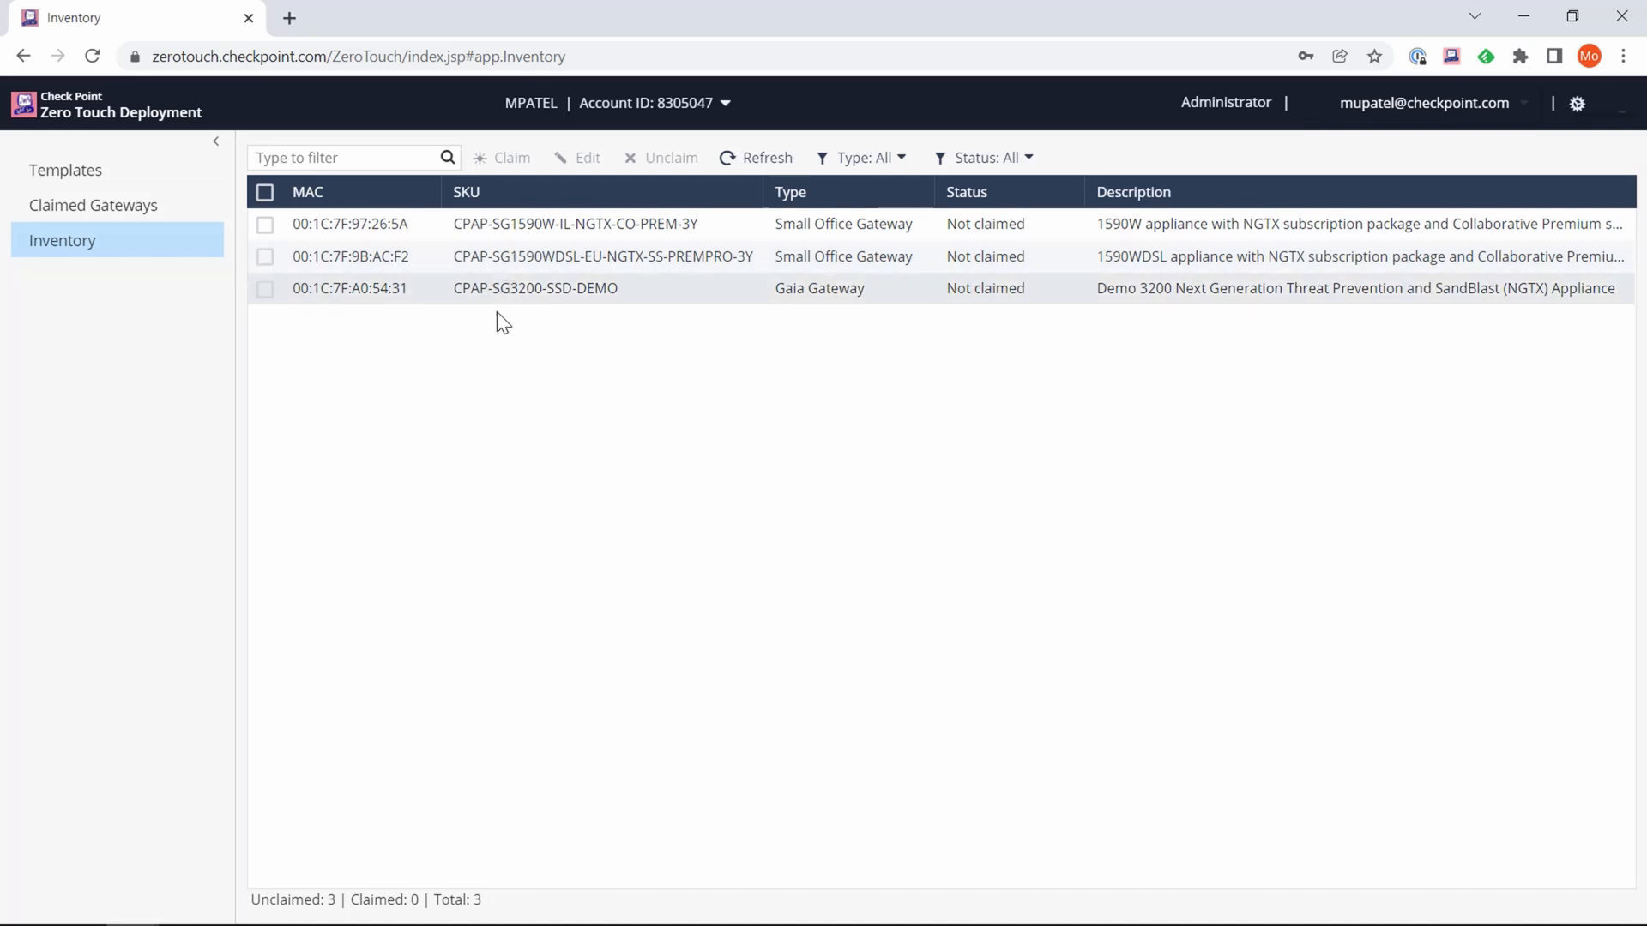
pyautogui.moveTo(314, 284)
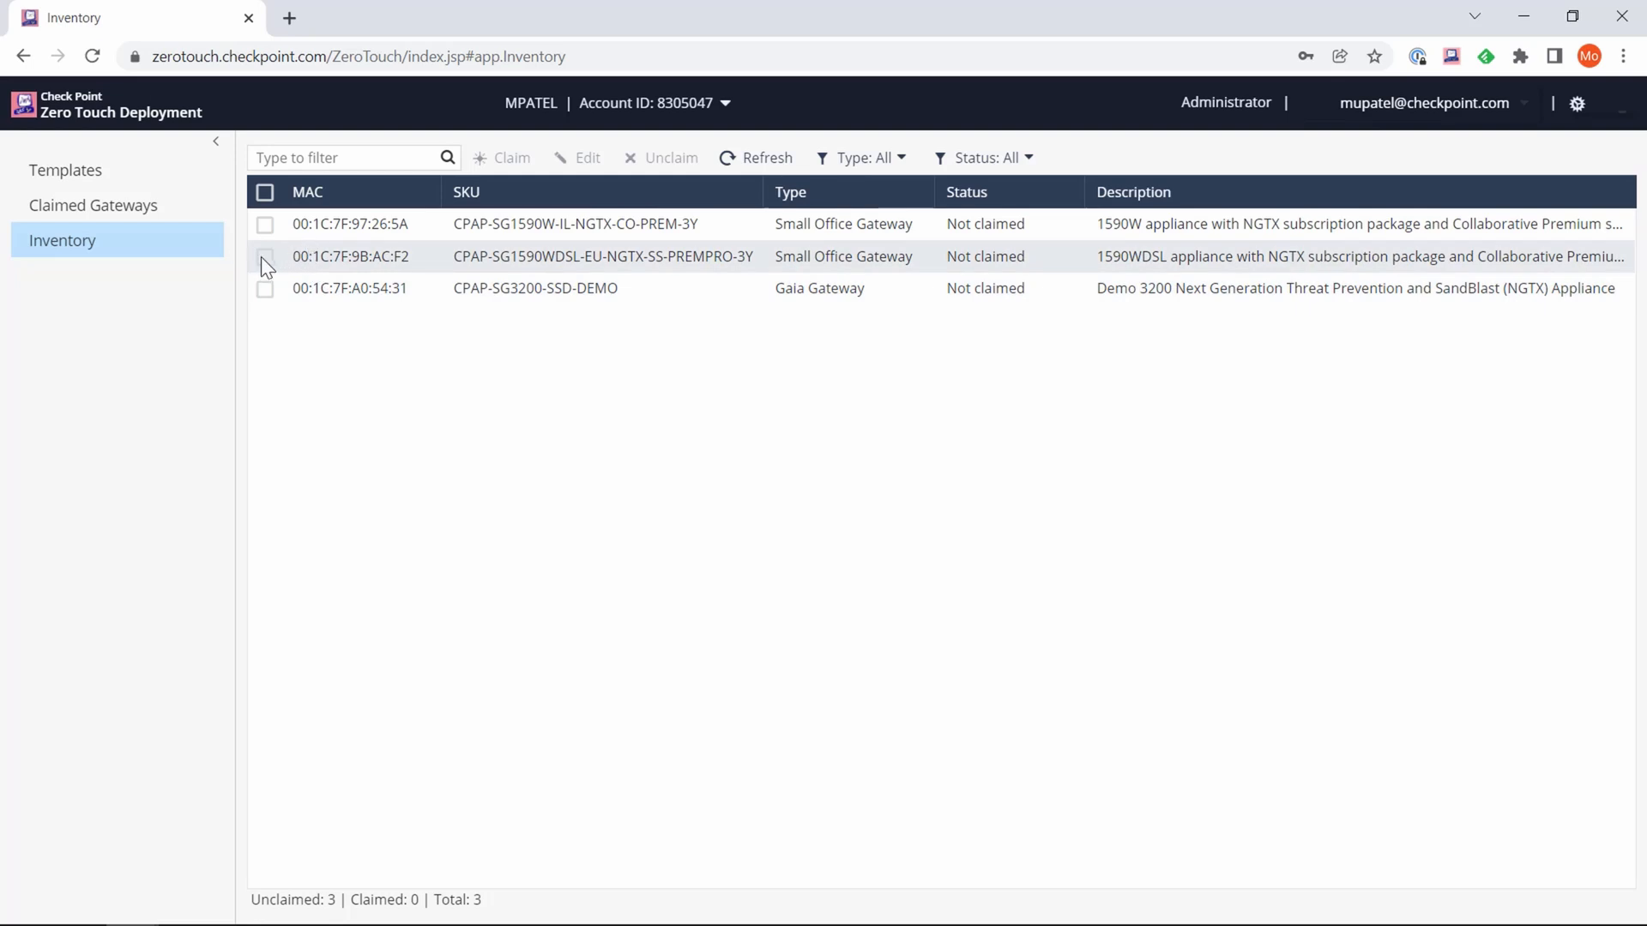
pyautogui.click(265, 256)
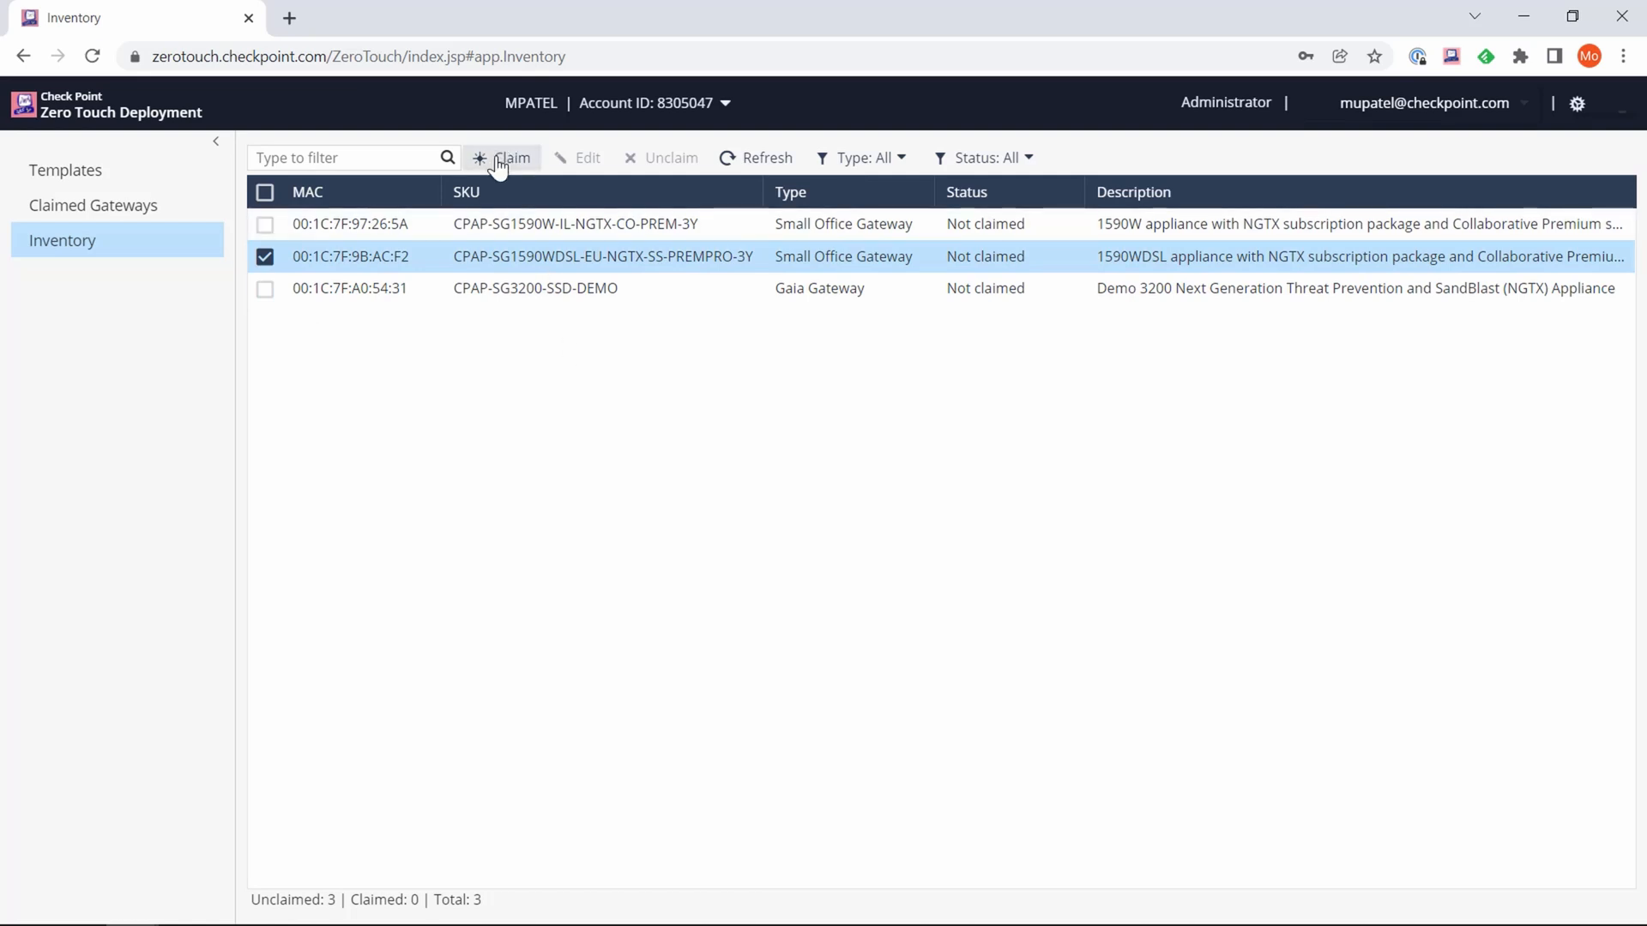
# - Claim the 1590WDSL gateway as 'homeoffice' using the Homeoffice template
pyautogui.click(510, 158)
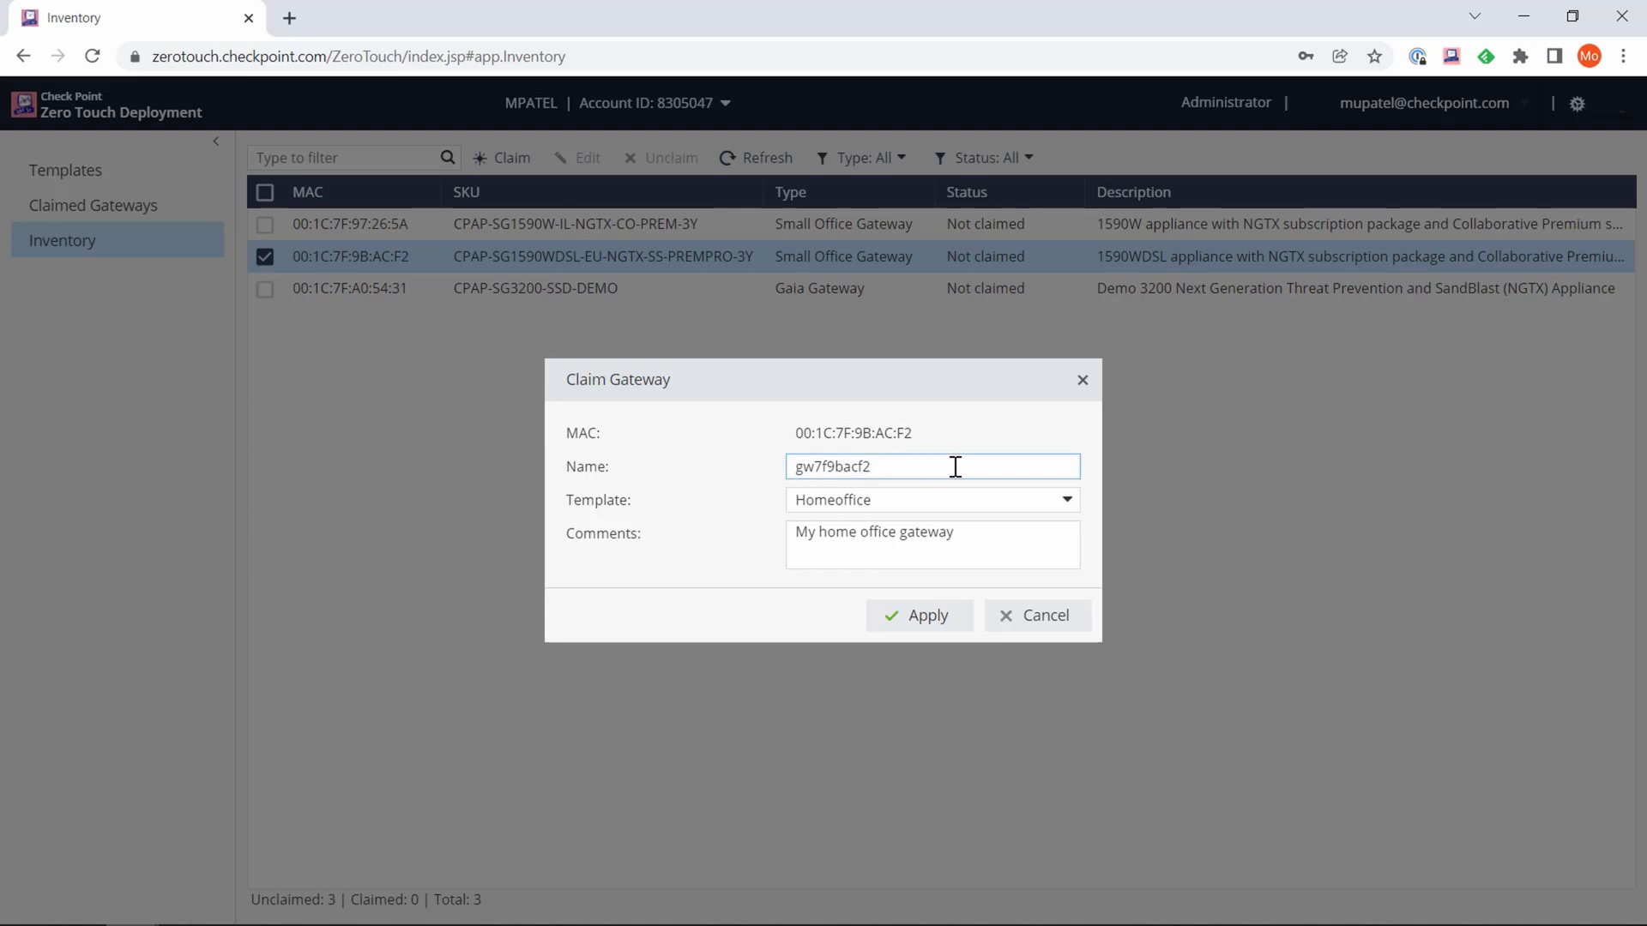
pyautogui.write('-homeoffi')
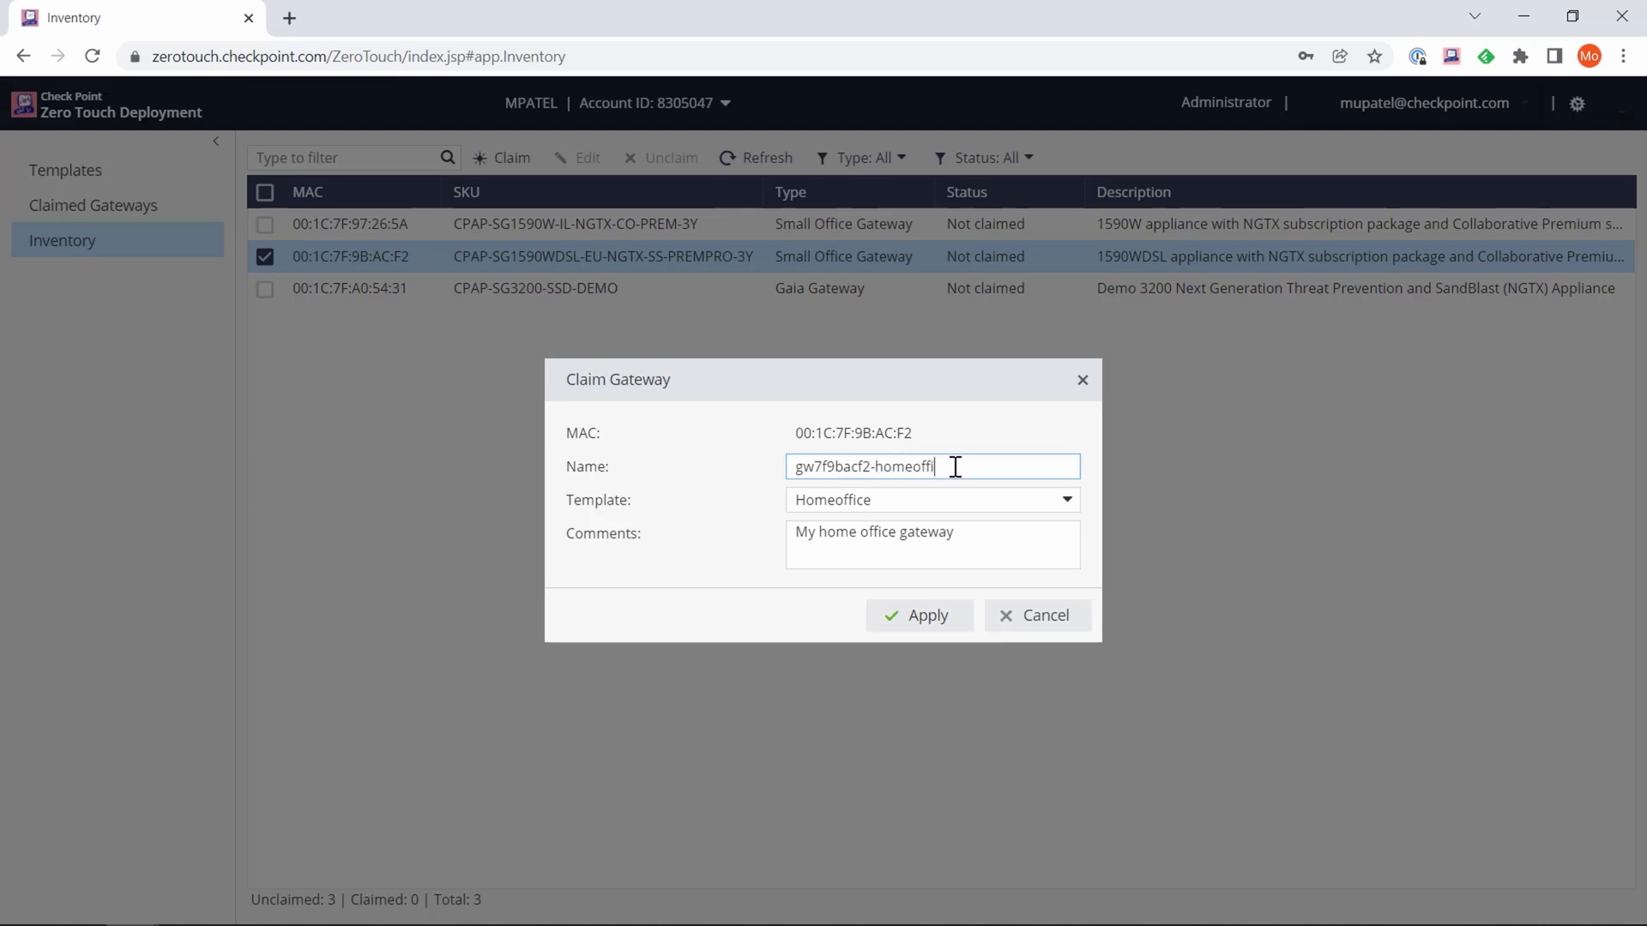
pyautogui.write('ce')
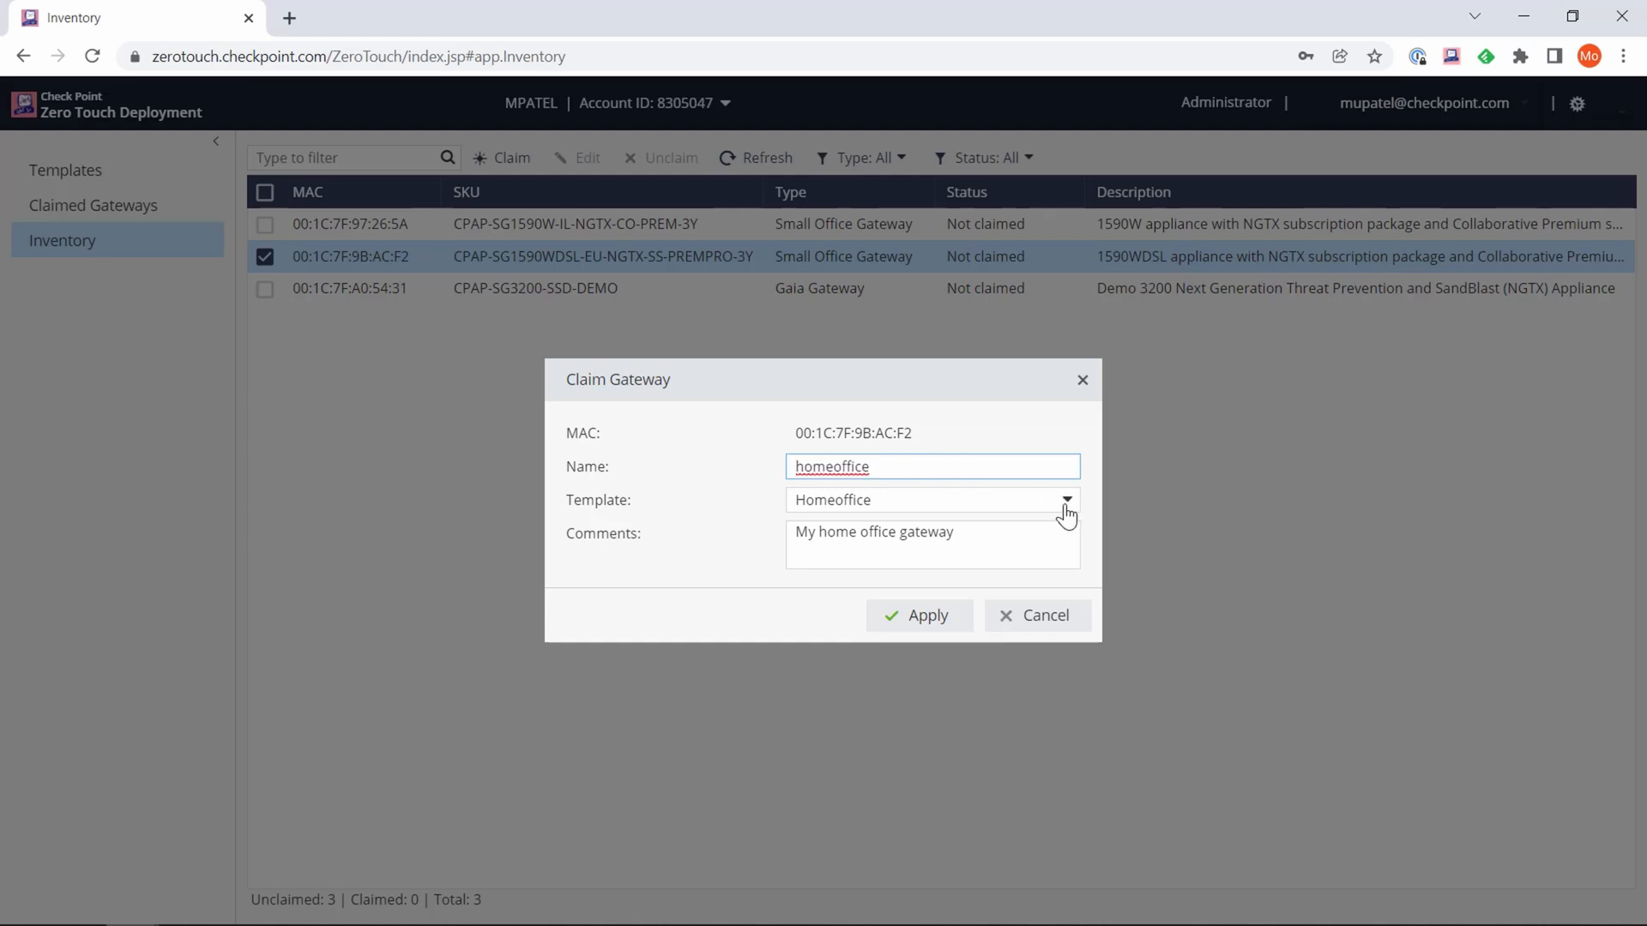
pyautogui.click(1063, 499)
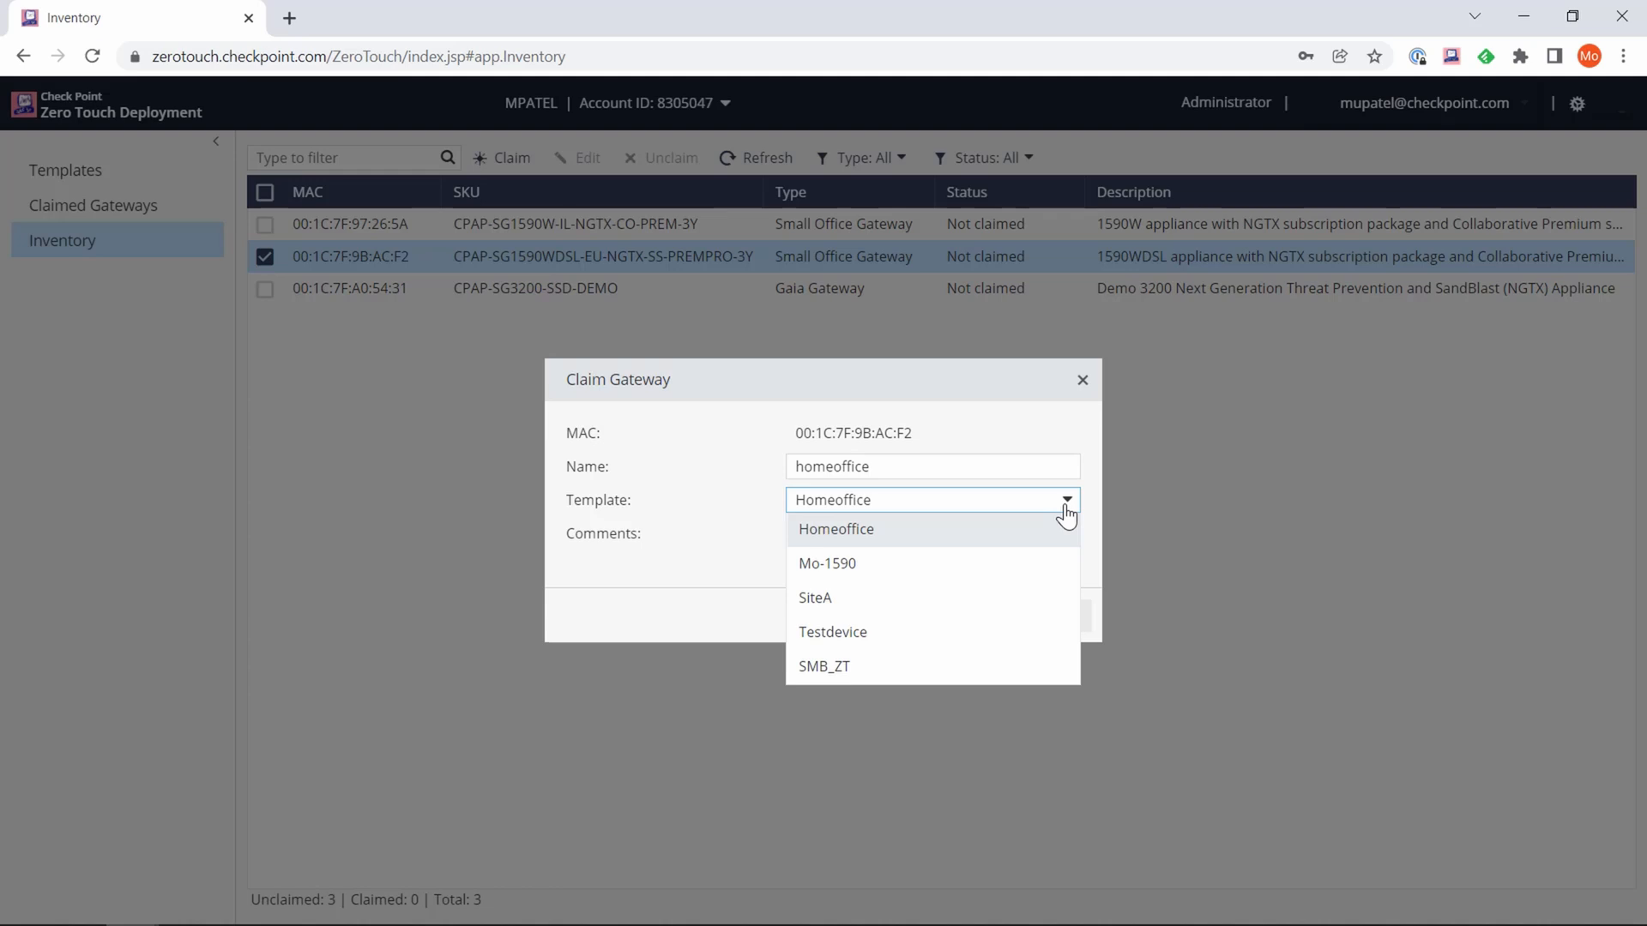
pyautogui.click(836, 529)
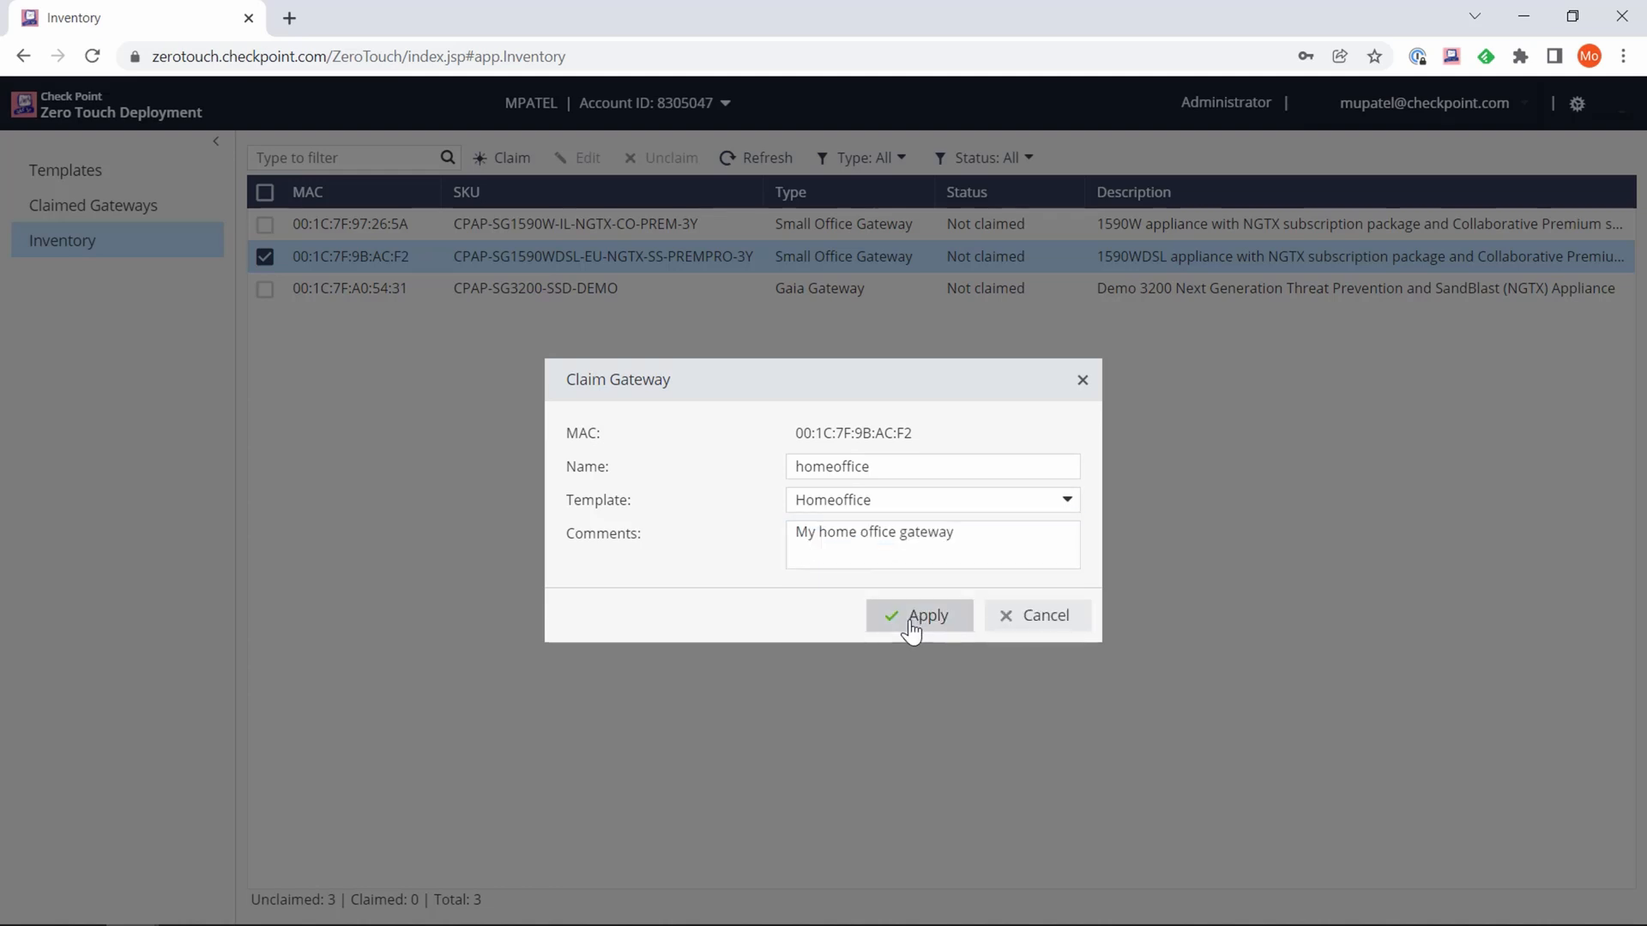
pyautogui.click(918, 616)
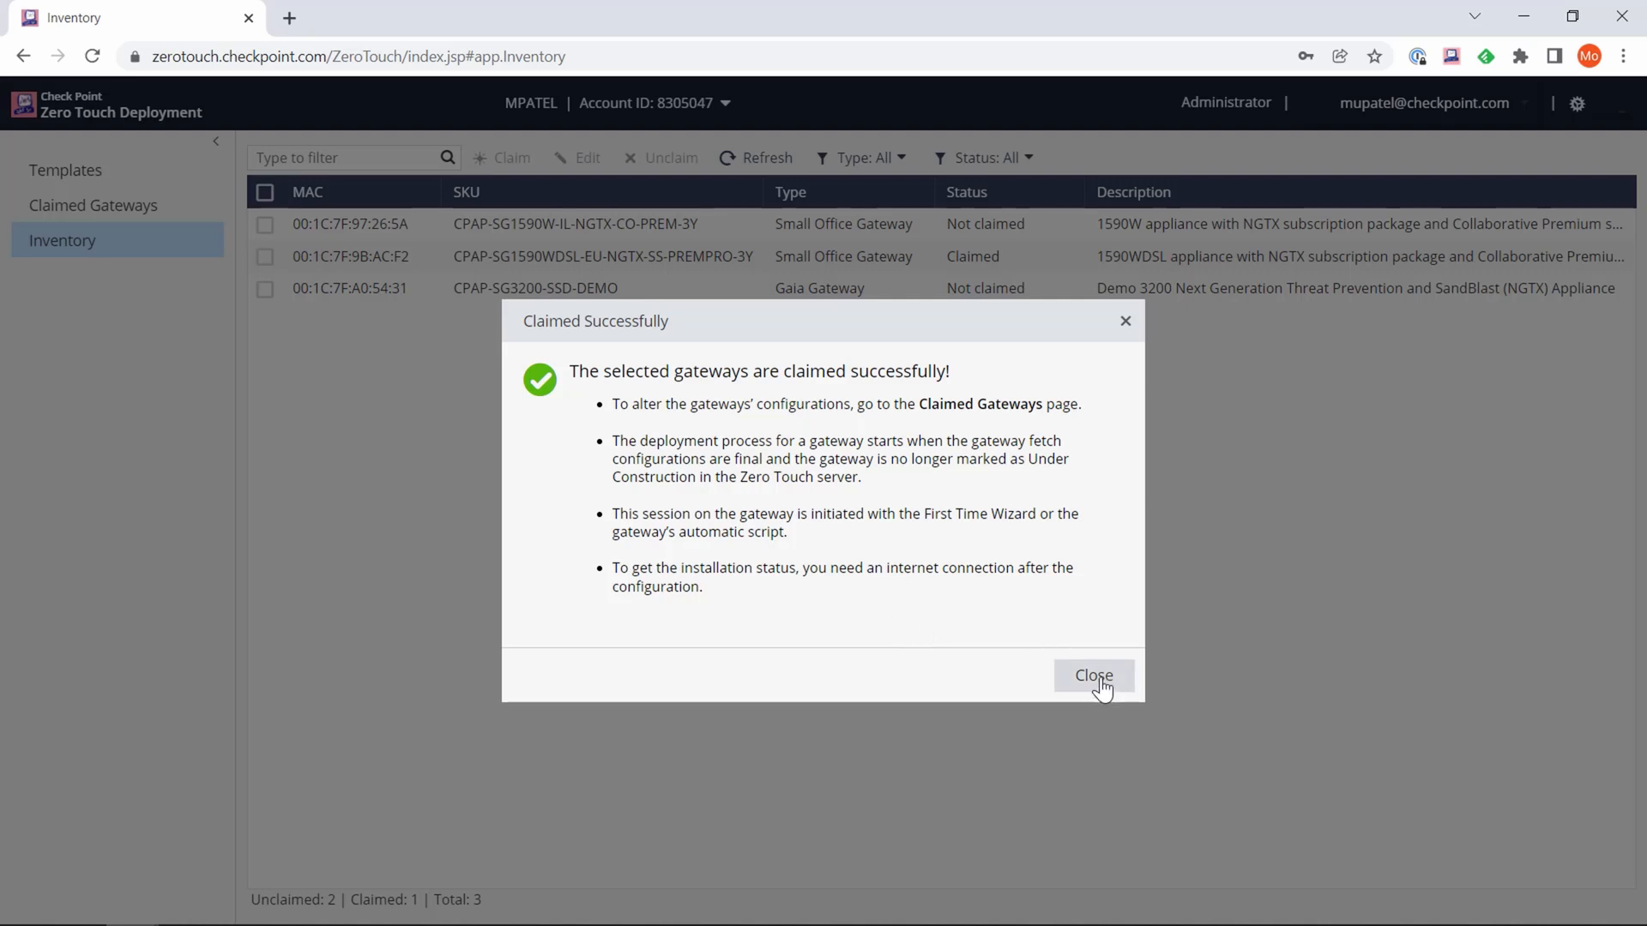
# - Close the Claimed Successfully message to see the gateway marked Claimed
pyautogui.click(1092, 675)
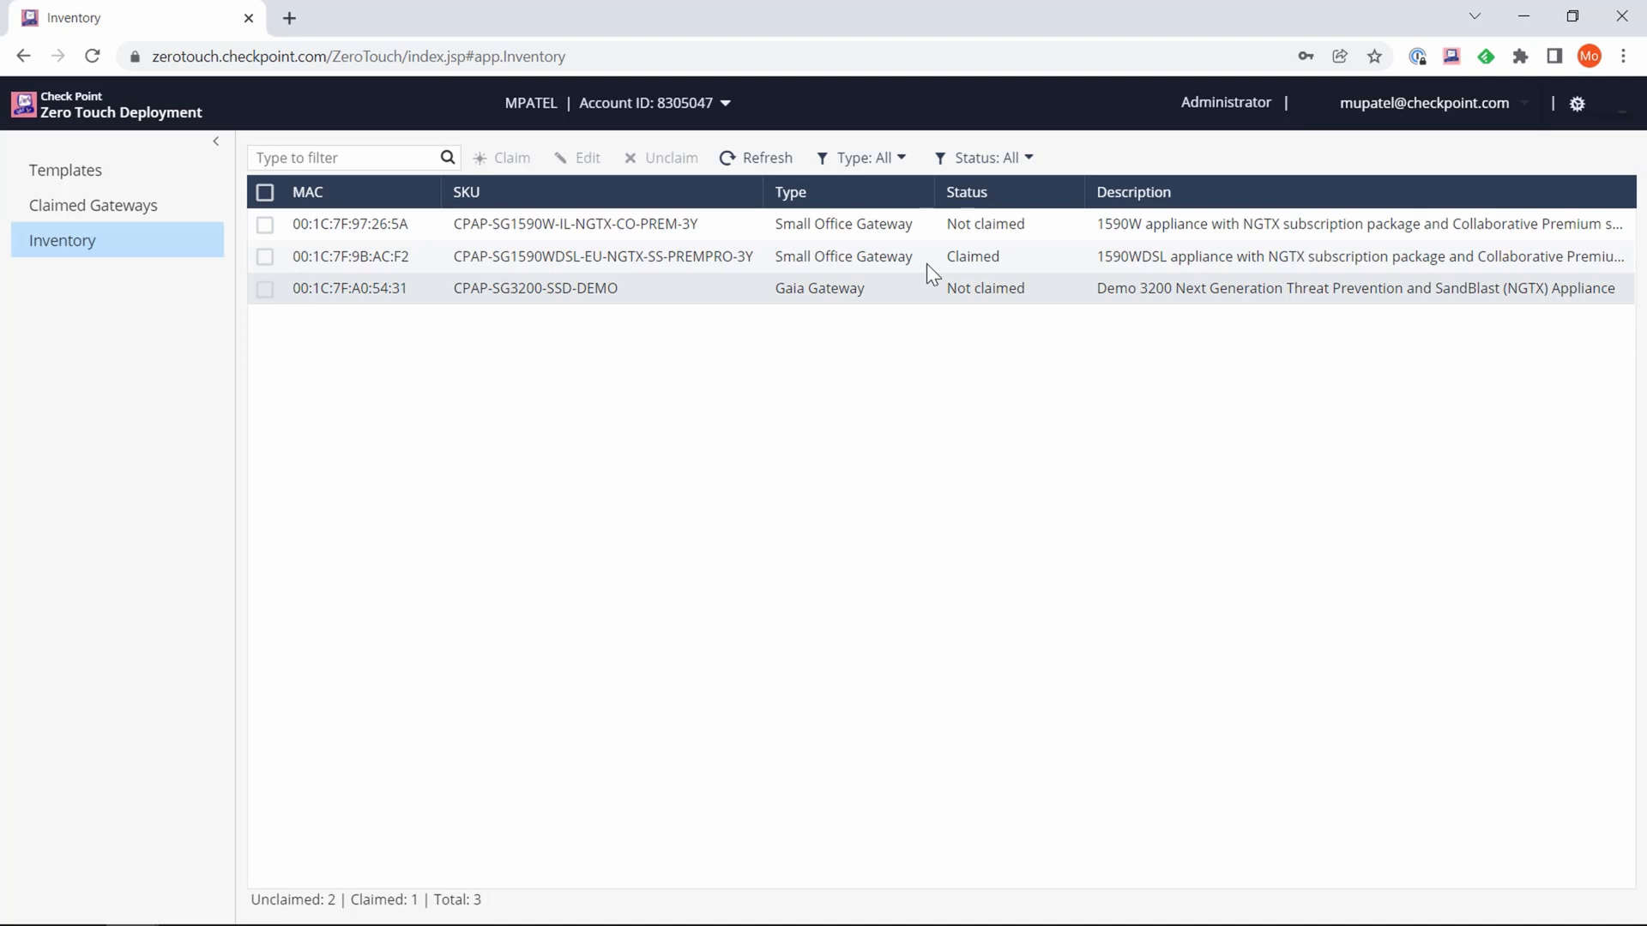
pyautogui.moveTo(982, 200)
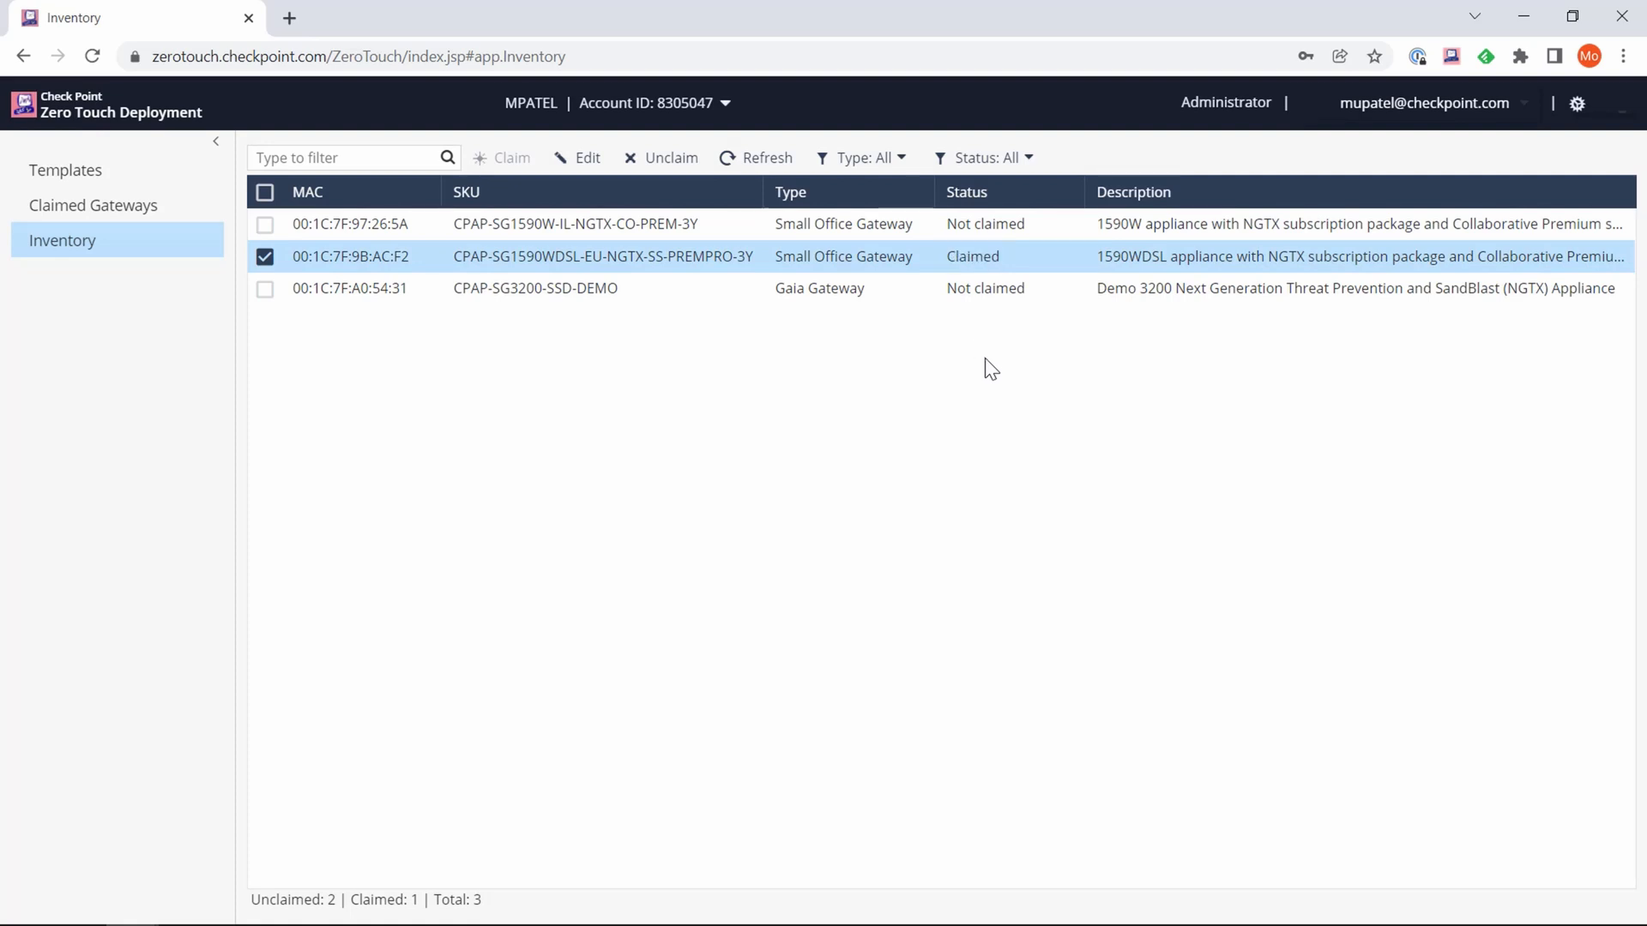
pyautogui.moveTo(992, 229)
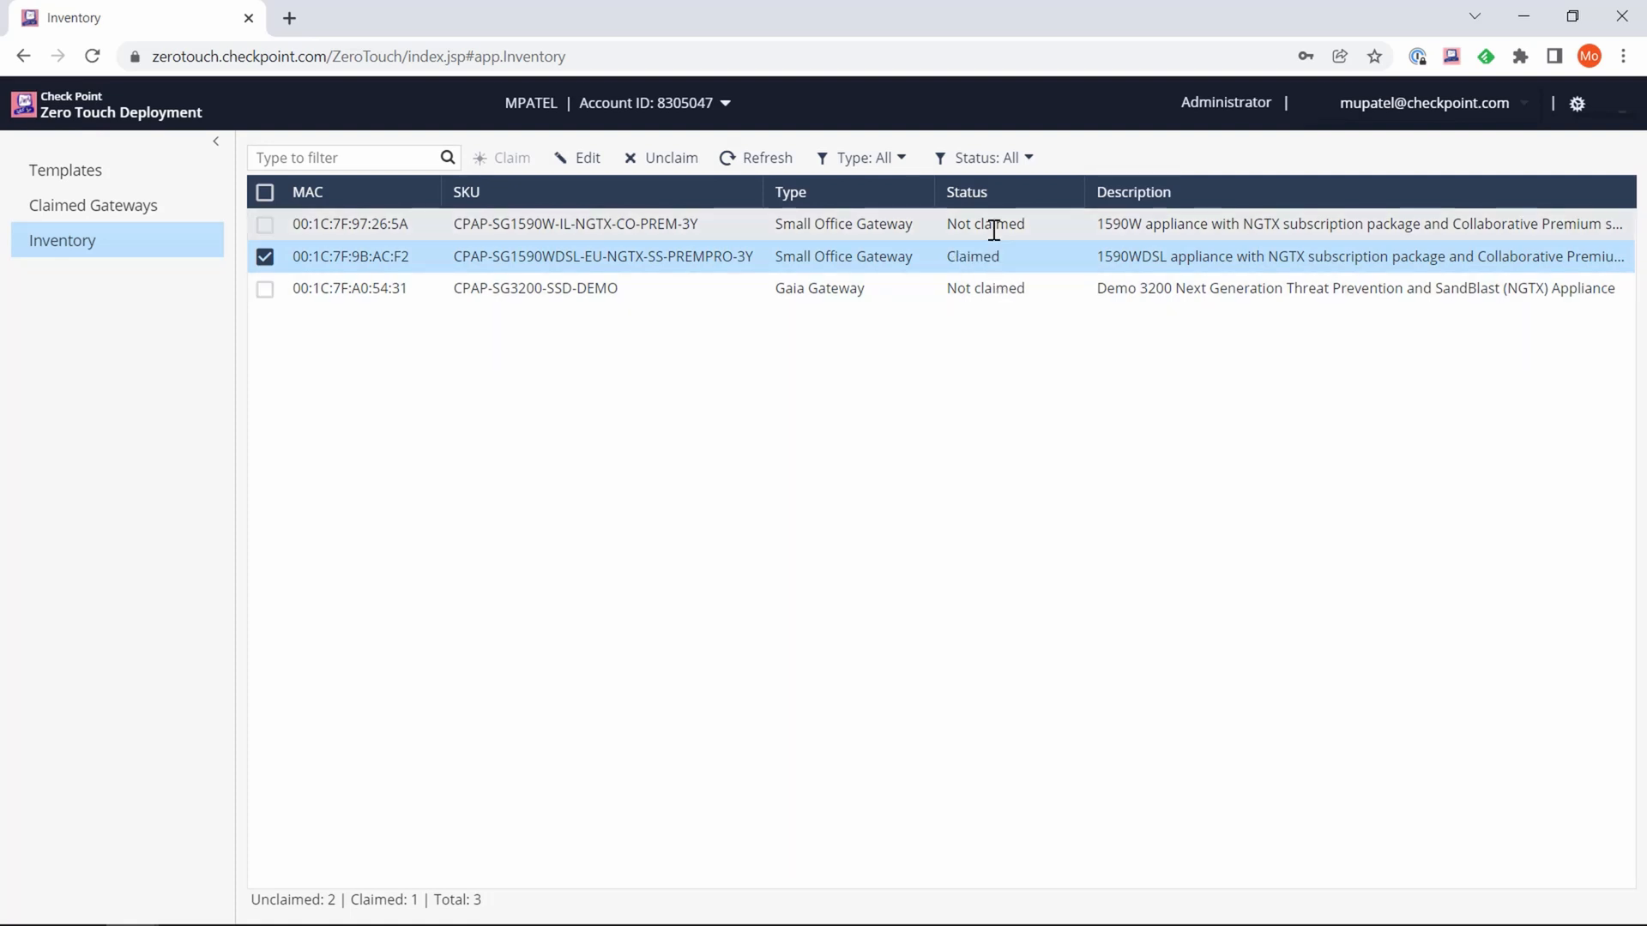
pyautogui.moveTo(92, 205)
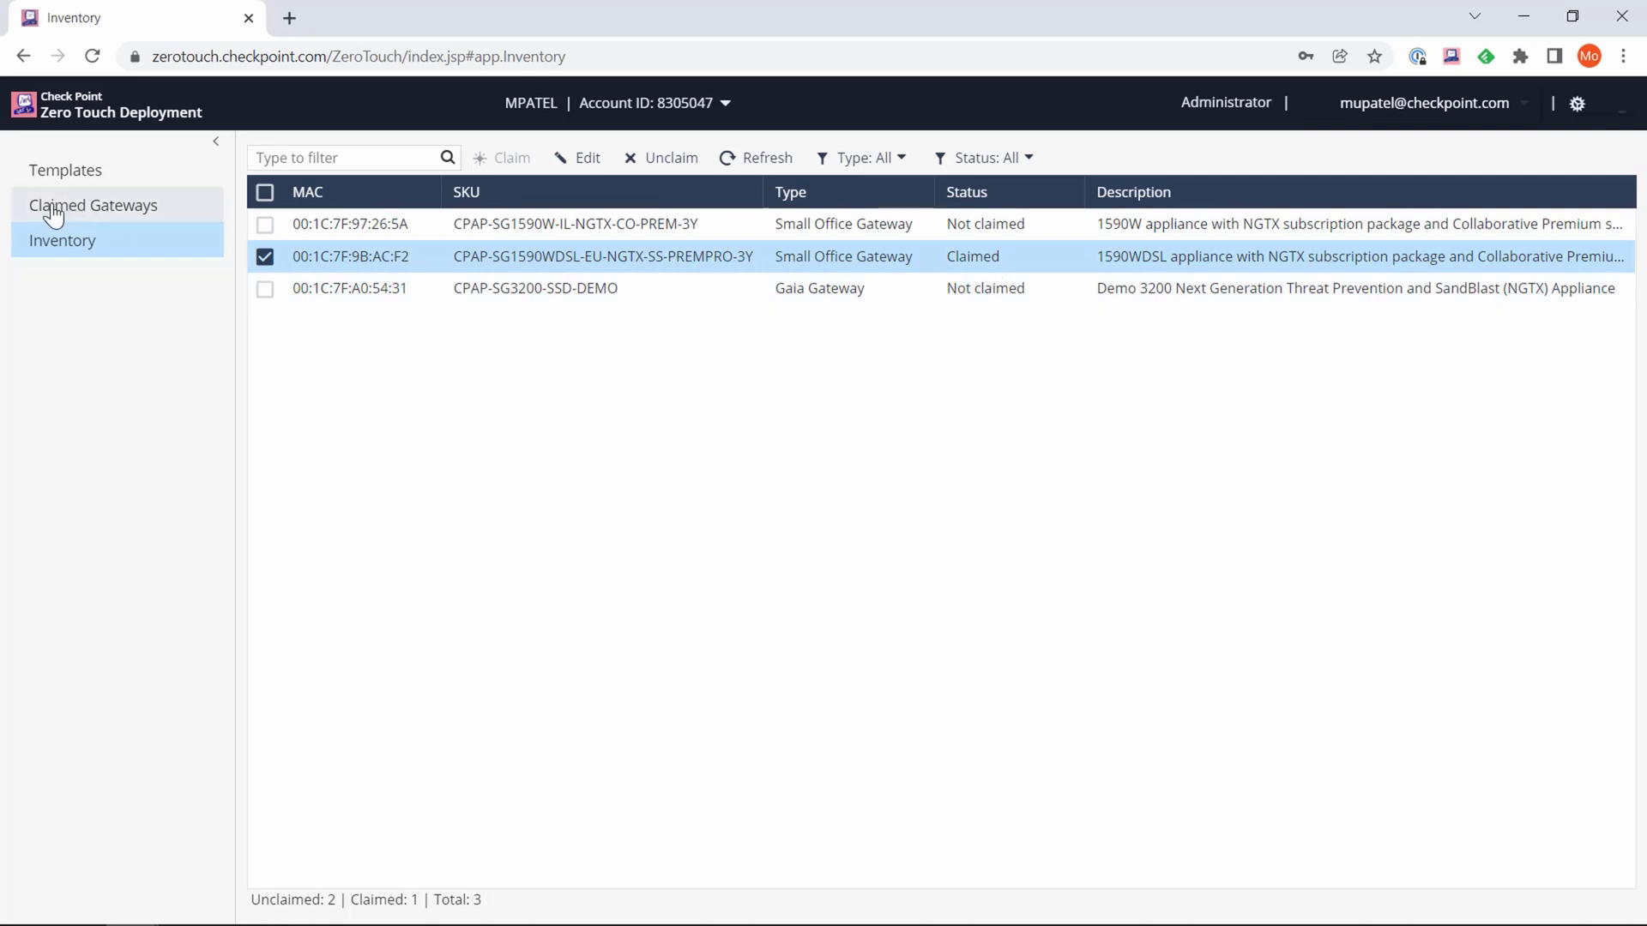
# - Show the Claimed Gateways list with homeoffice, the 1590WDSL gateway on the Homeoffice template
pyautogui.click(92, 205)
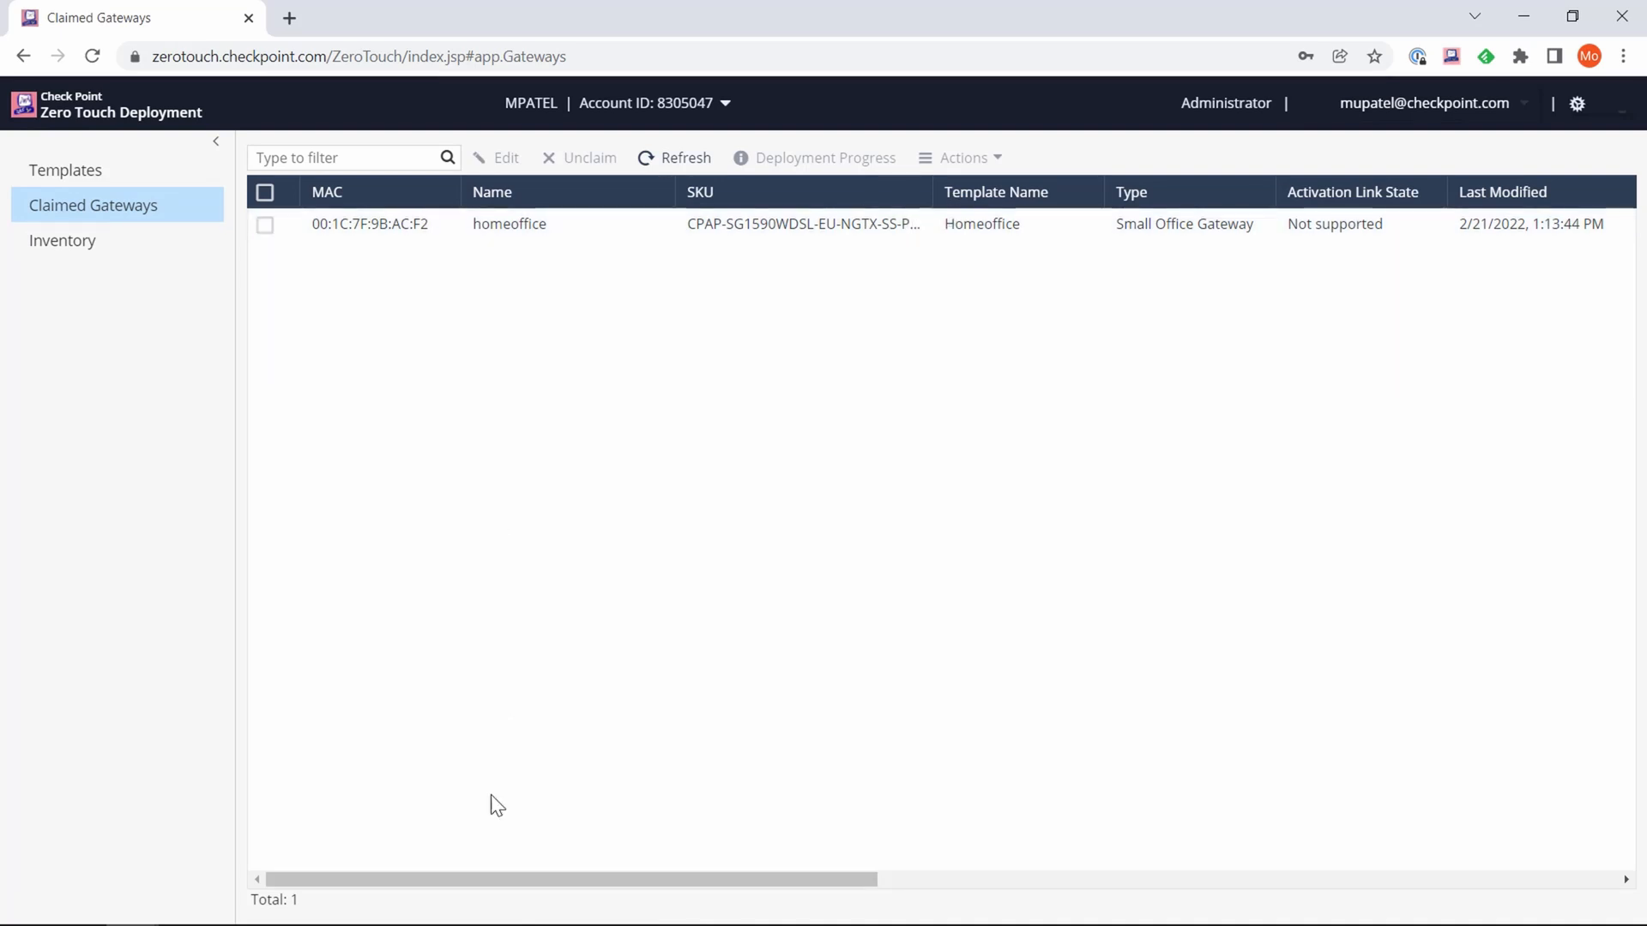
pyautogui.moveTo(389, 252)
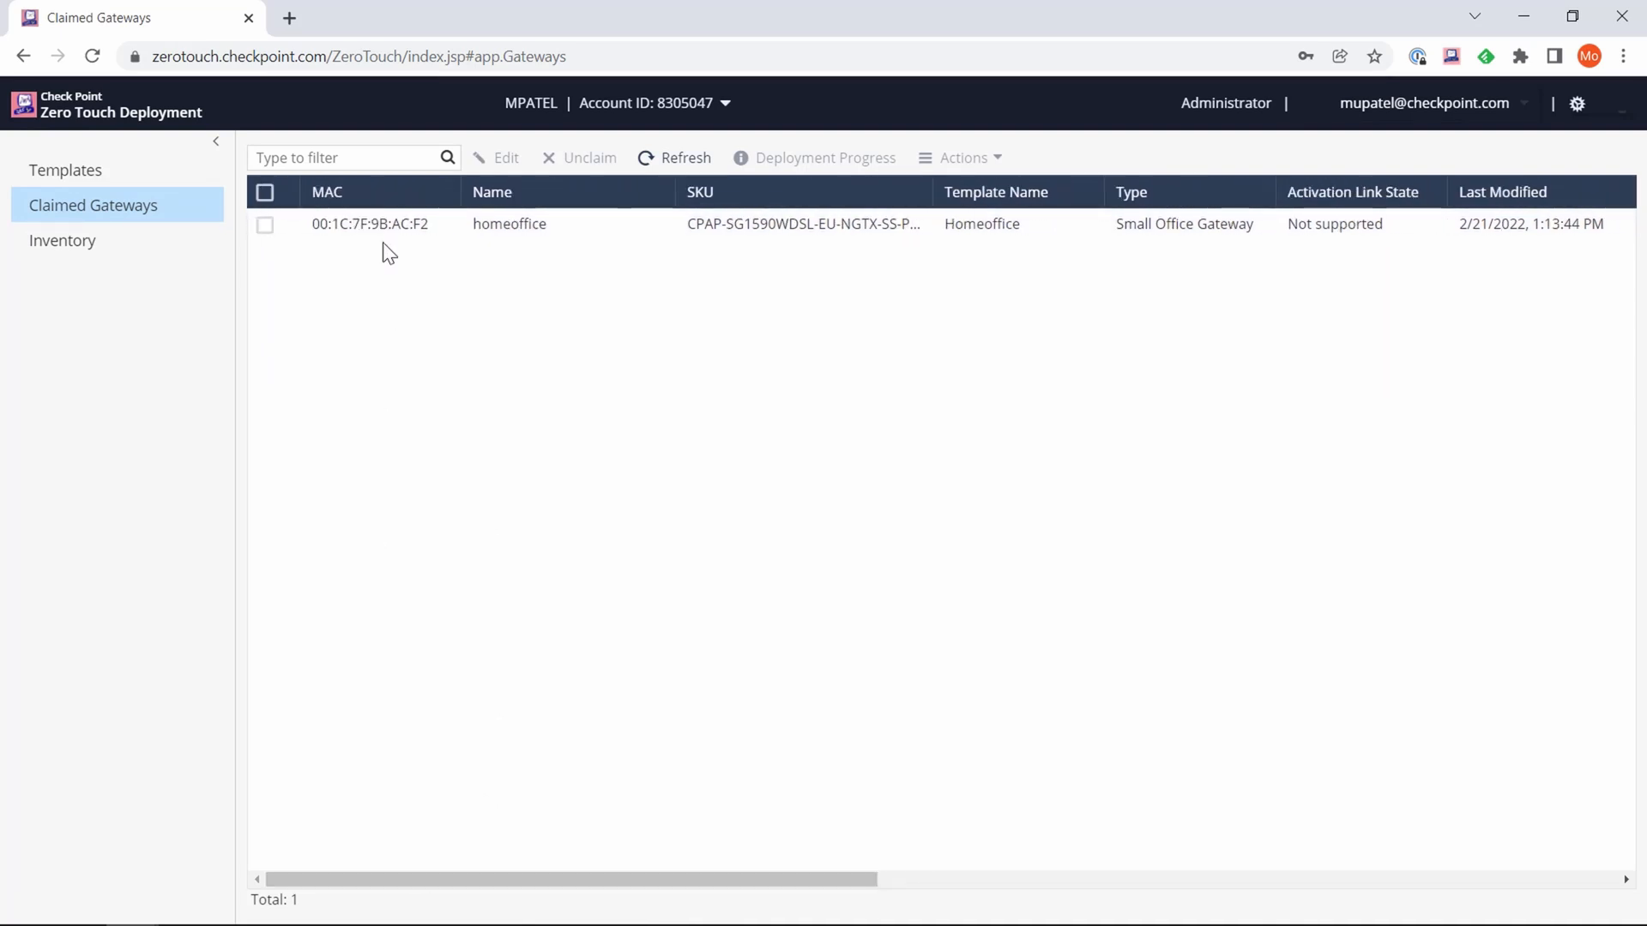
pyautogui.moveTo(347, 224)
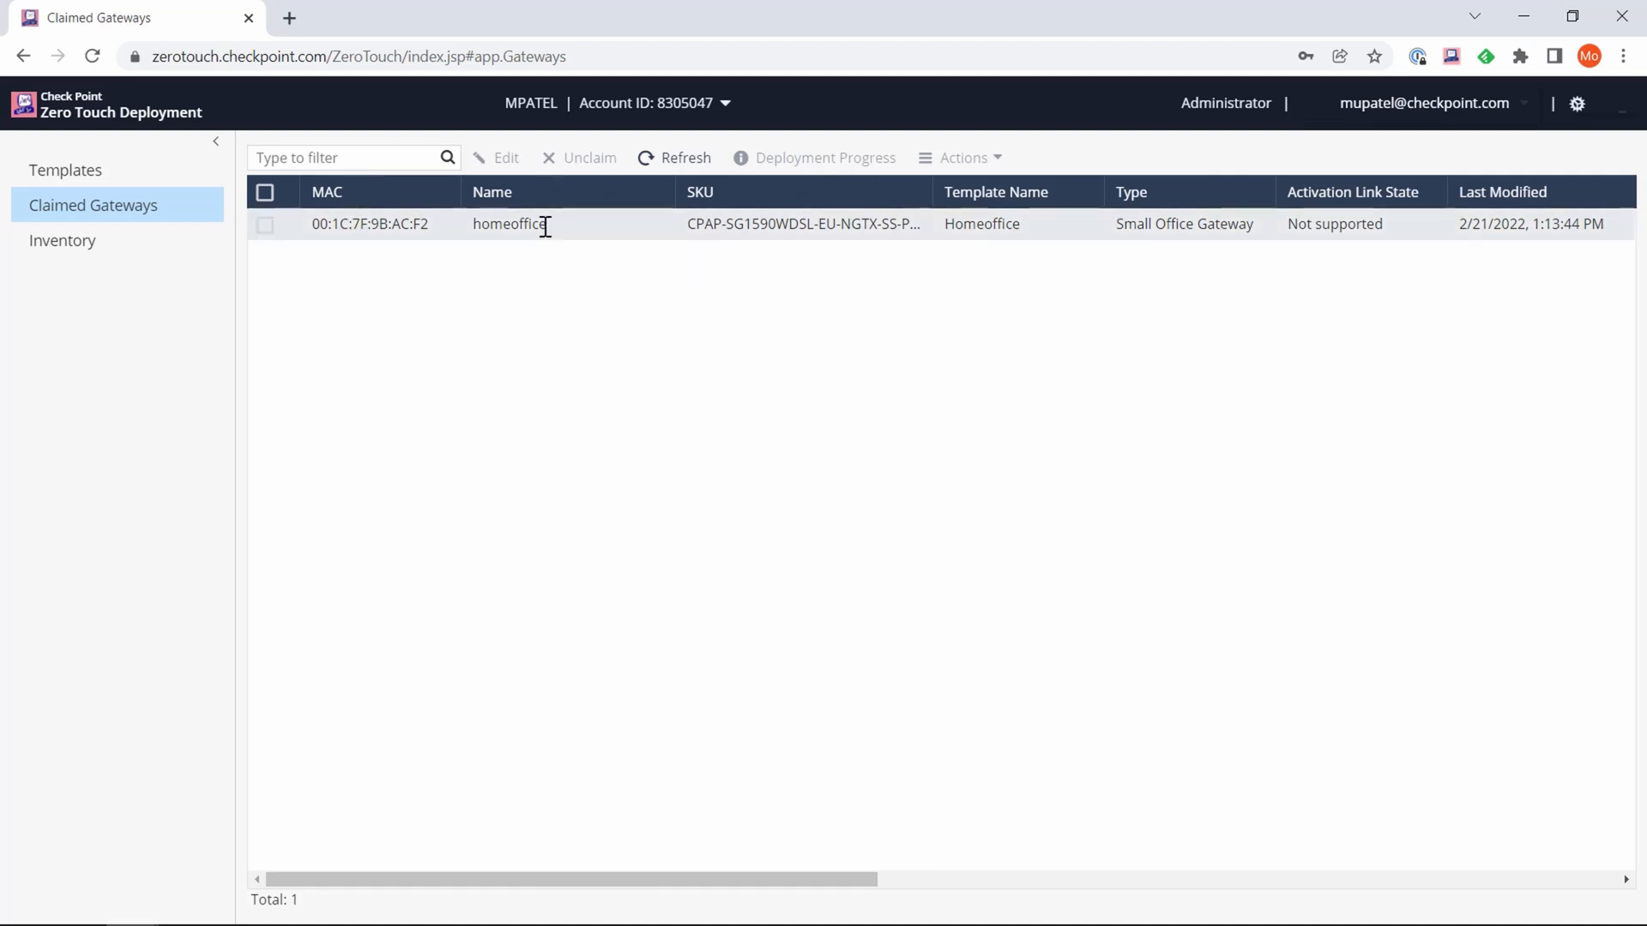
pyautogui.moveTo(1037, 232)
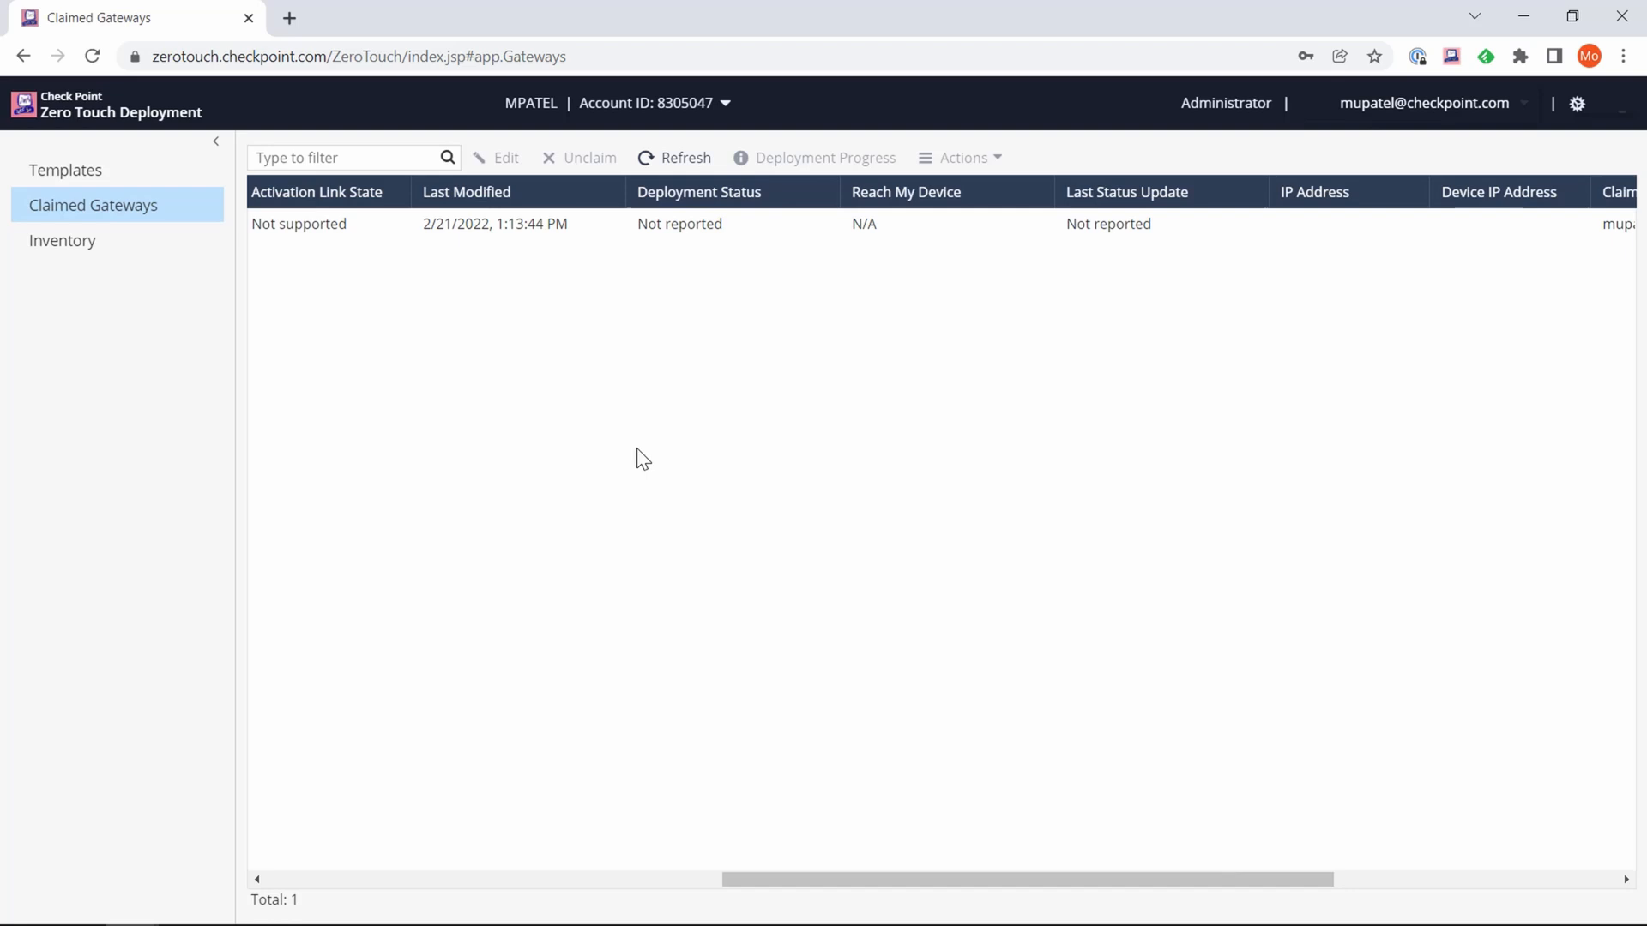
pyautogui.moveTo(675, 217)
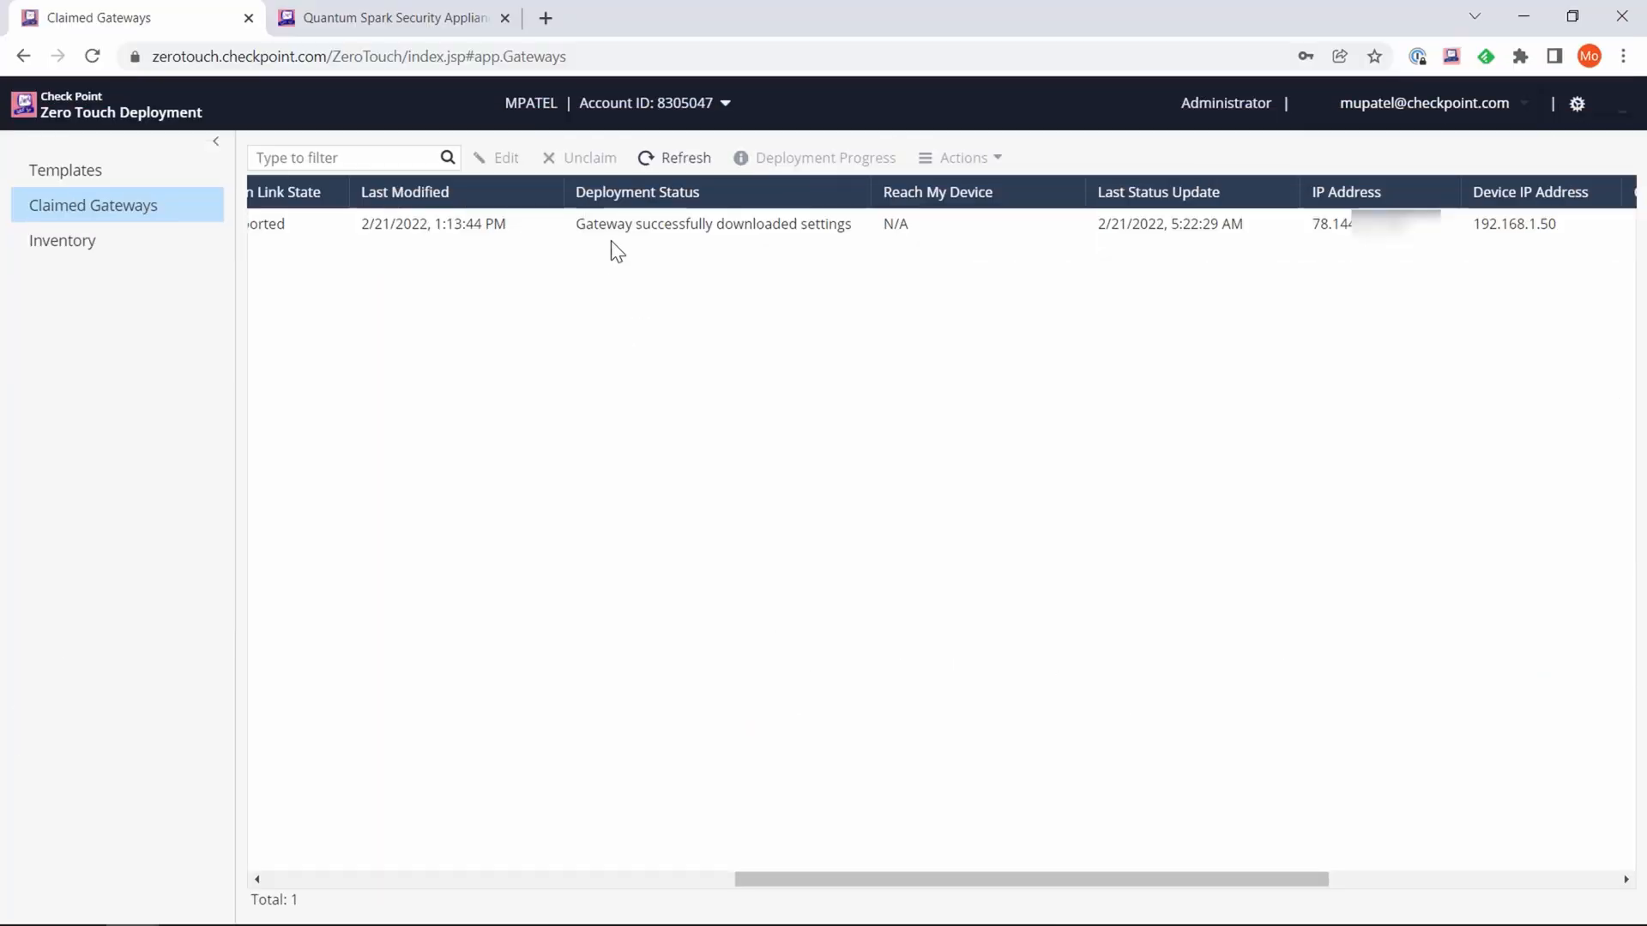
pyautogui.moveTo(716, 465)
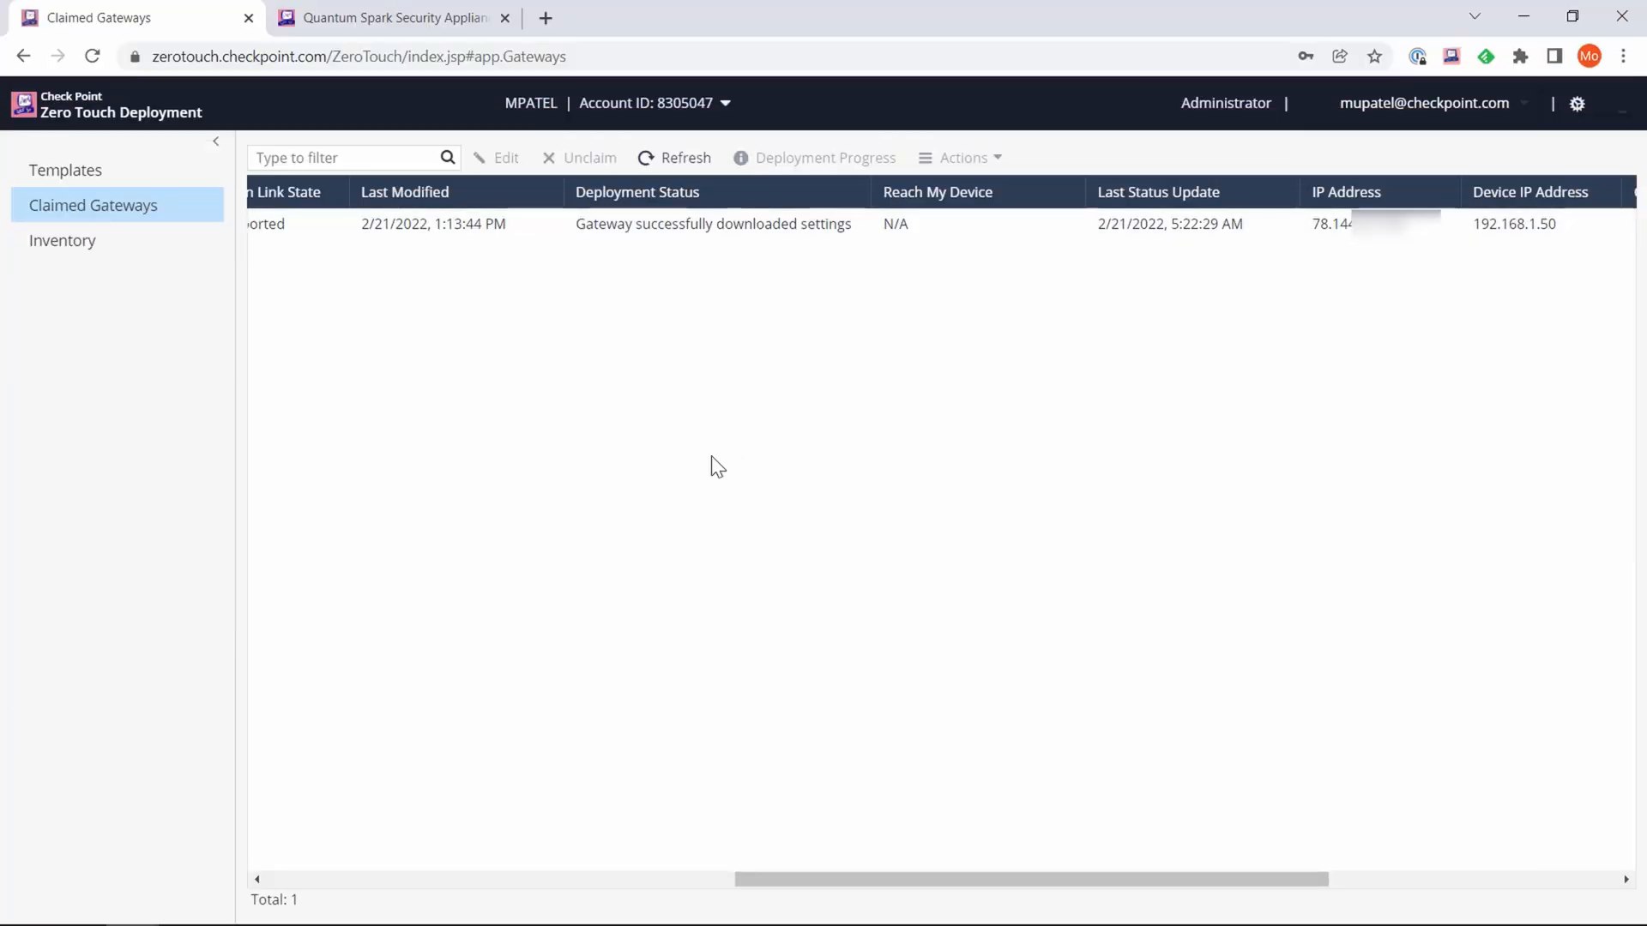
pyautogui.moveTo(872, 413)
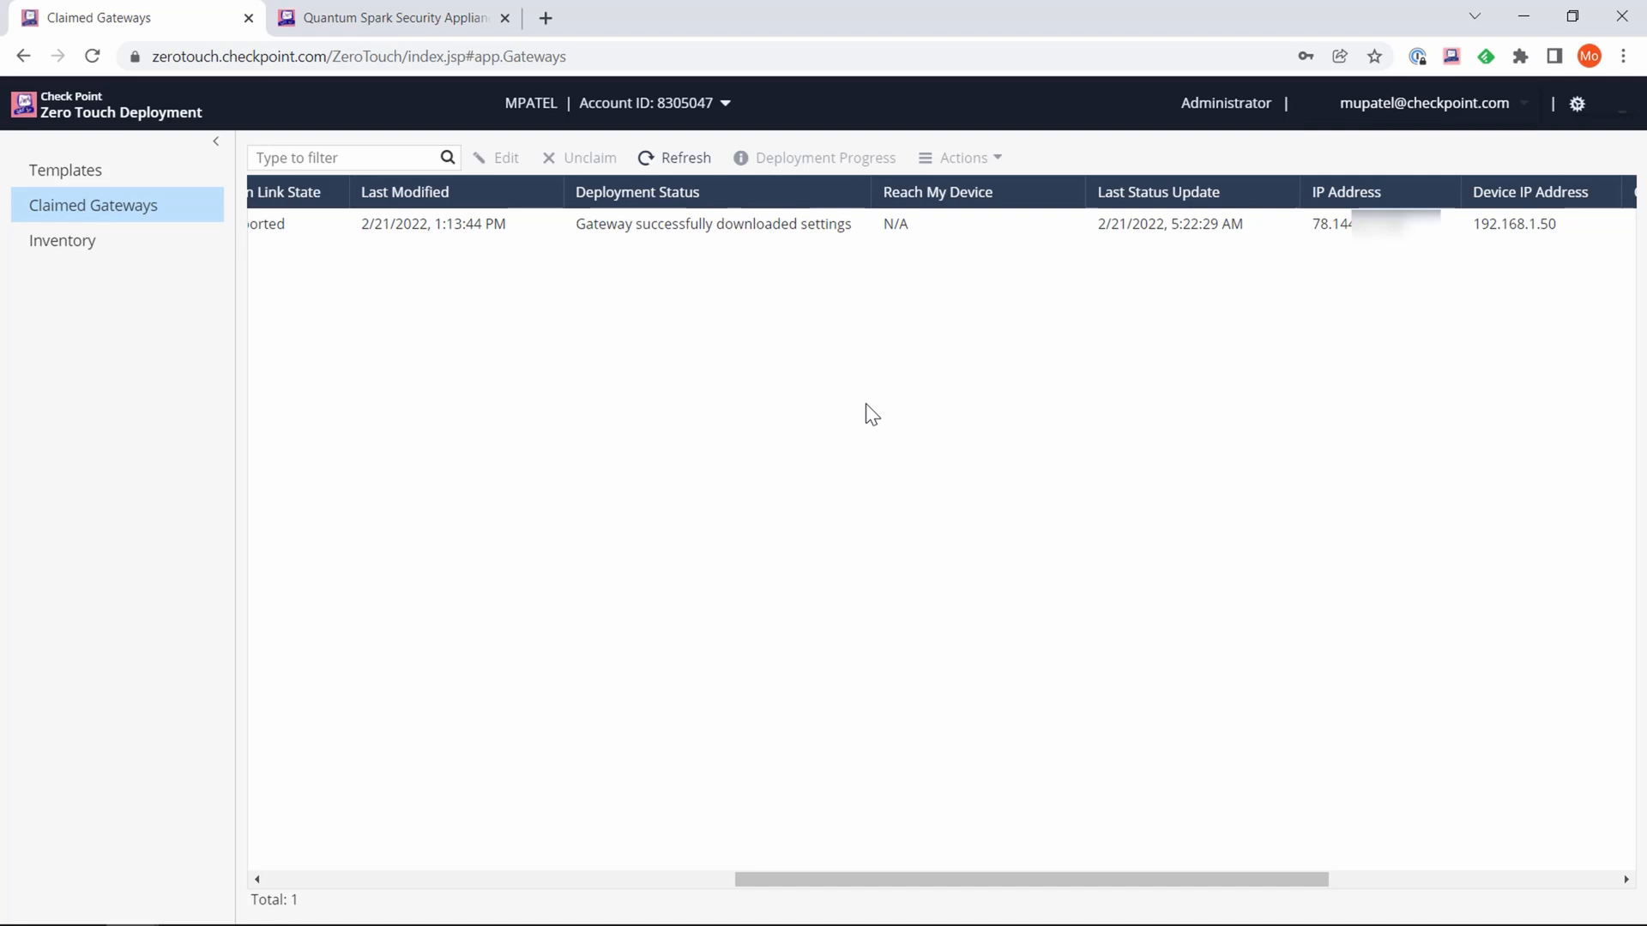
pyautogui.moveTo(1019, 894)
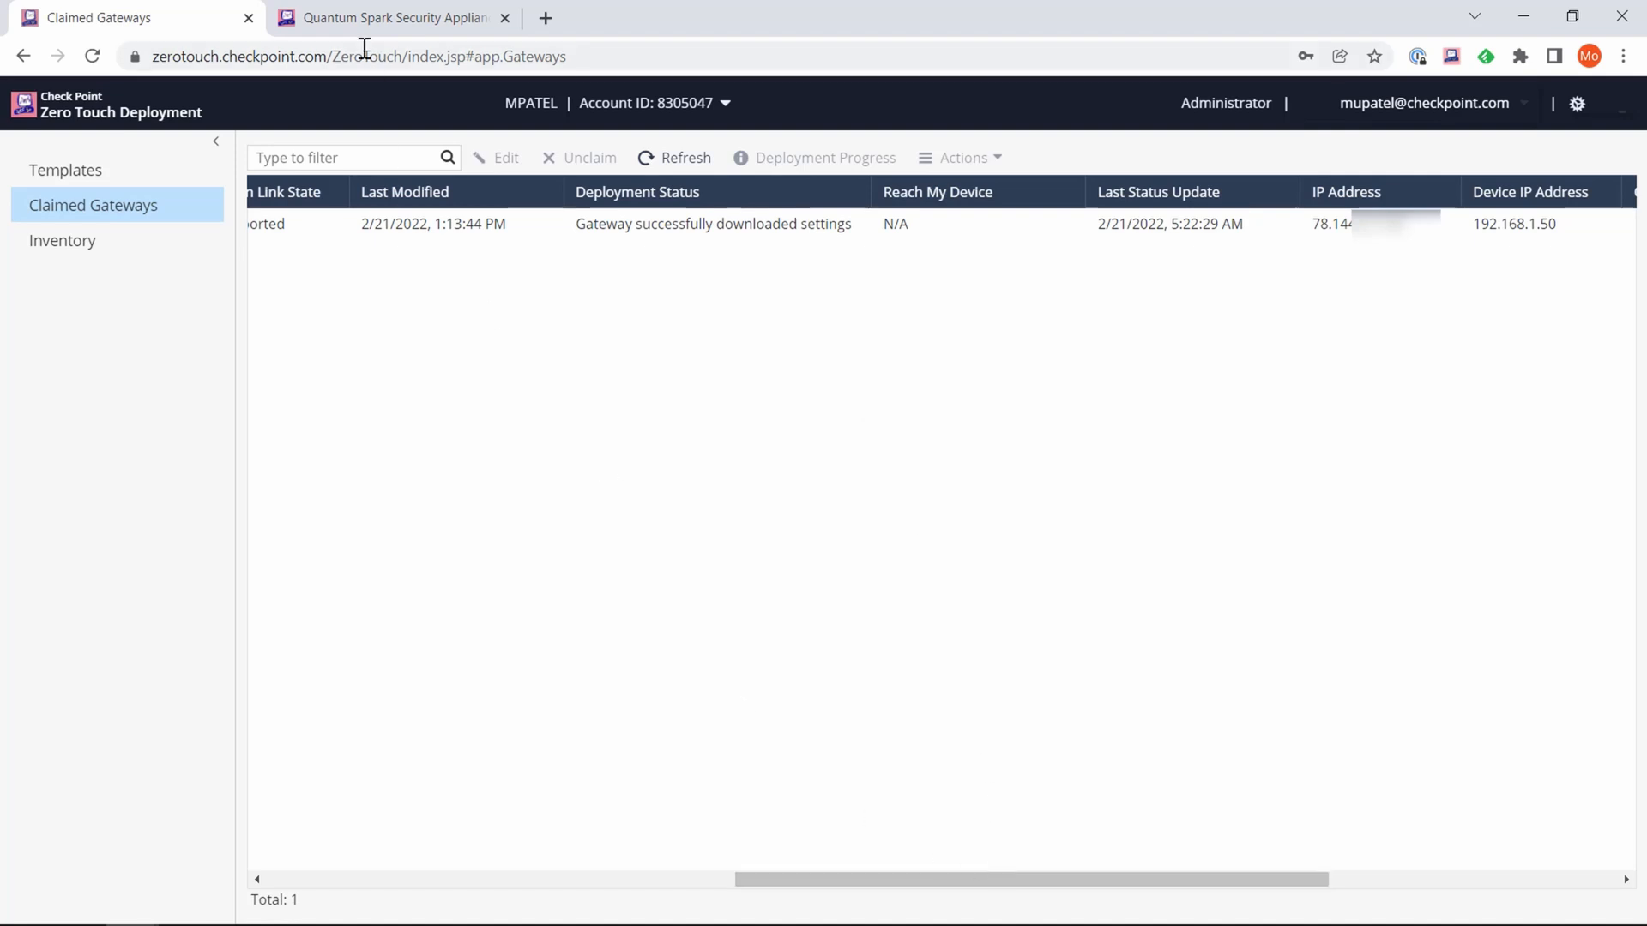
# - Switch to the Quantum Spark Security Appliance browser tab
pyautogui.click(394, 18)
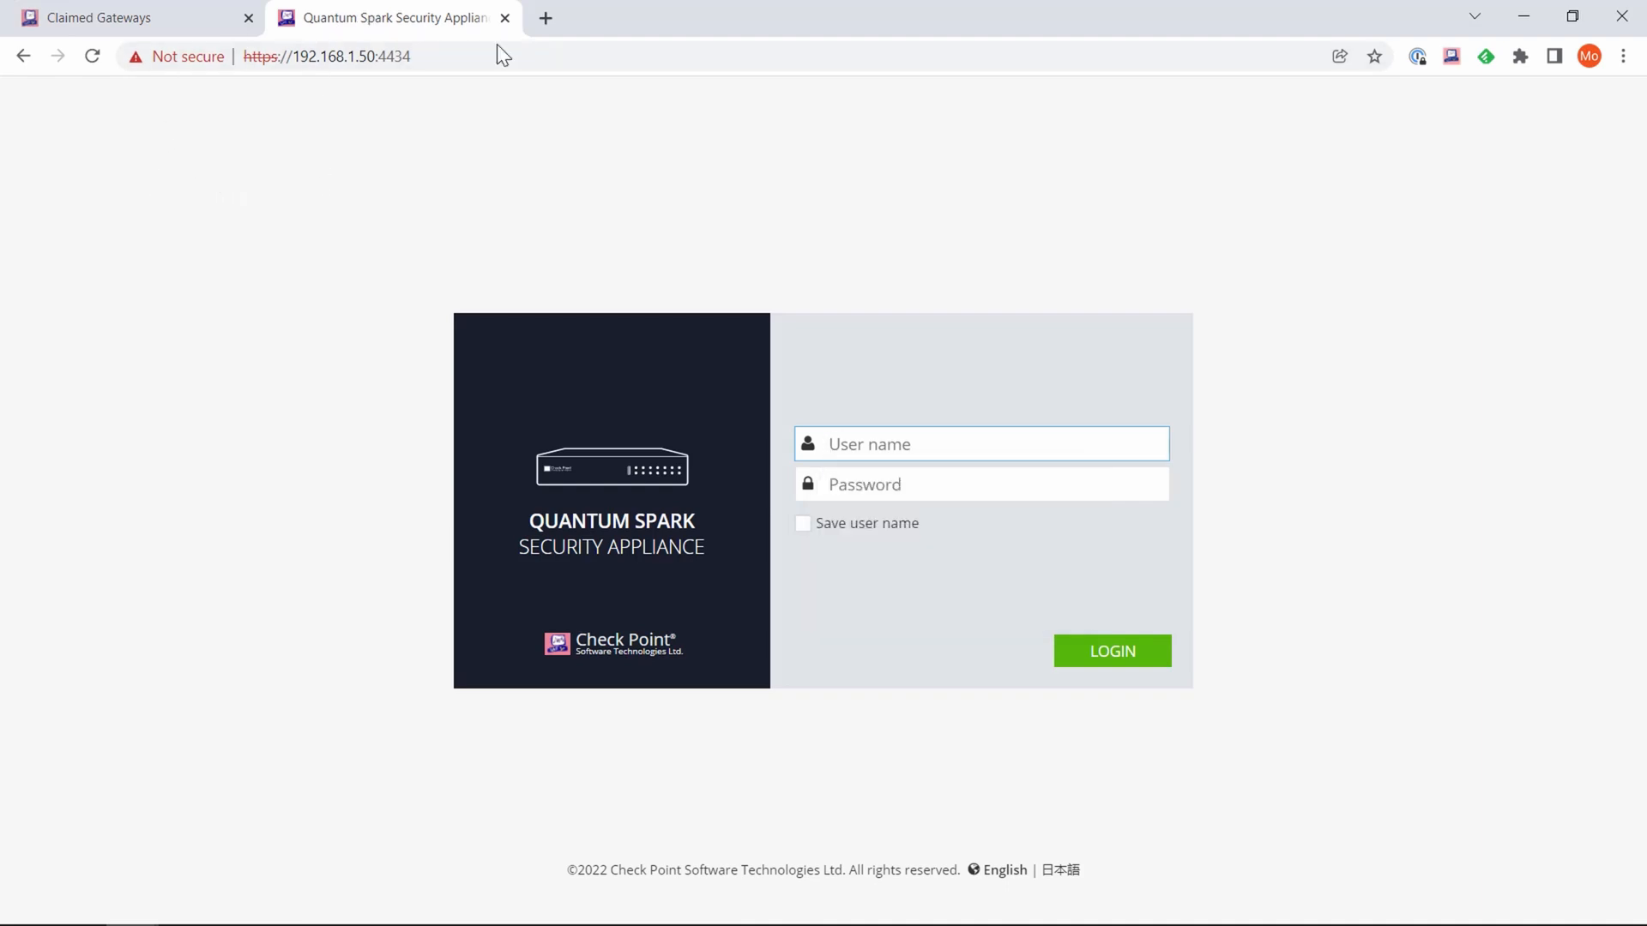
pyautogui.moveTo(530, 197)
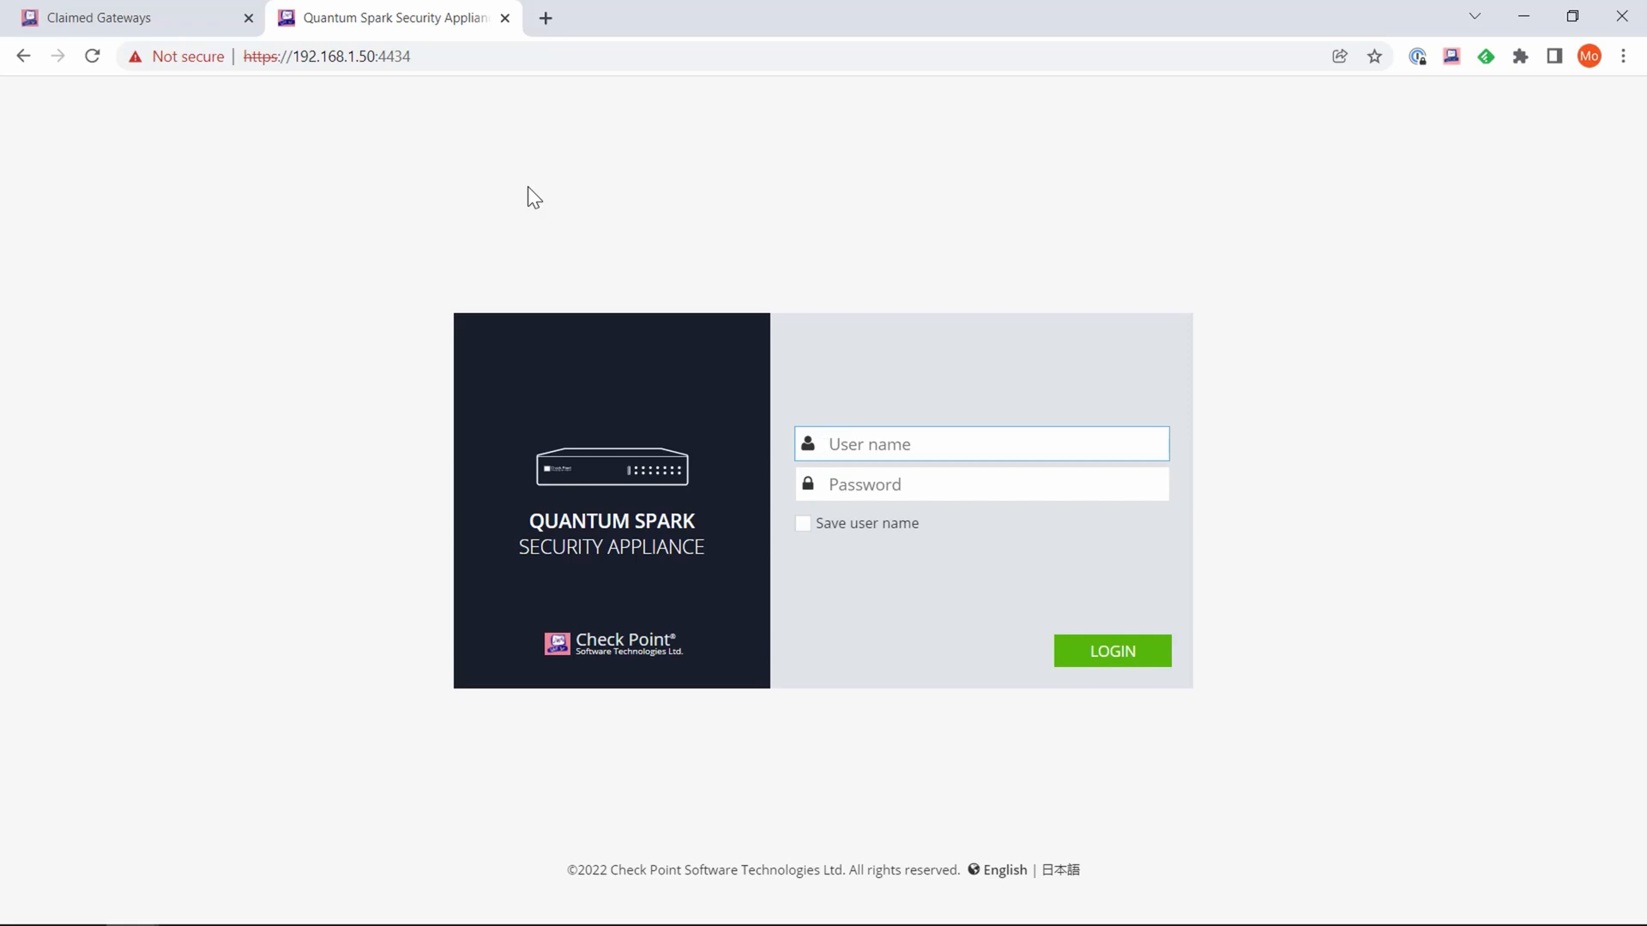
# - Open the Check Point Small Business Firewall page for the Quantum Spark line
pyautogui.click(946, 444)
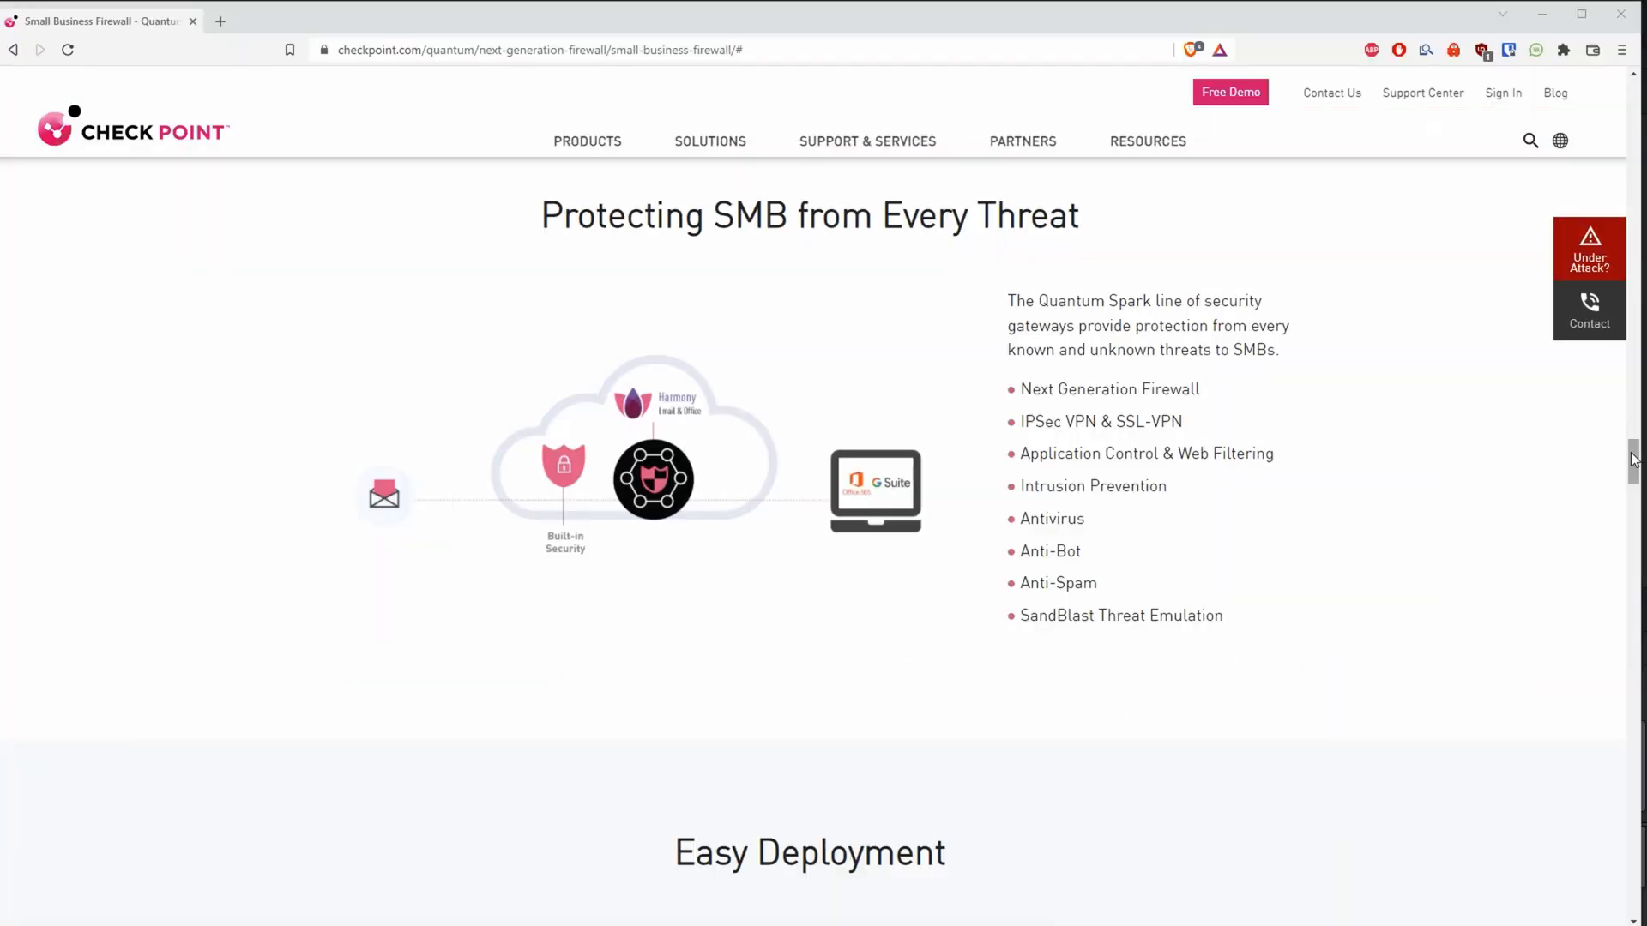
# - Scroll past Easy Deployment and Mobile App to the single-screen management section
pyautogui.scroll(-3)
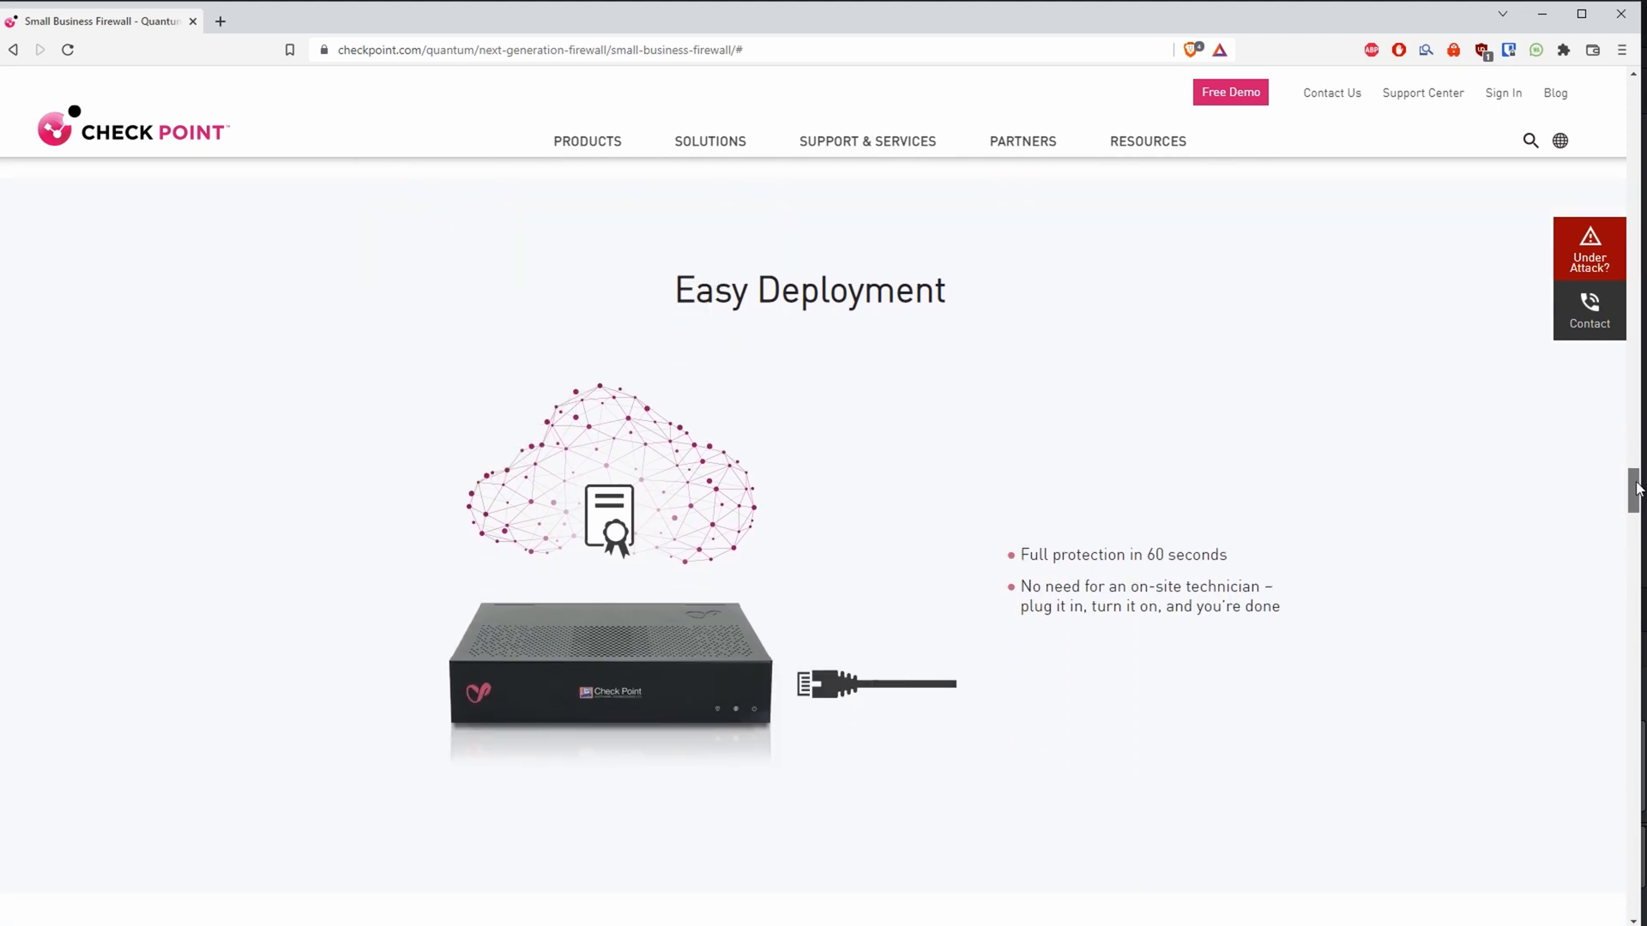
pyautogui.scroll(-3)
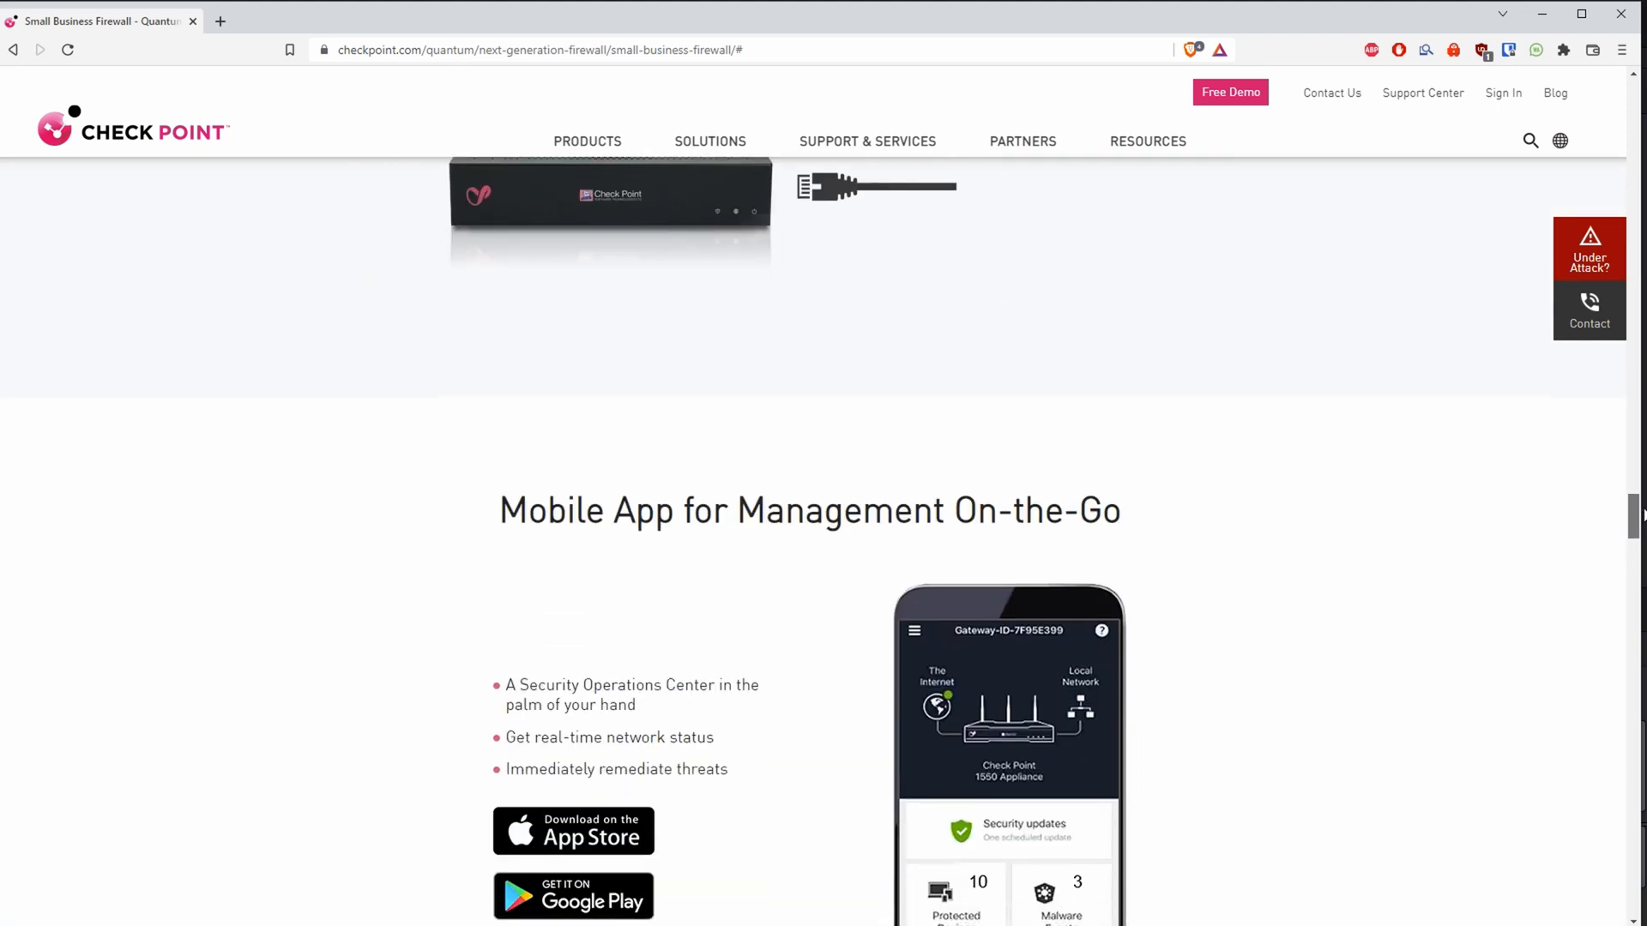
pyautogui.scroll(-3)
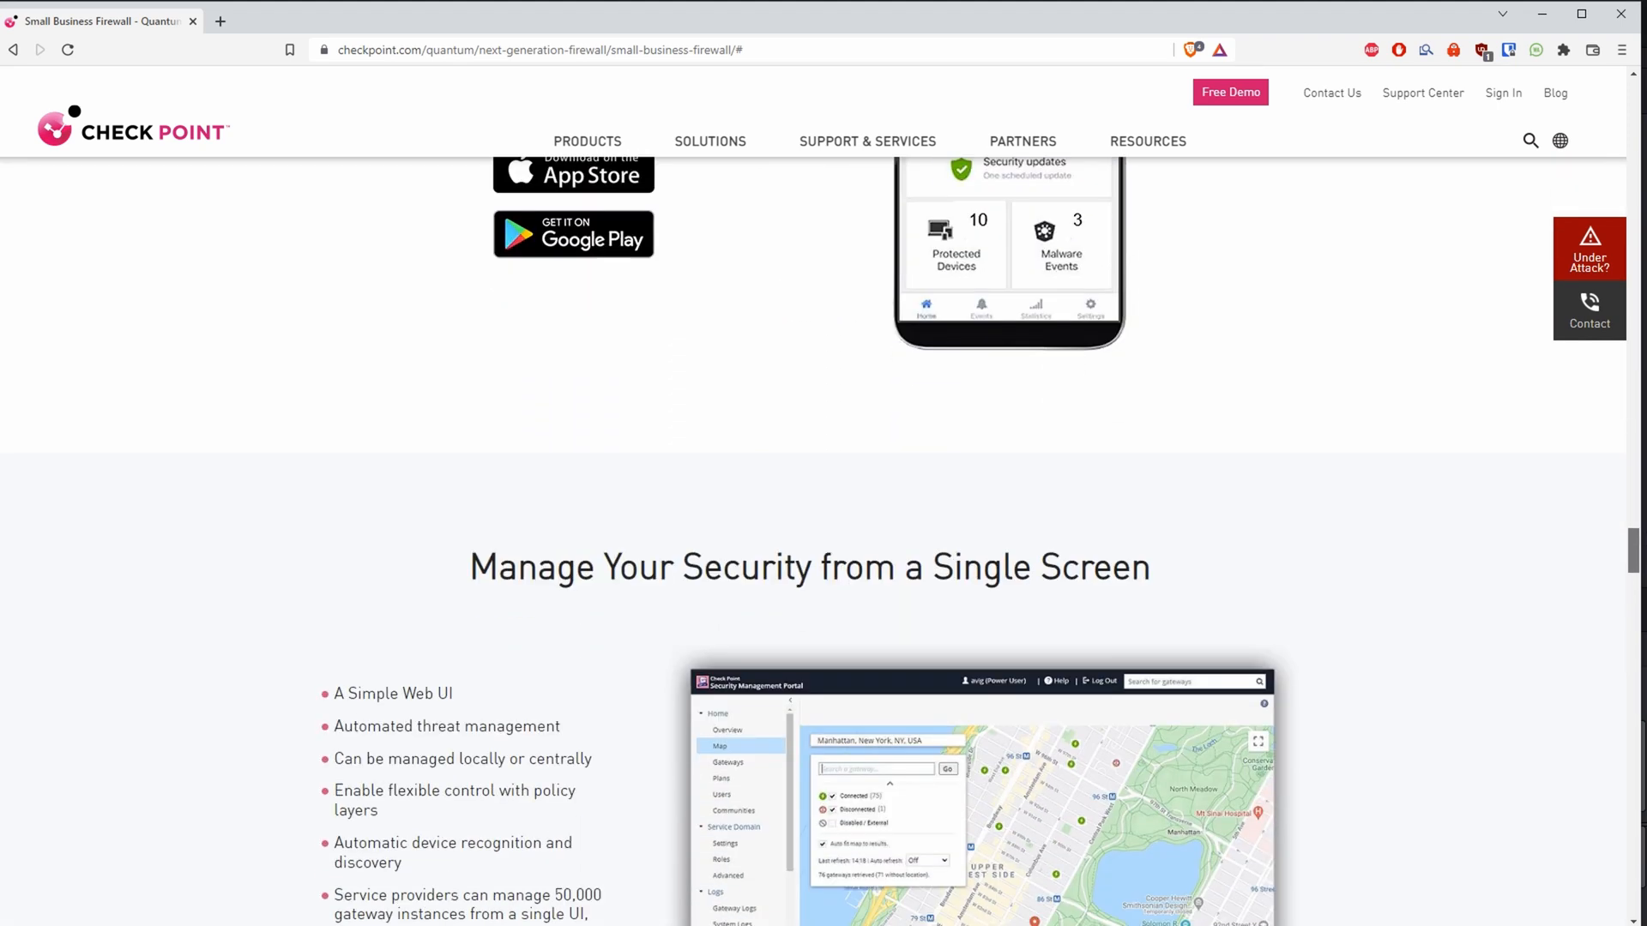